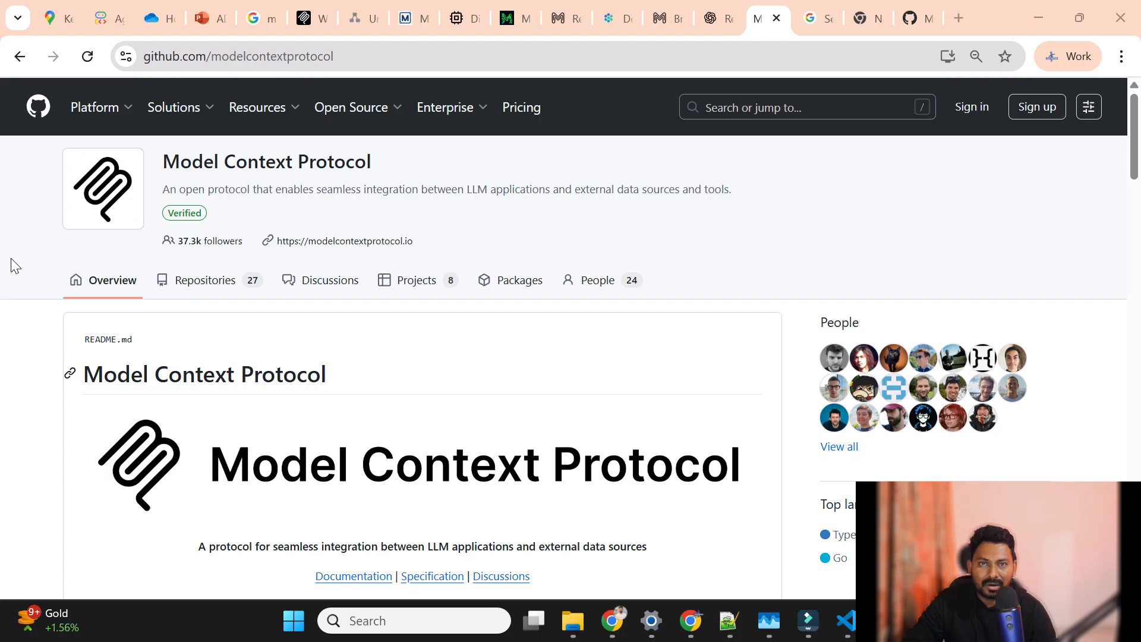
Step: Scroll the Model Context Protocol organization page past the README to the Pinned repositories, including servers
scroll("down", 3)
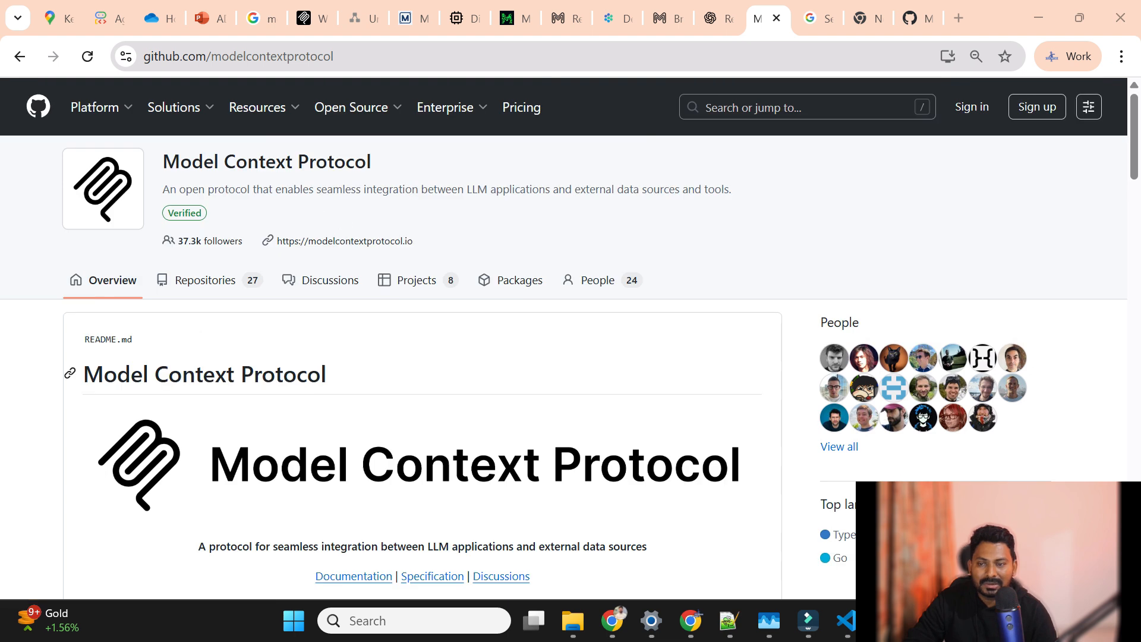
scroll("down", 3)
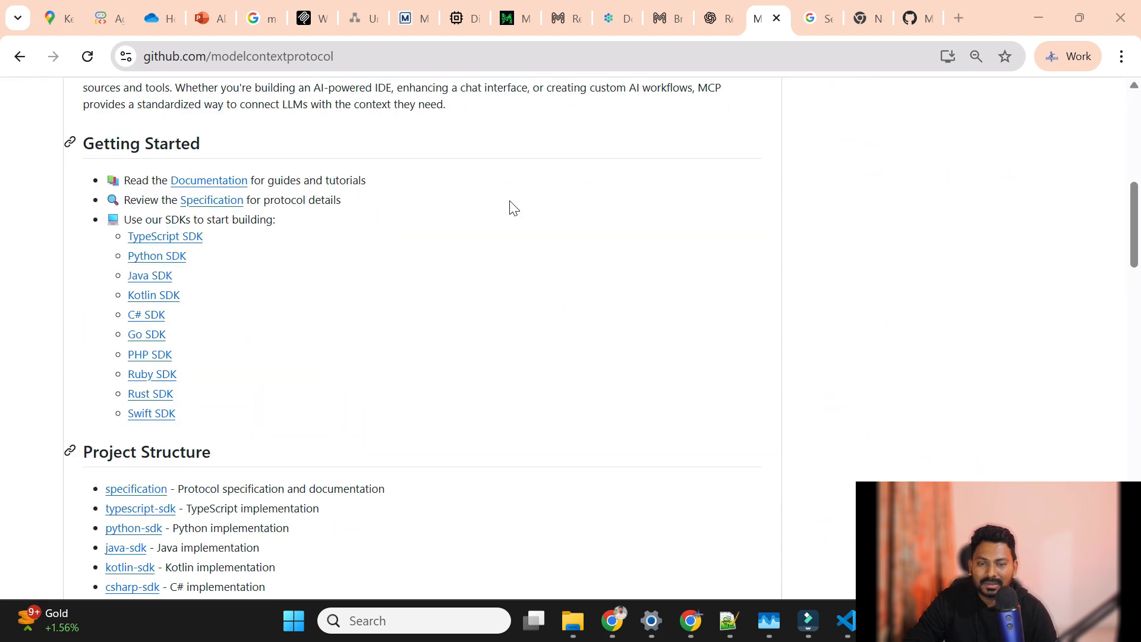
scroll("down", 3)
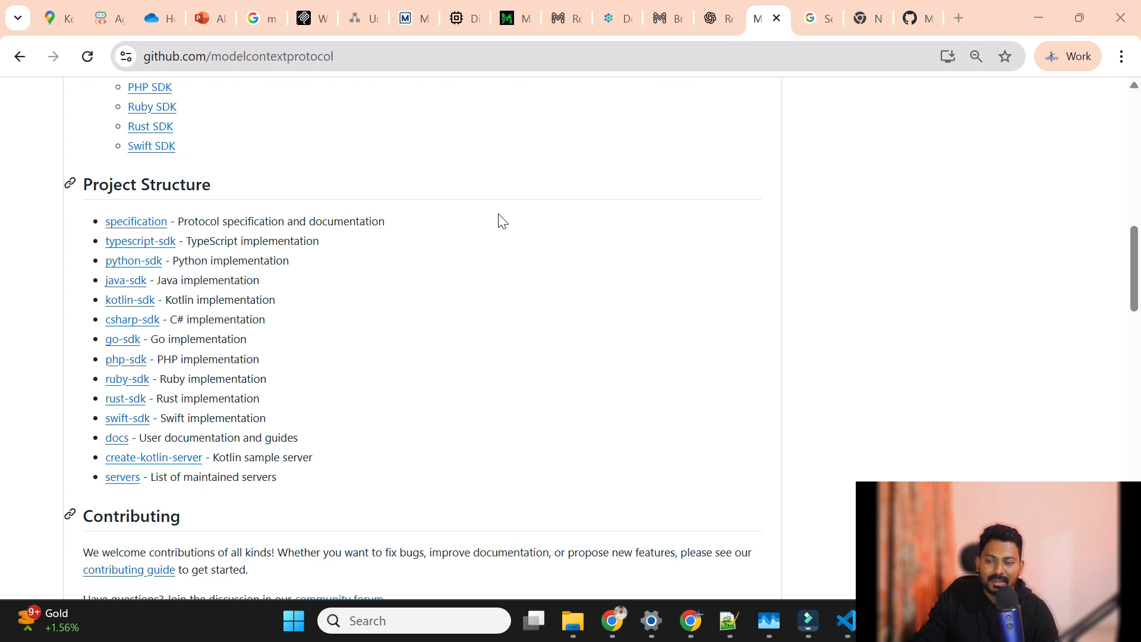
scroll("down", 3)
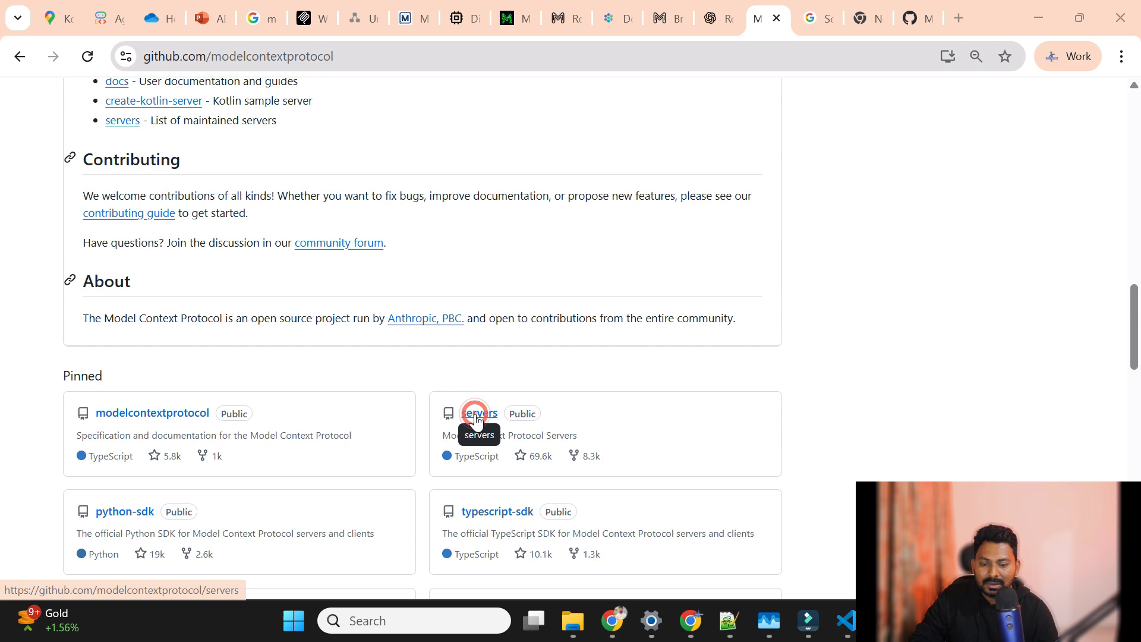
Step: Open the pinned servers repository and read its README down to the Archived servers list
left_click(475, 414)
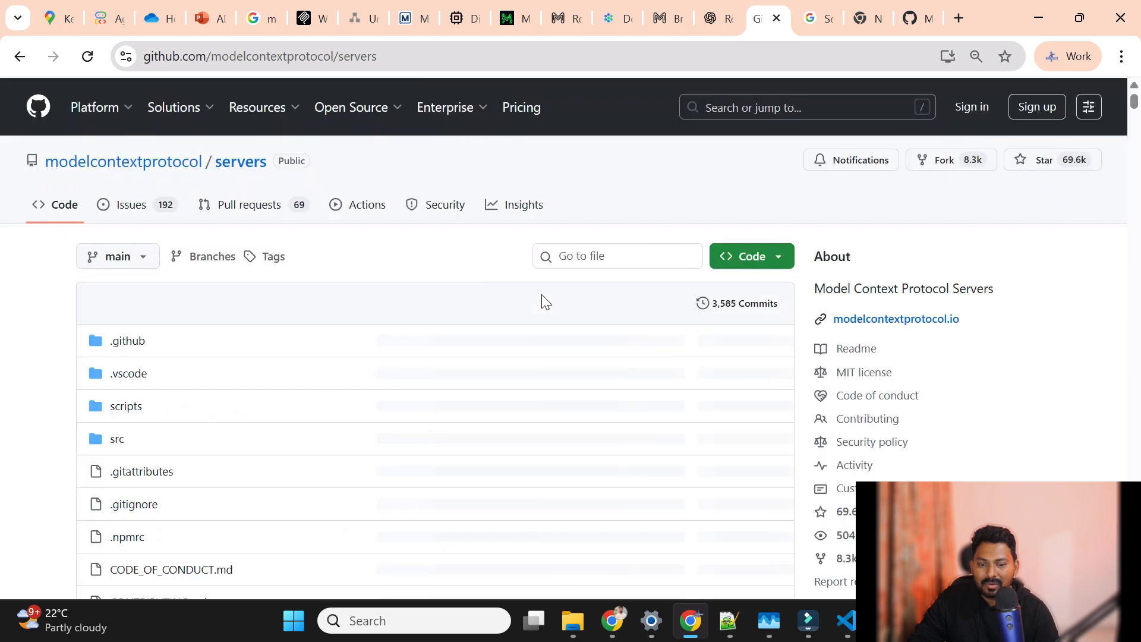
scroll("down", 3)
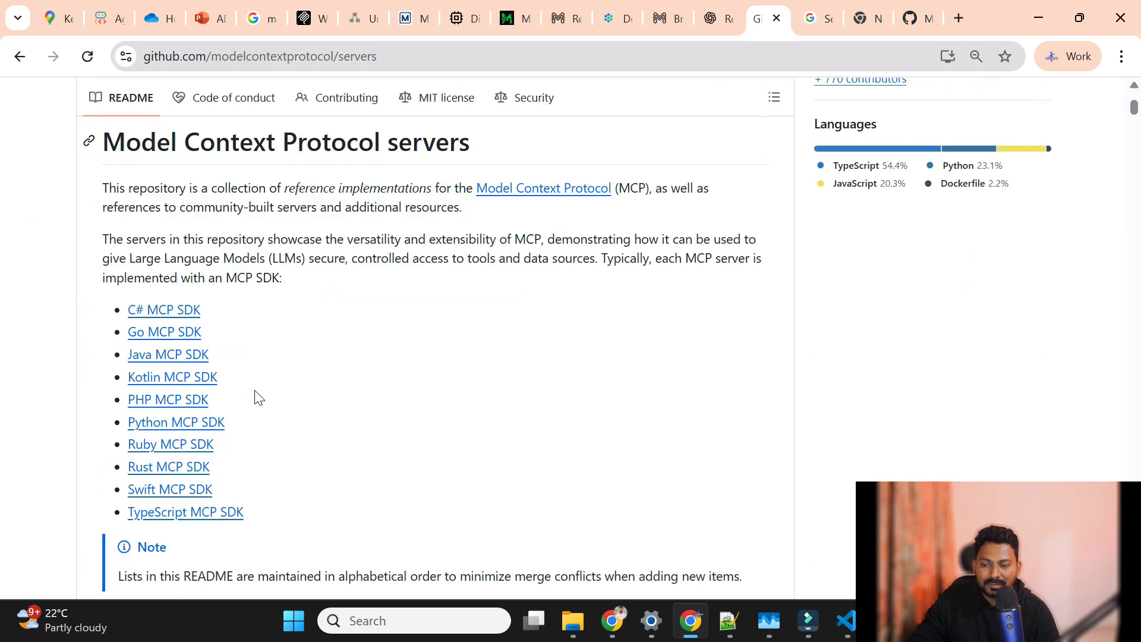
scroll("down", 3)
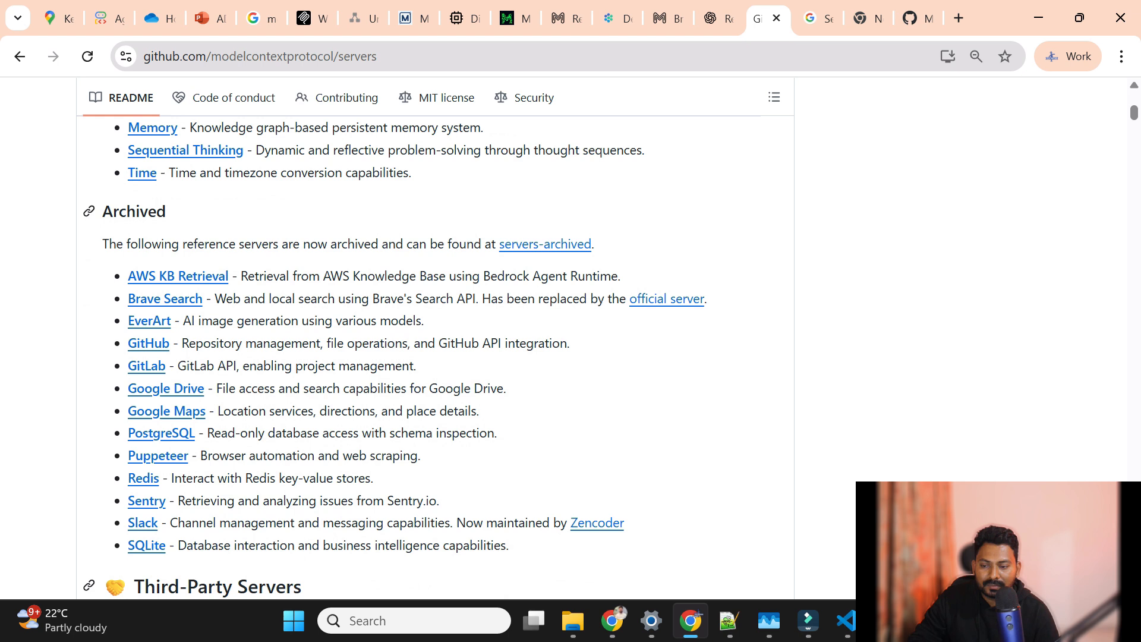
Step: Open the archived Google Maps server README and read its Tools and Claude Desktop Docker/NPX configuration
left_click(167, 410)
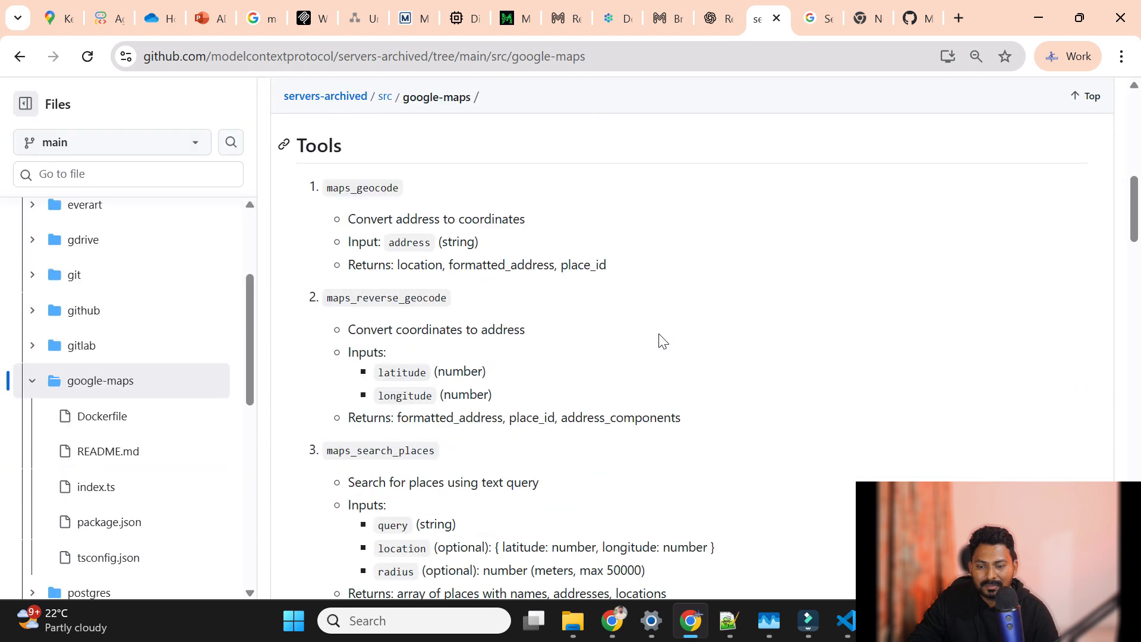
scroll("down", 3)
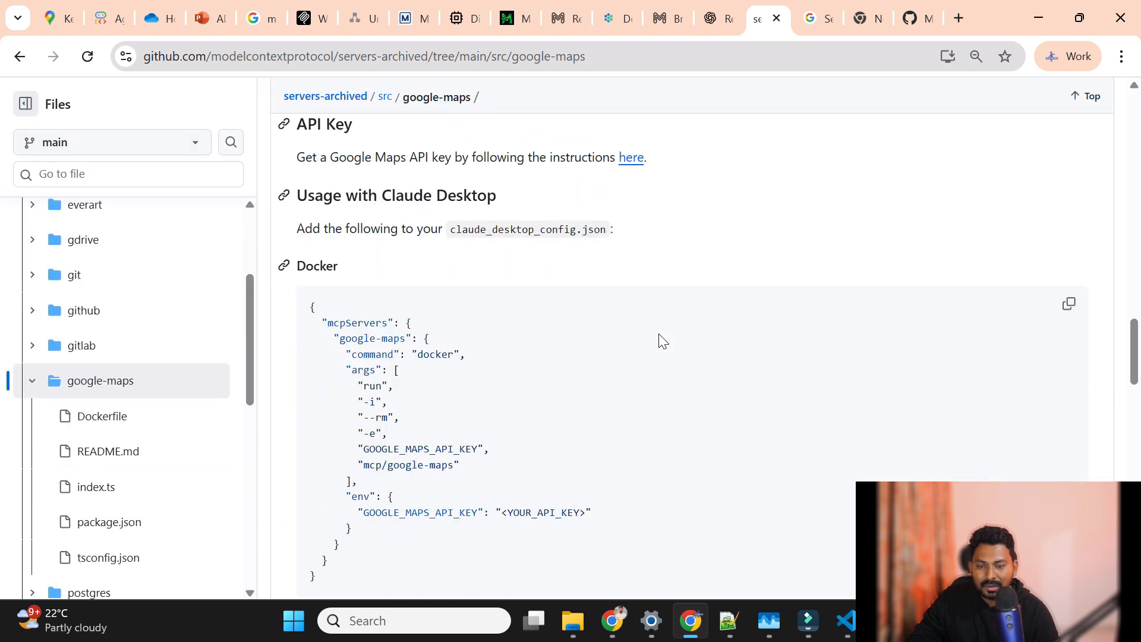
scroll("down", 3)
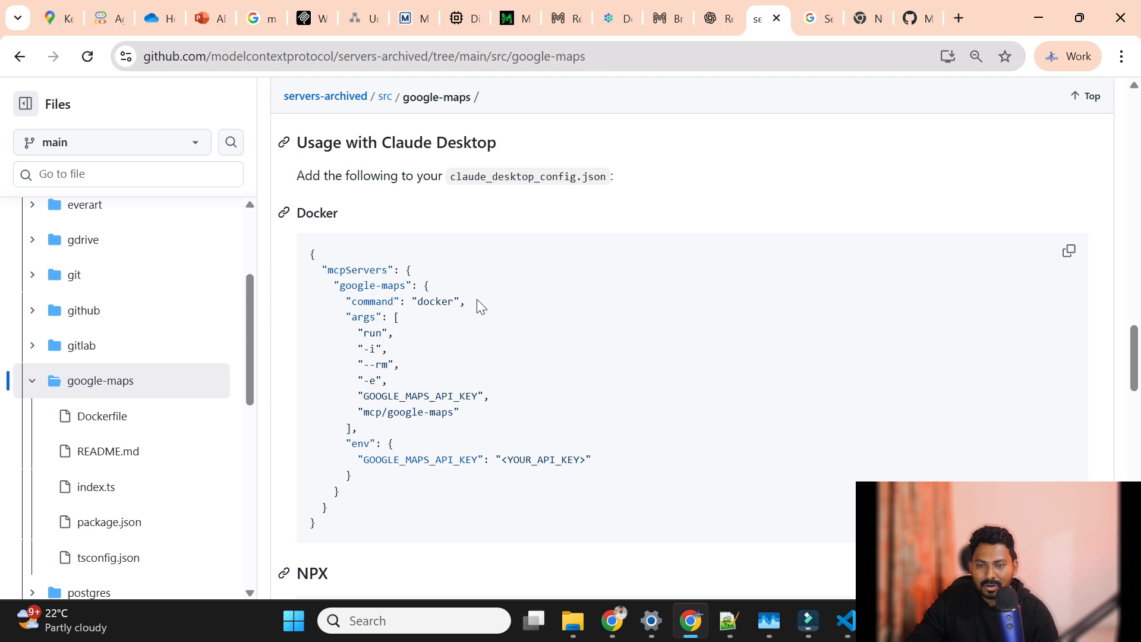
scroll("down", 3)
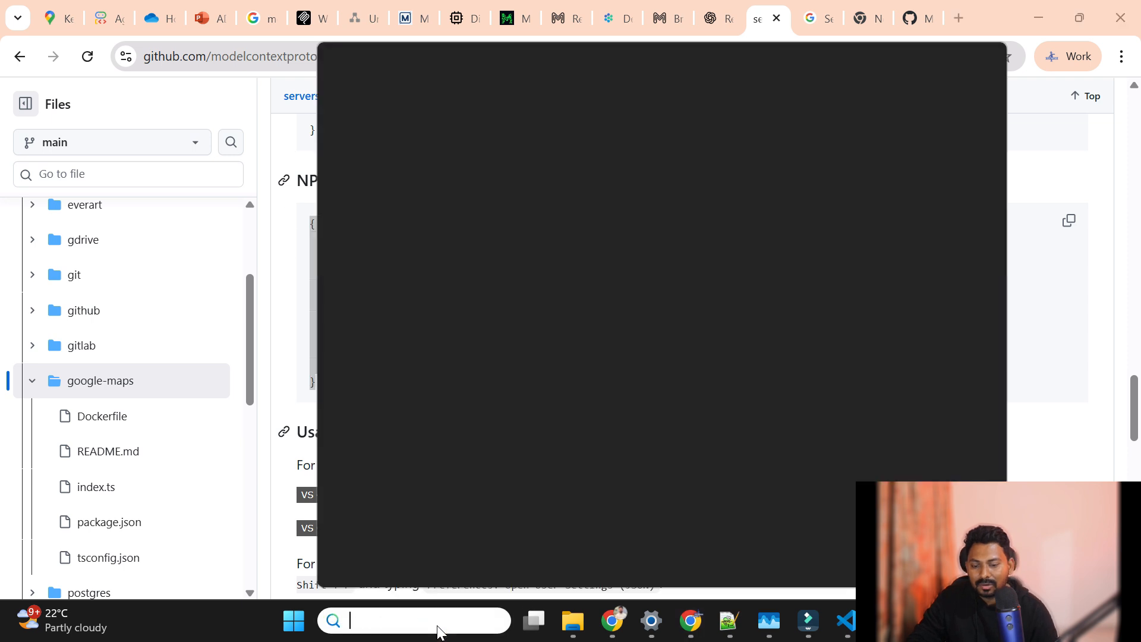
Step: Search 'download claude desktop' in a new tab and land on the claude.ai/download page
type("claude")
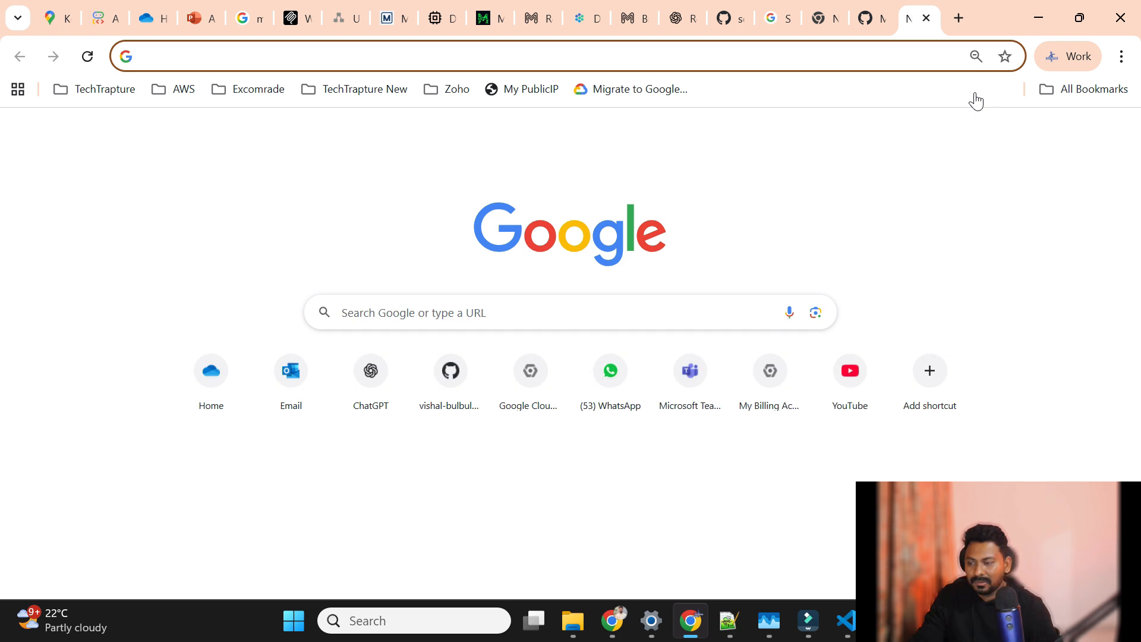
type("downla")
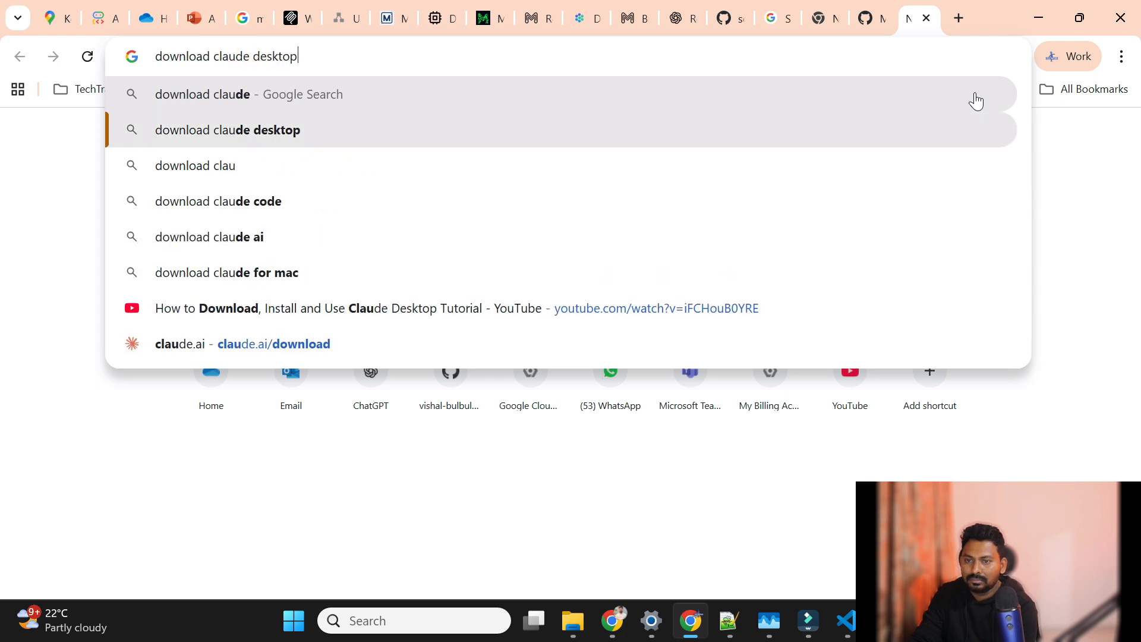
key("Enter")
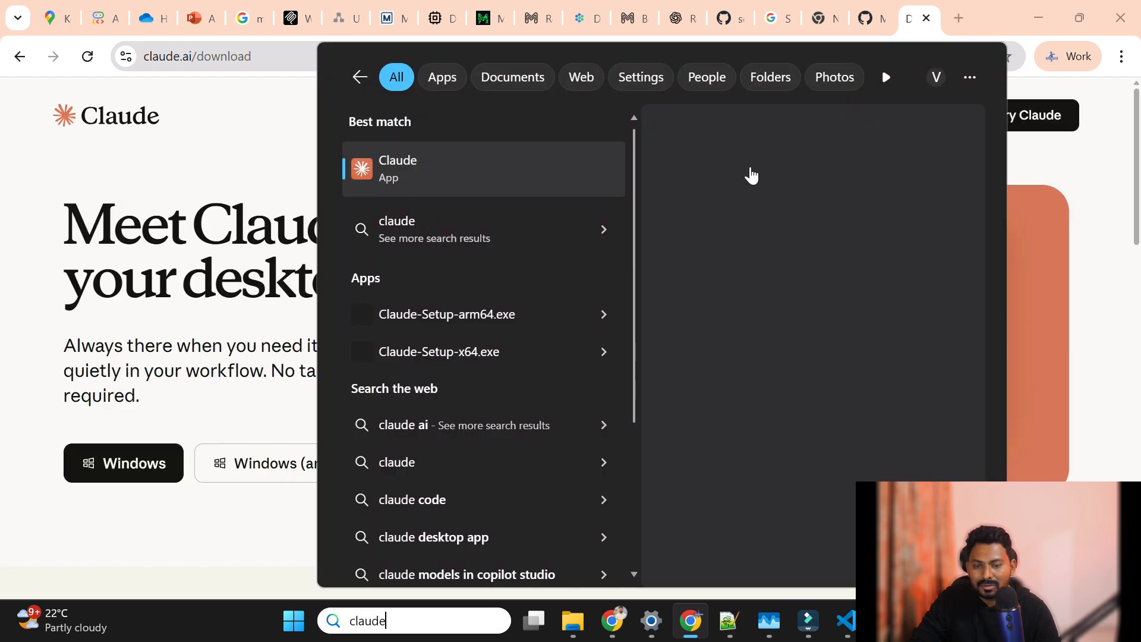
mouse_move(436, 552)
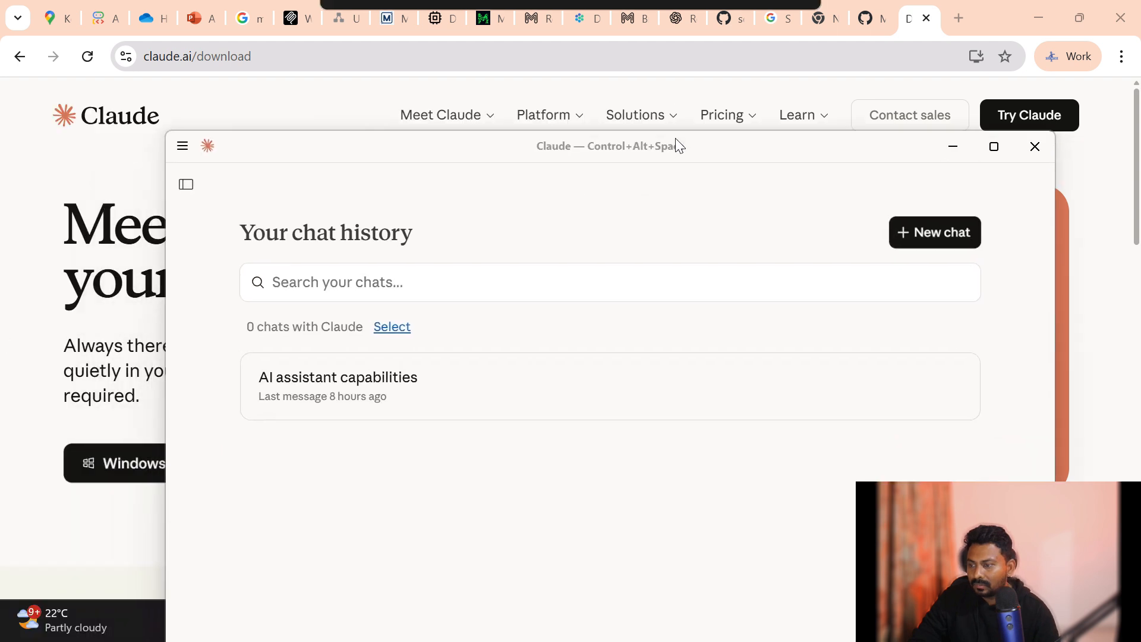
Step: Send 'Hello' in a new chat and get Claude's 'Hello! How can I help you today?' reply
left_click(994, 147)
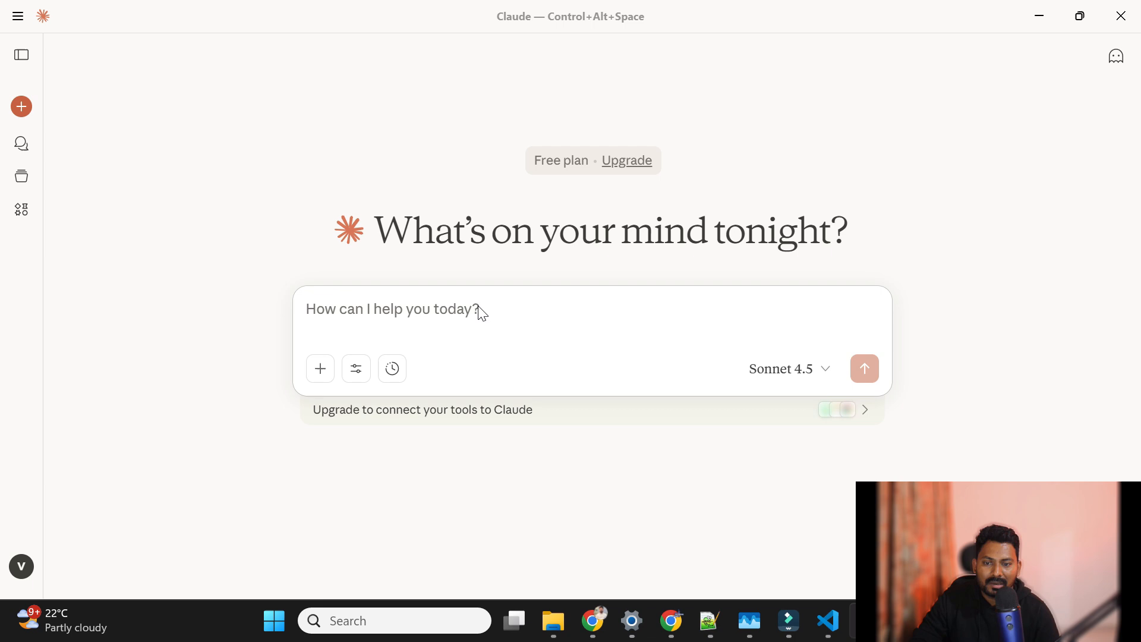
type("Hello")
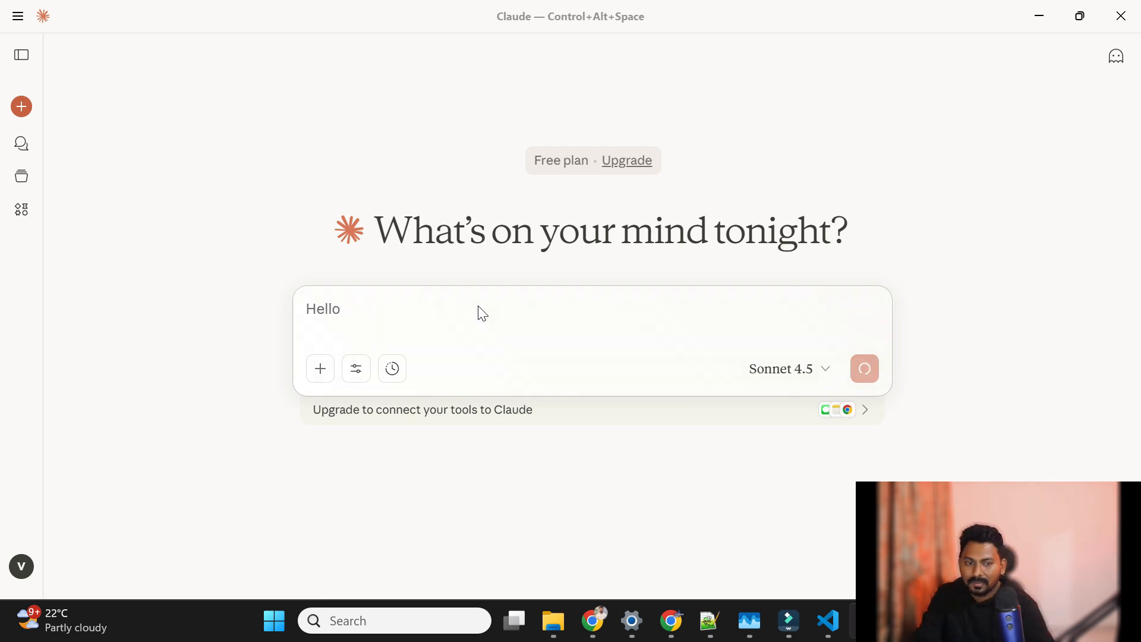
left_click(864, 369)
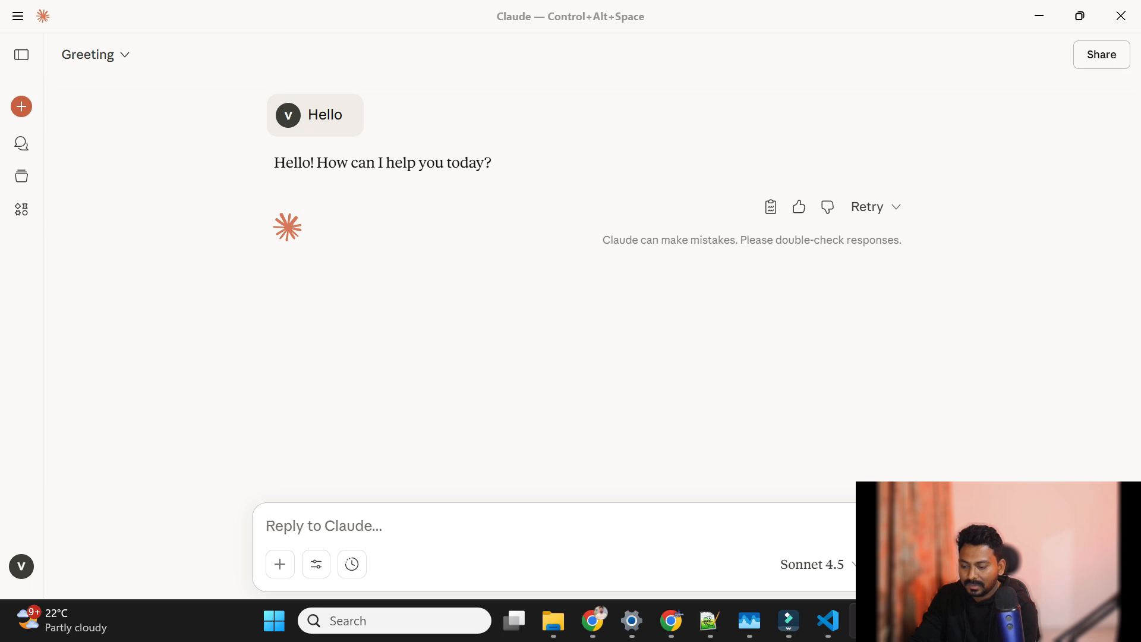
Step: Ask 'Can you help me with direction to reach from Pune Station to Google office pune' and send it
type("Can")
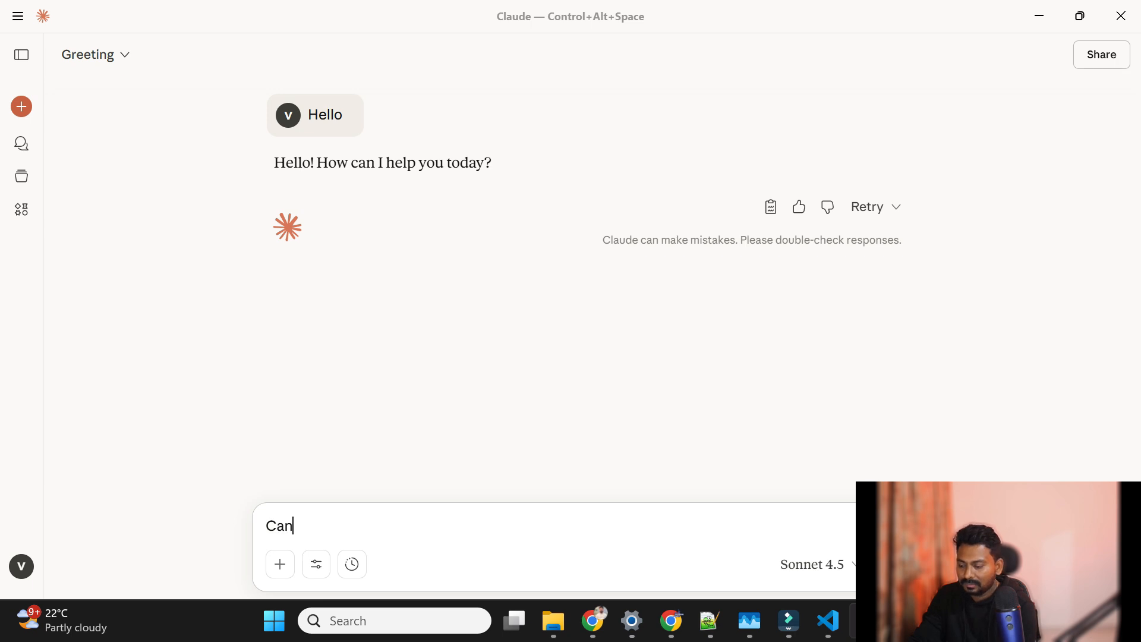
type("you help me")
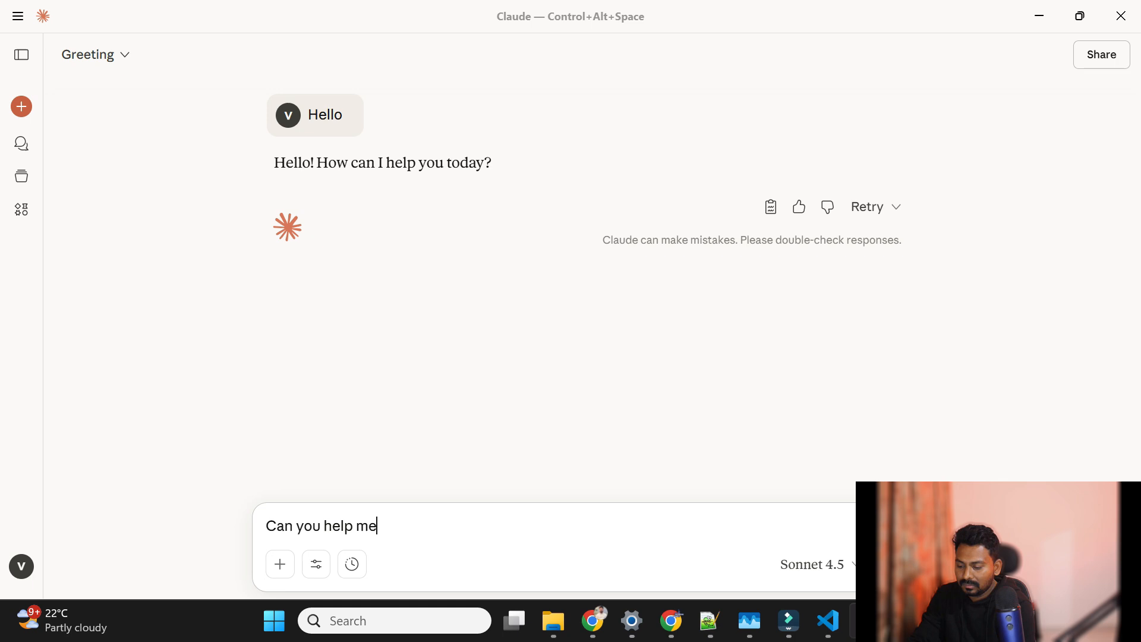
type("with direct")
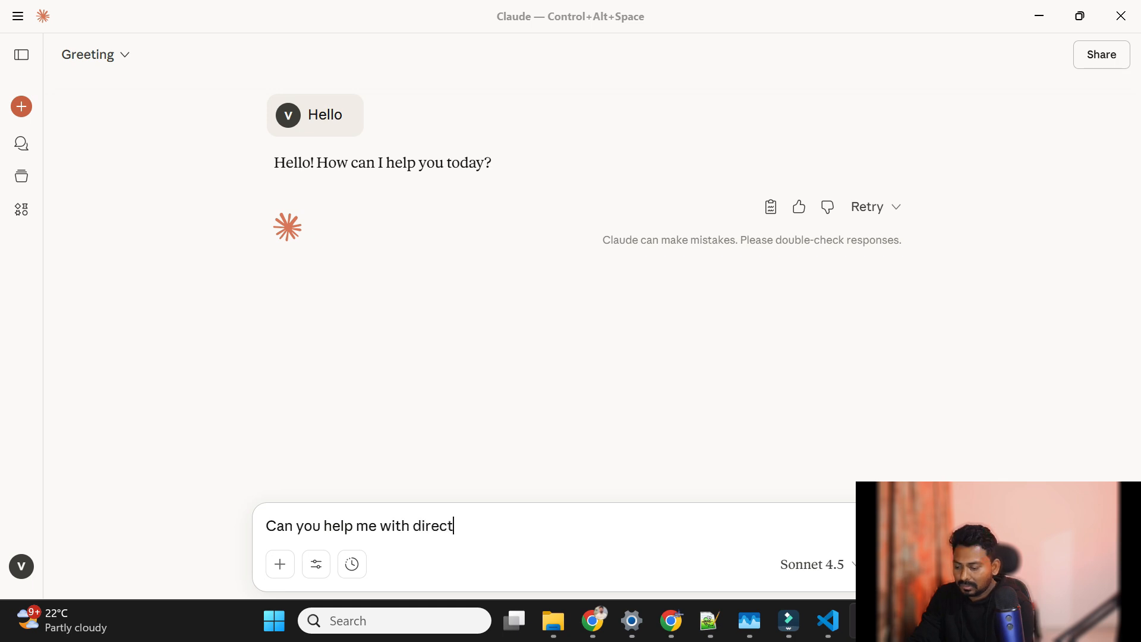
type("ion to reach")
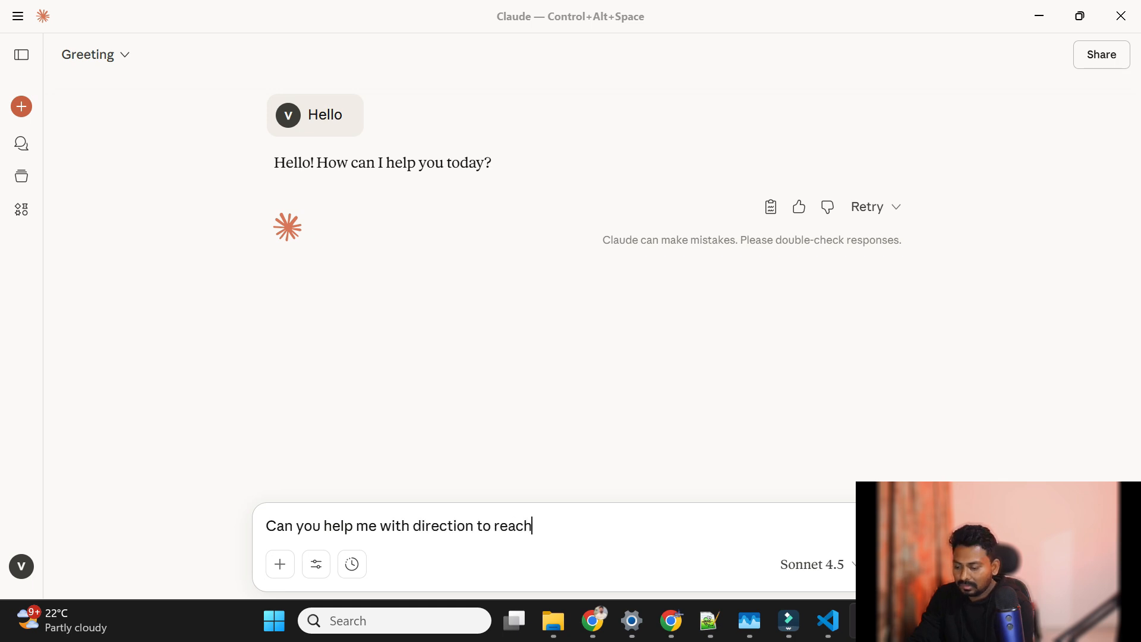
type("from")
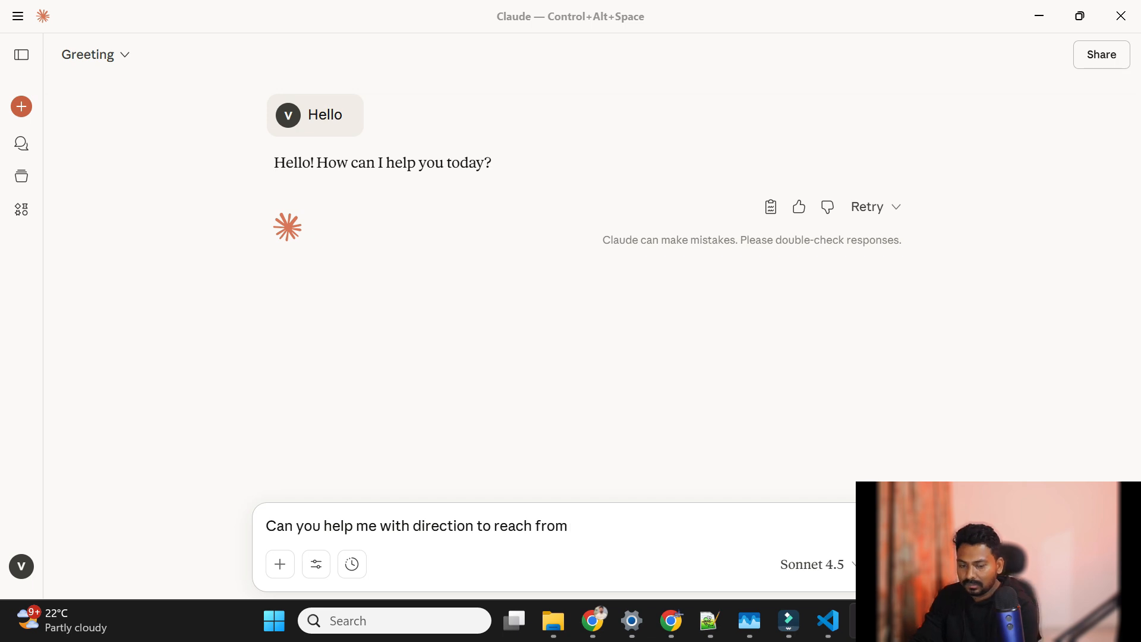
type("Pune Station")
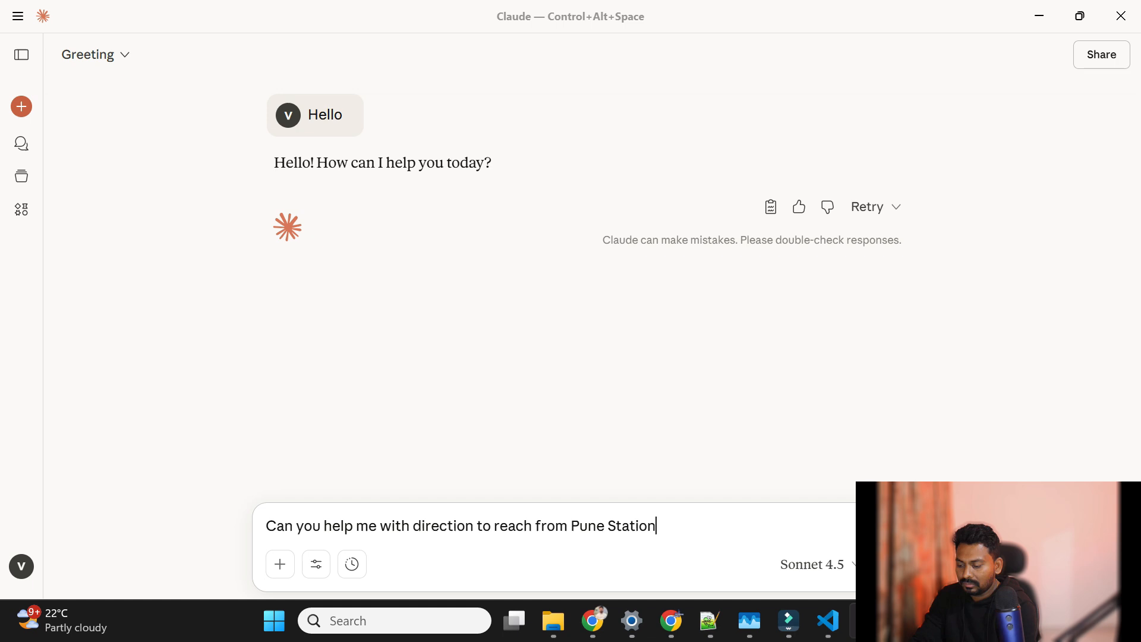
type("to Googkle O")
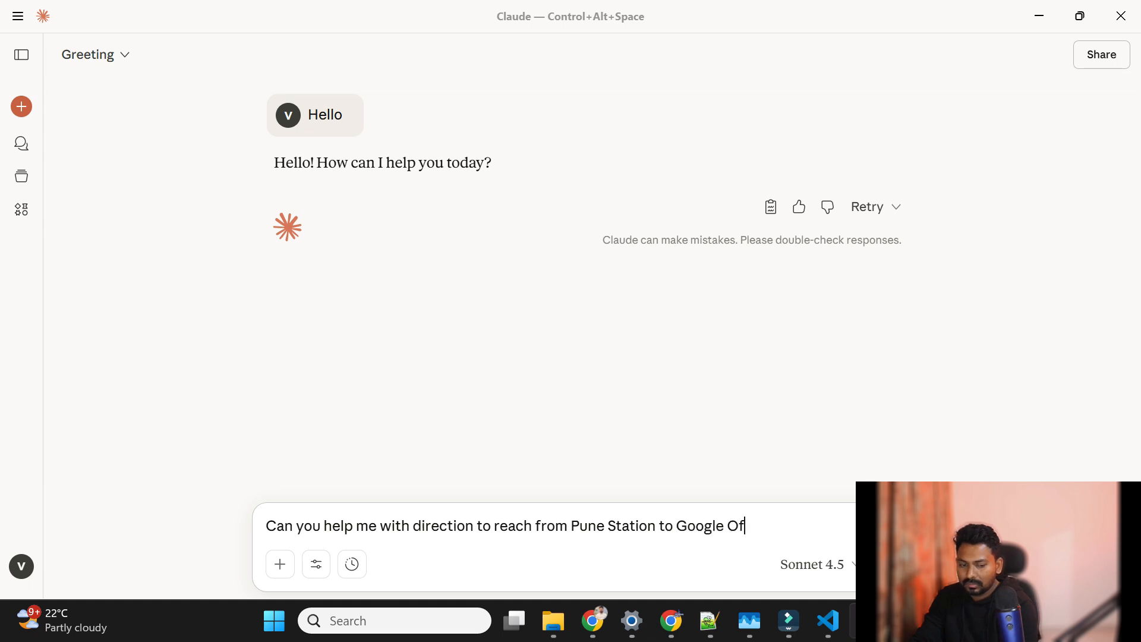
type("fice pune")
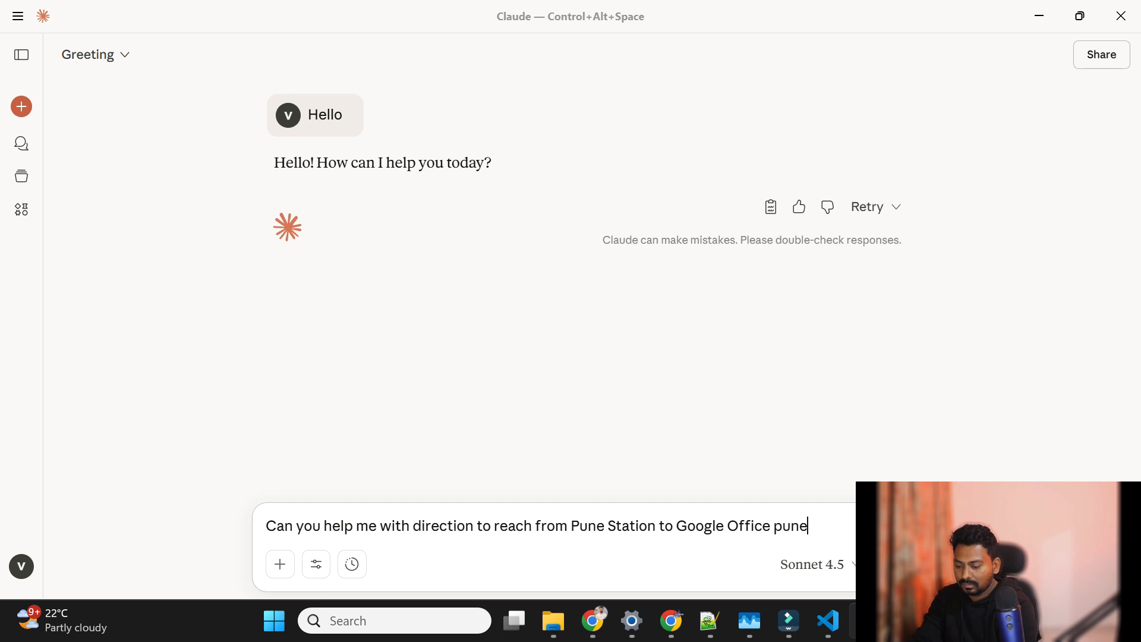
key("Enter")
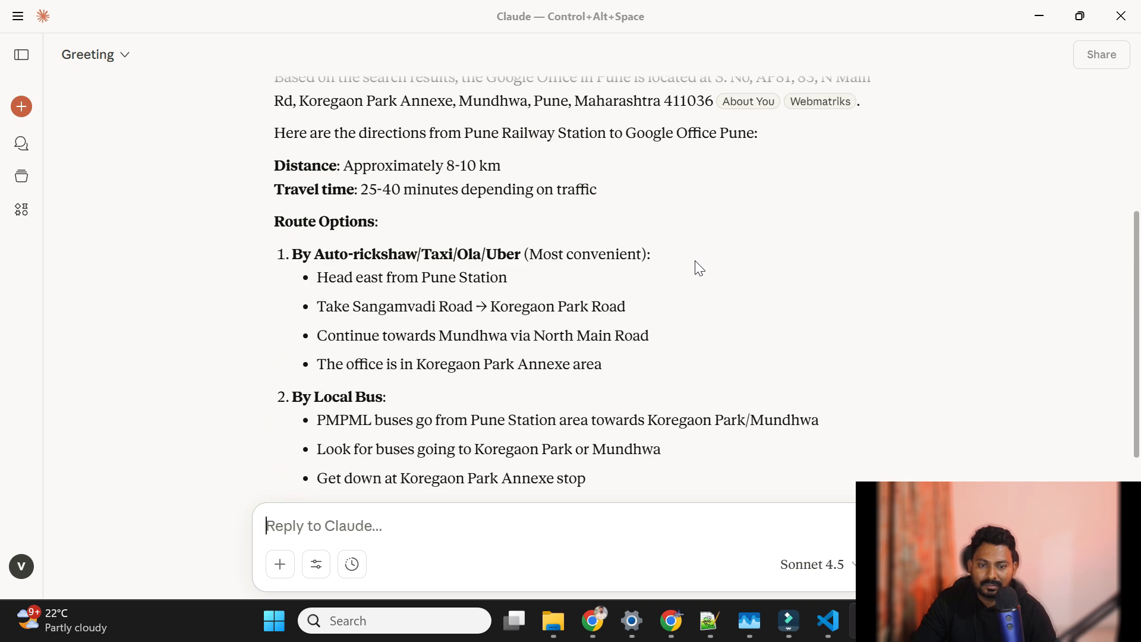
scroll("down", 3)
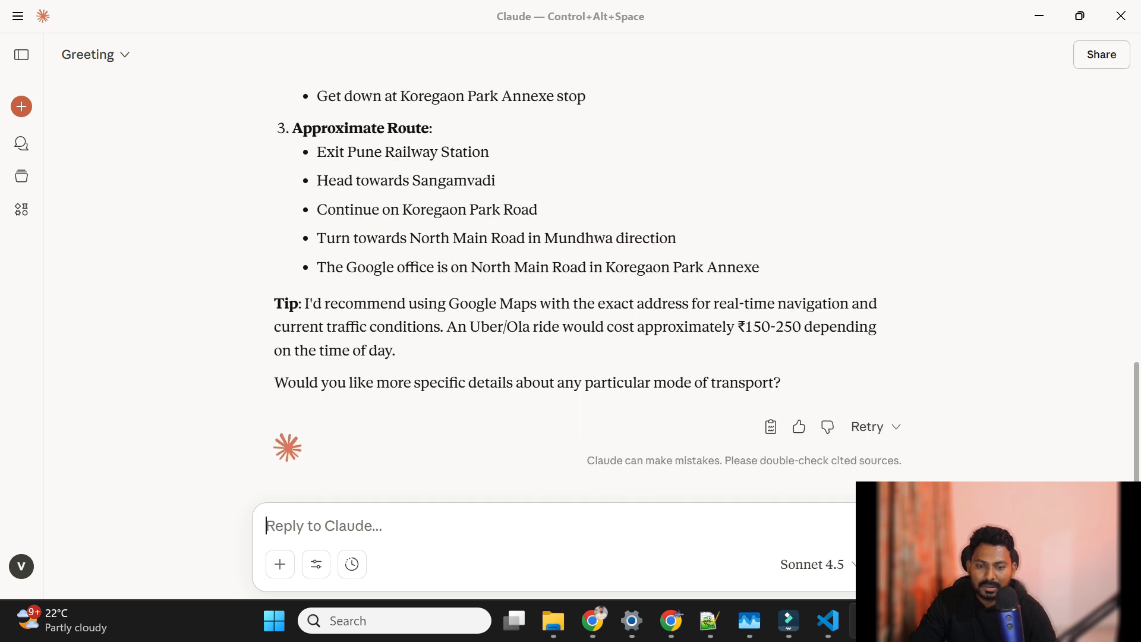
left_click_drag(323, 303, 574, 303)
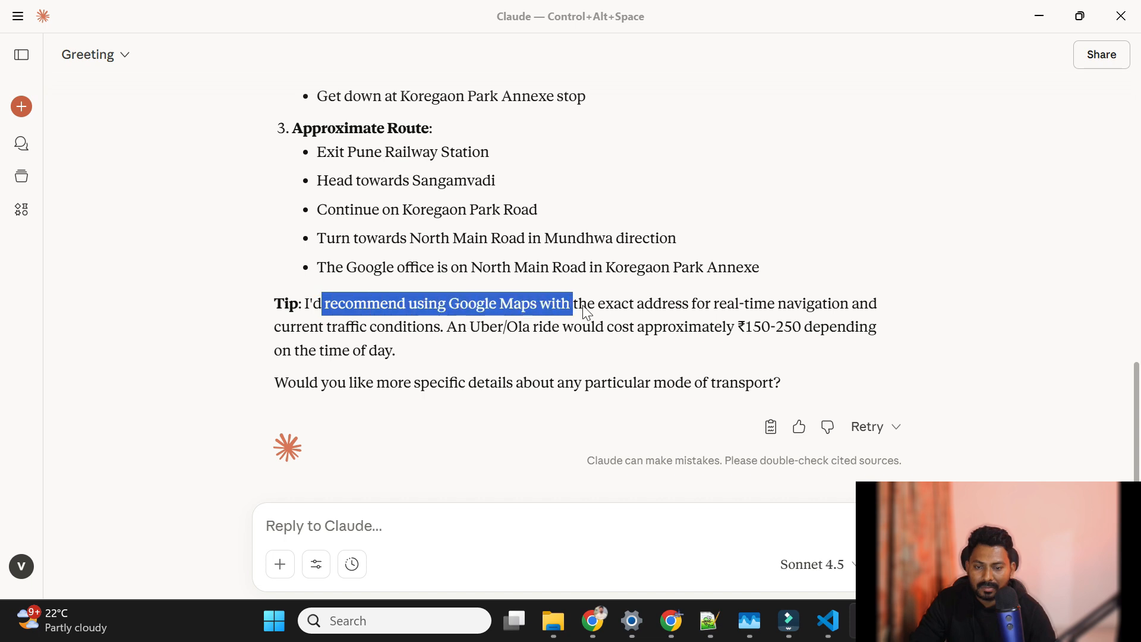
left_click_drag(576, 303, 870, 303)
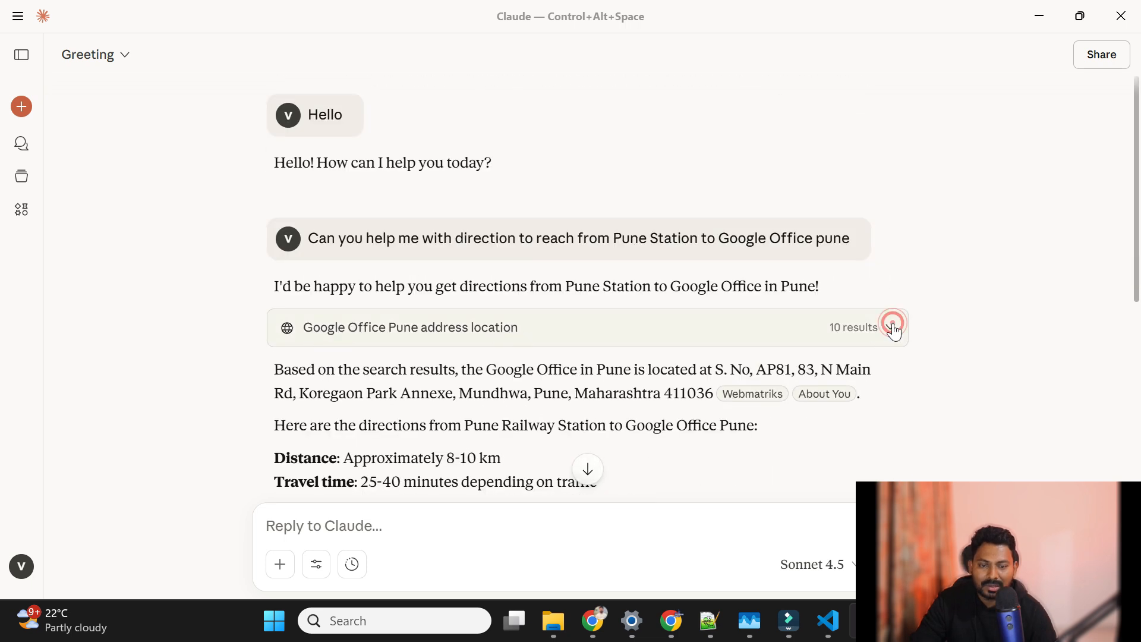
left_click(892, 327)
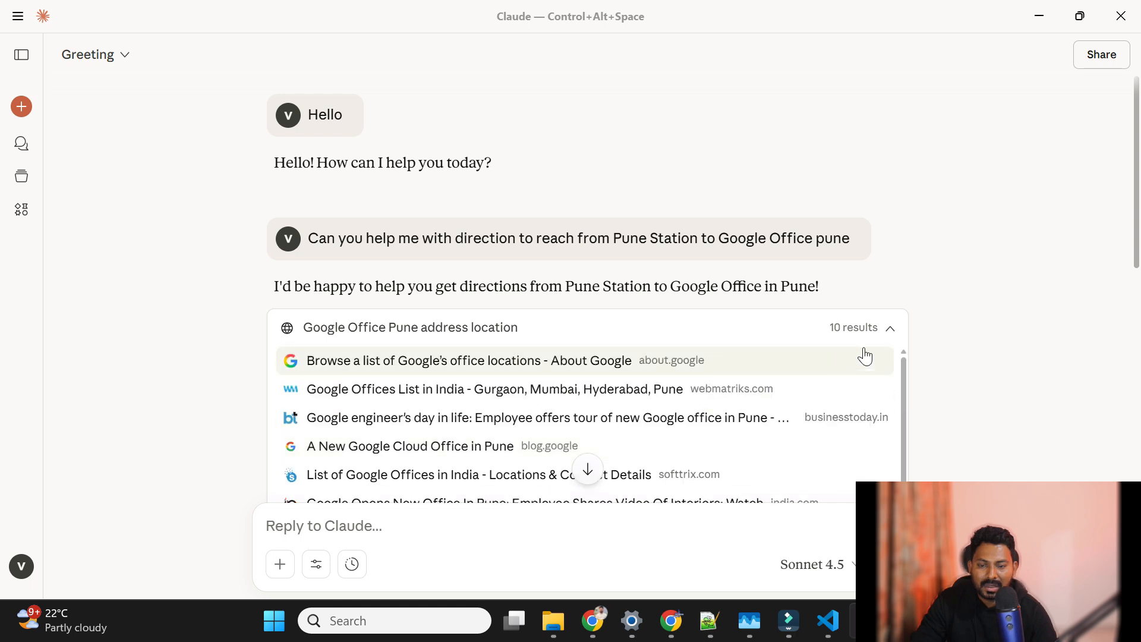
scroll("down", 3)
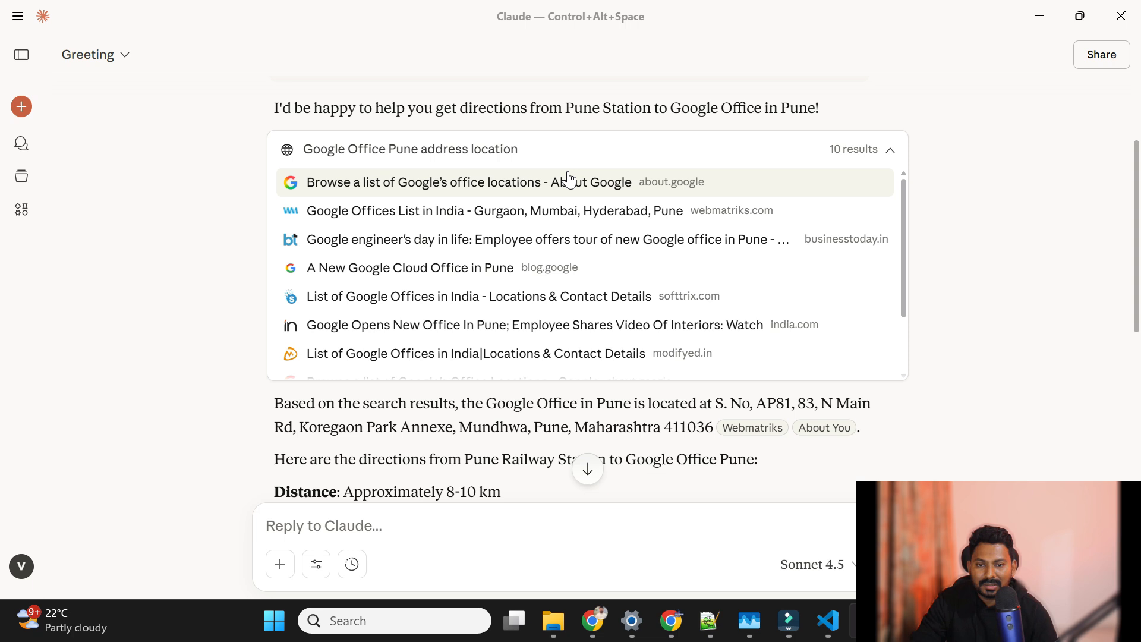
mouse_move(556, 210)
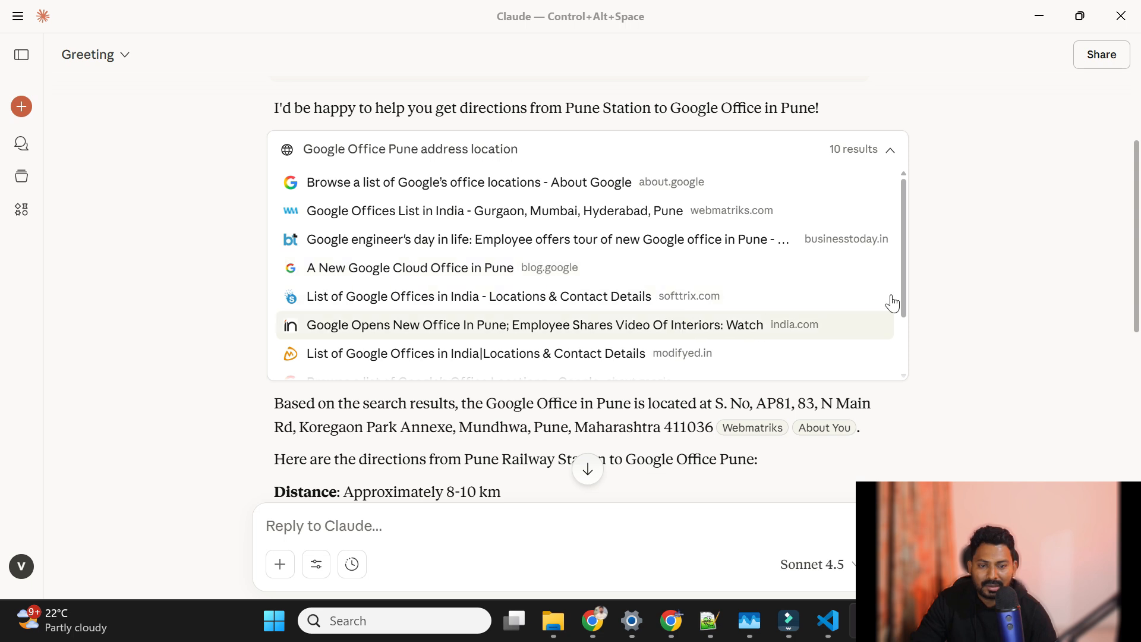
left_click(899, 150)
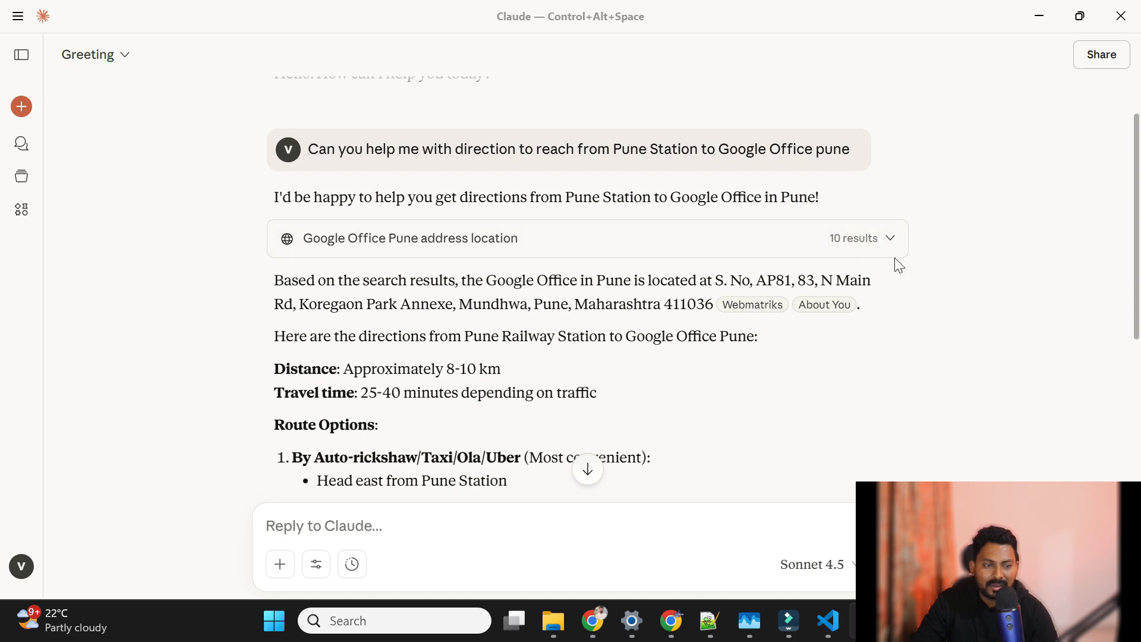
mouse_move(598, 366)
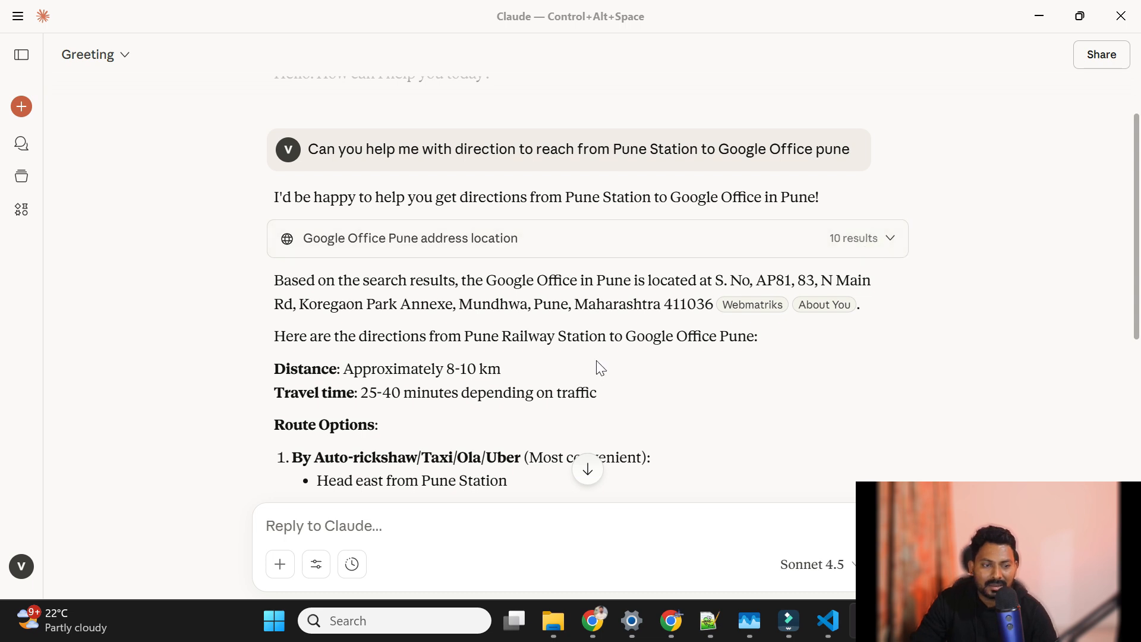
Step: Read down Claude's suggested route options, then switch to the Chrome window showing the Figma MCP page
scroll("down", 3)
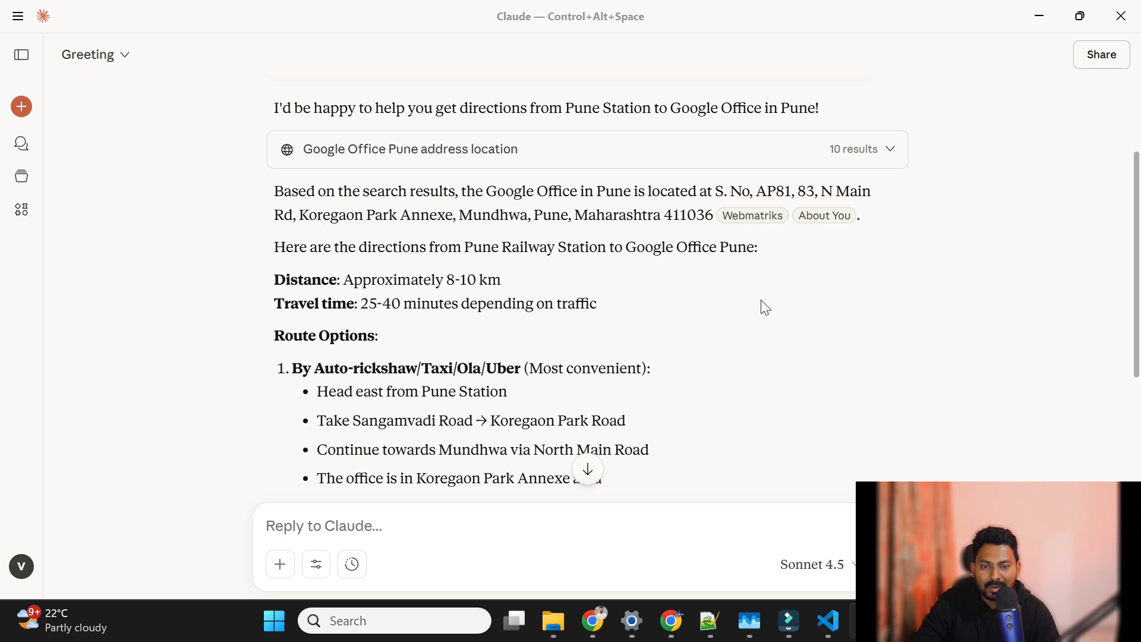
scroll("down", 3)
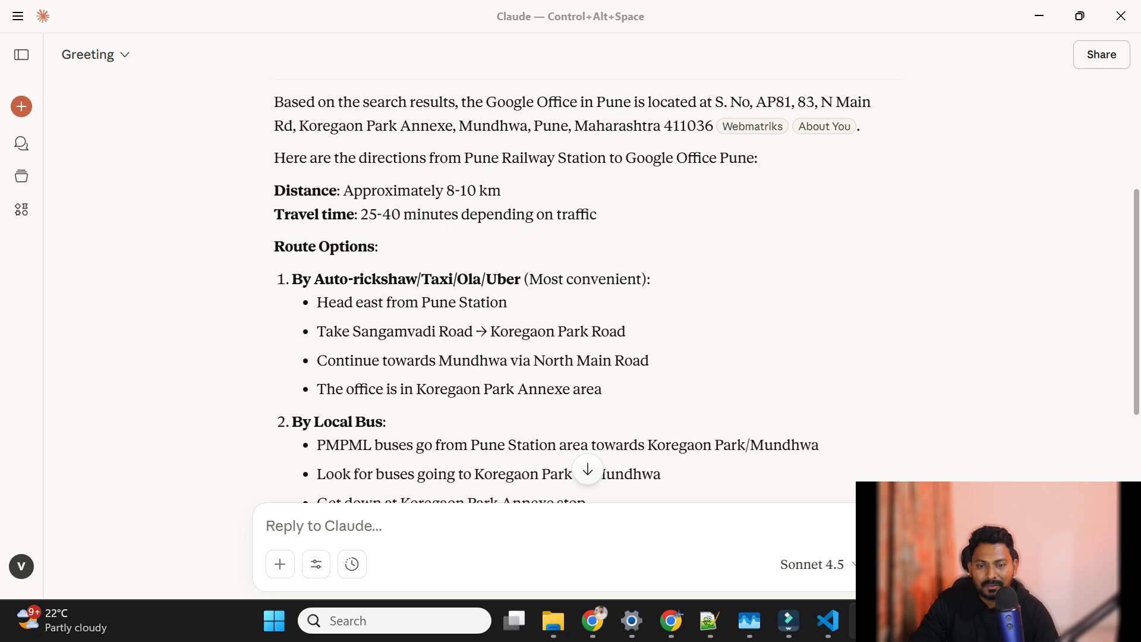
left_click(672, 621)
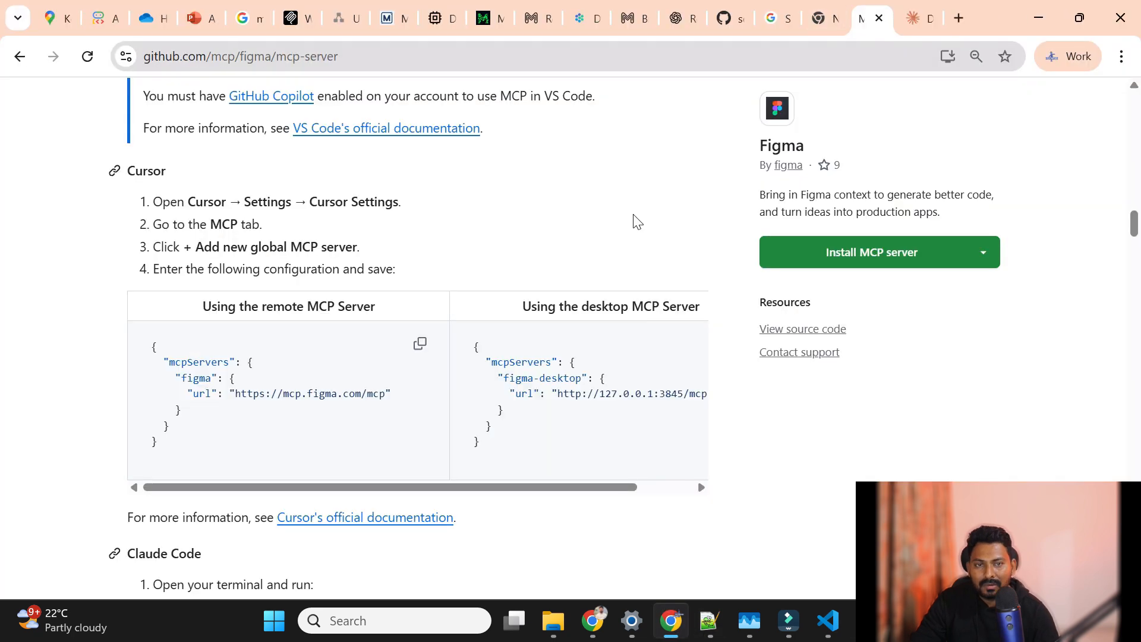
mouse_move(708, 25)
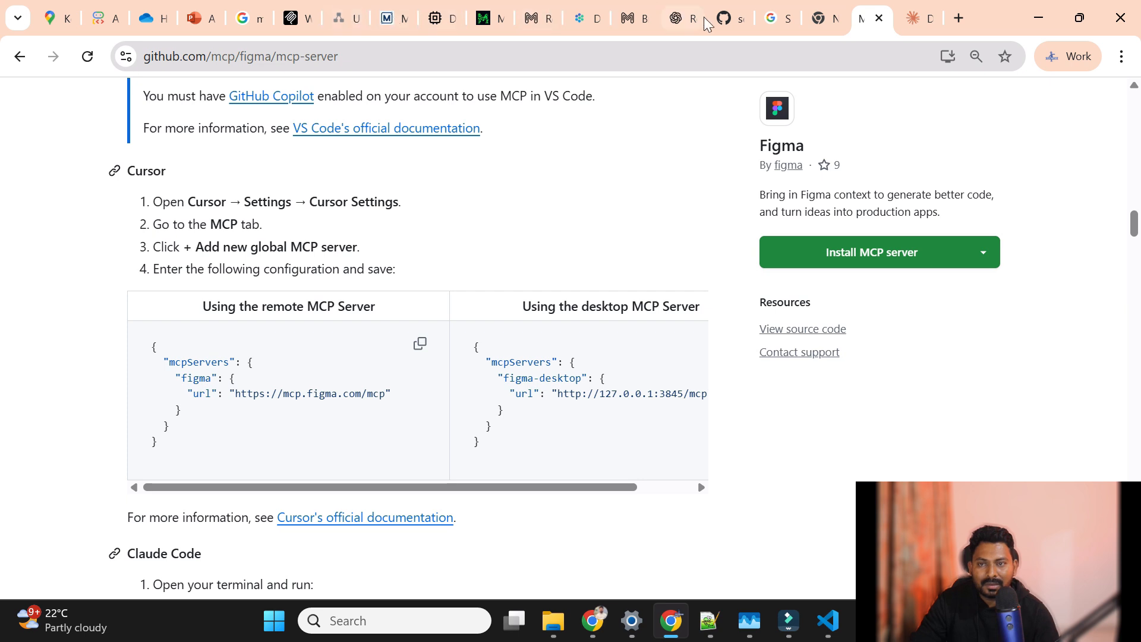
Step: Revisit the archived google-maps server's Usage with Claude Desktop section, then return to the Claude chat
left_click(719, 17)
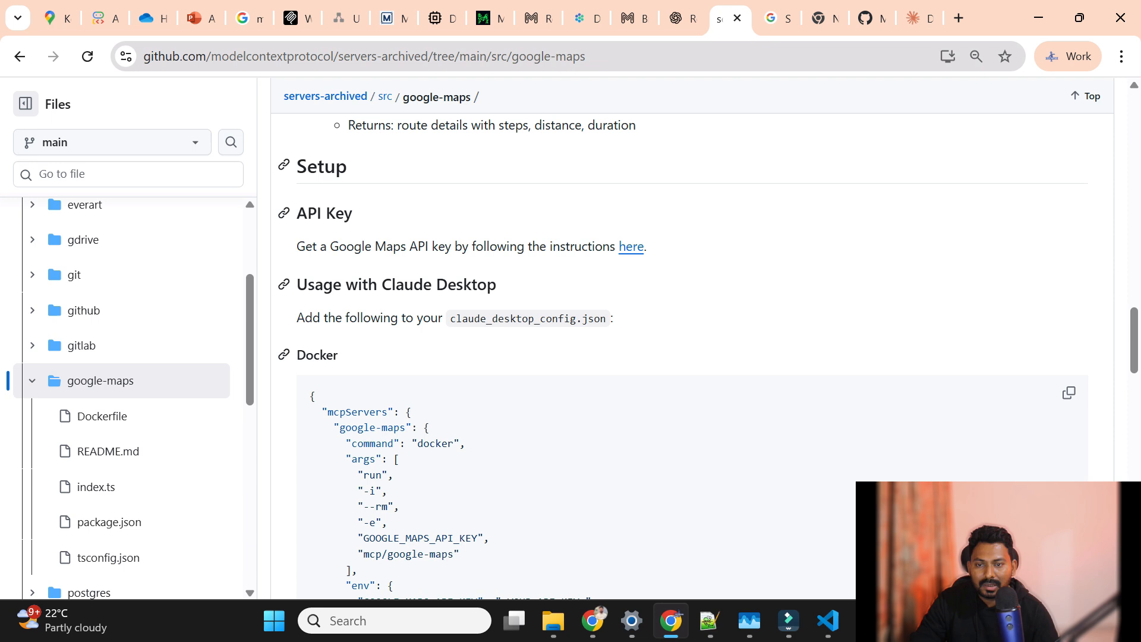
mouse_move(341, 335)
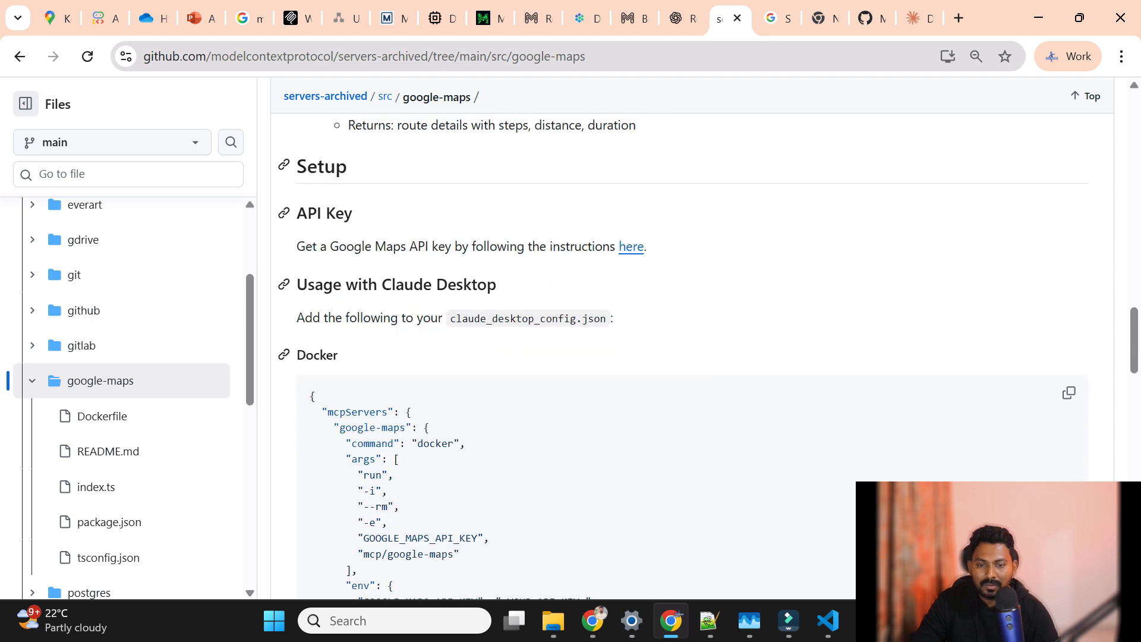
double_click(528, 319)
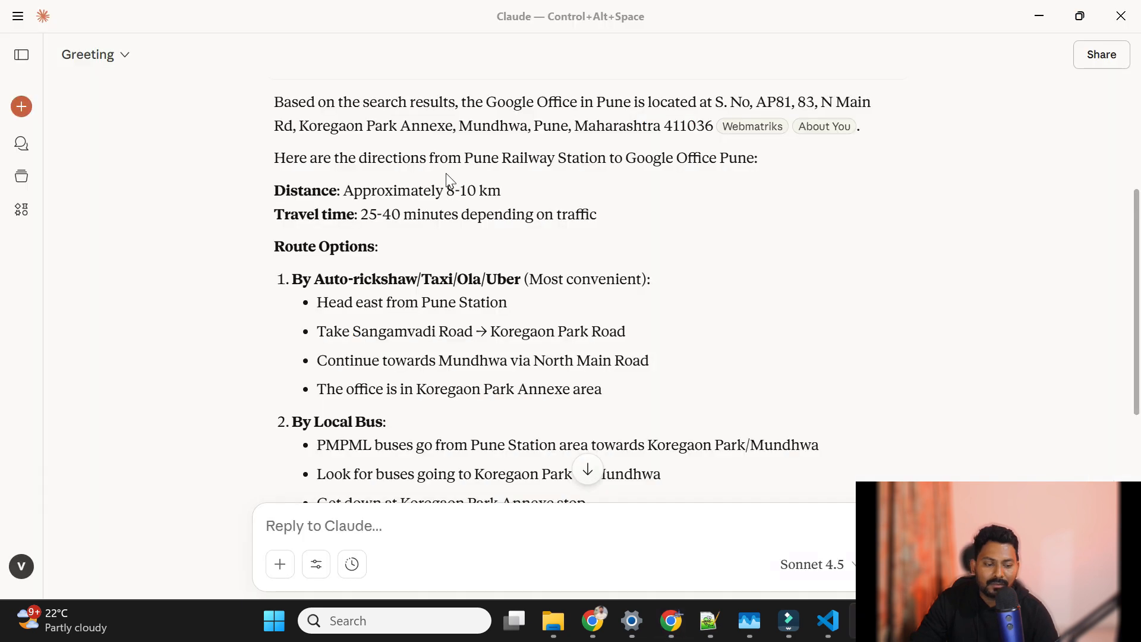
Step: Reach Settings > Developer showing no local MCP servers and use Edit Config to reveal claude_desktop_config.json
left_click(22, 54)
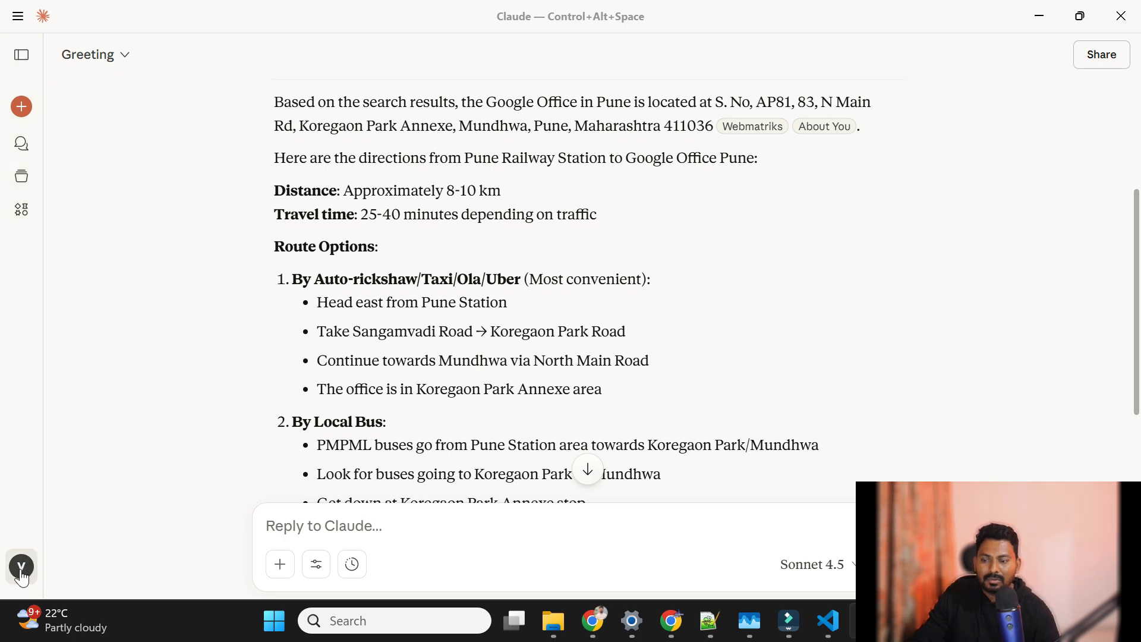
left_click(21, 566)
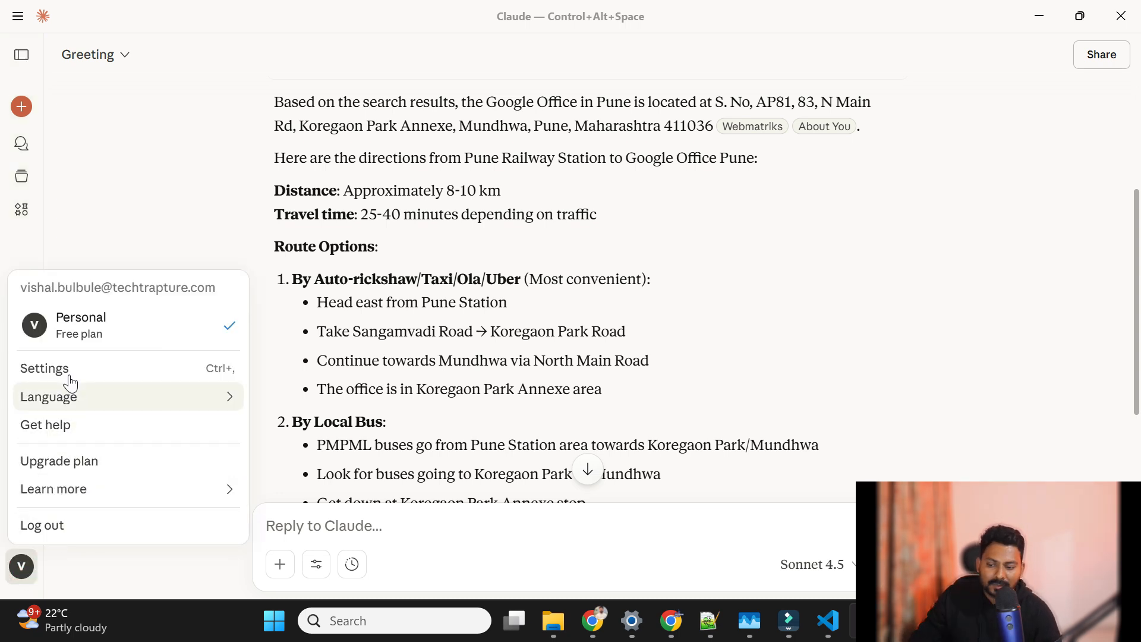
left_click(44, 368)
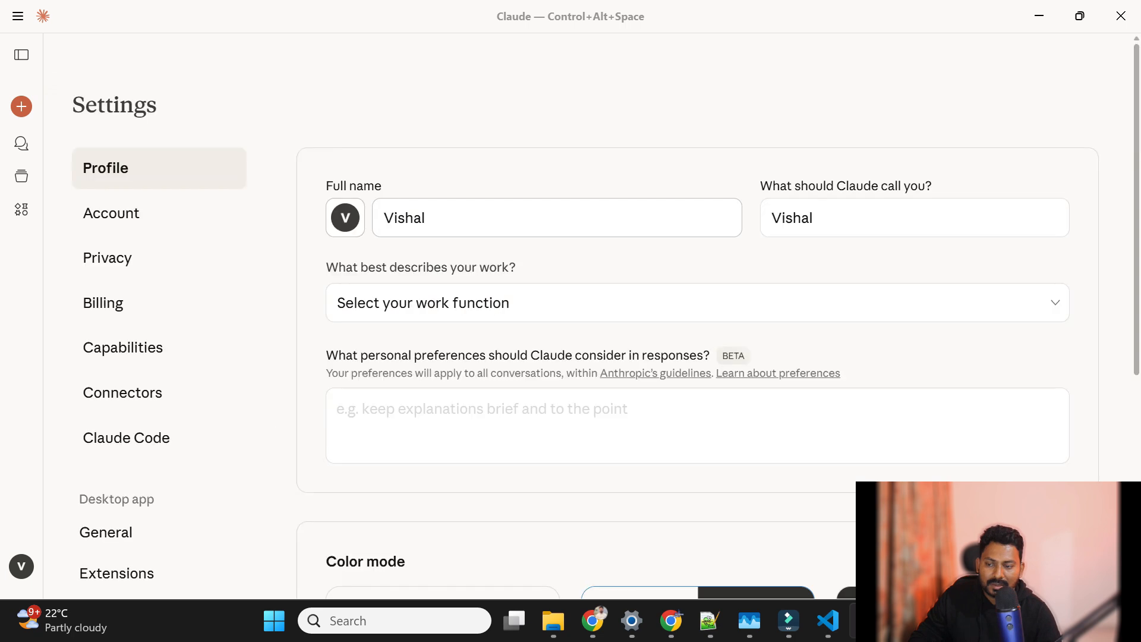
left_click(114, 571)
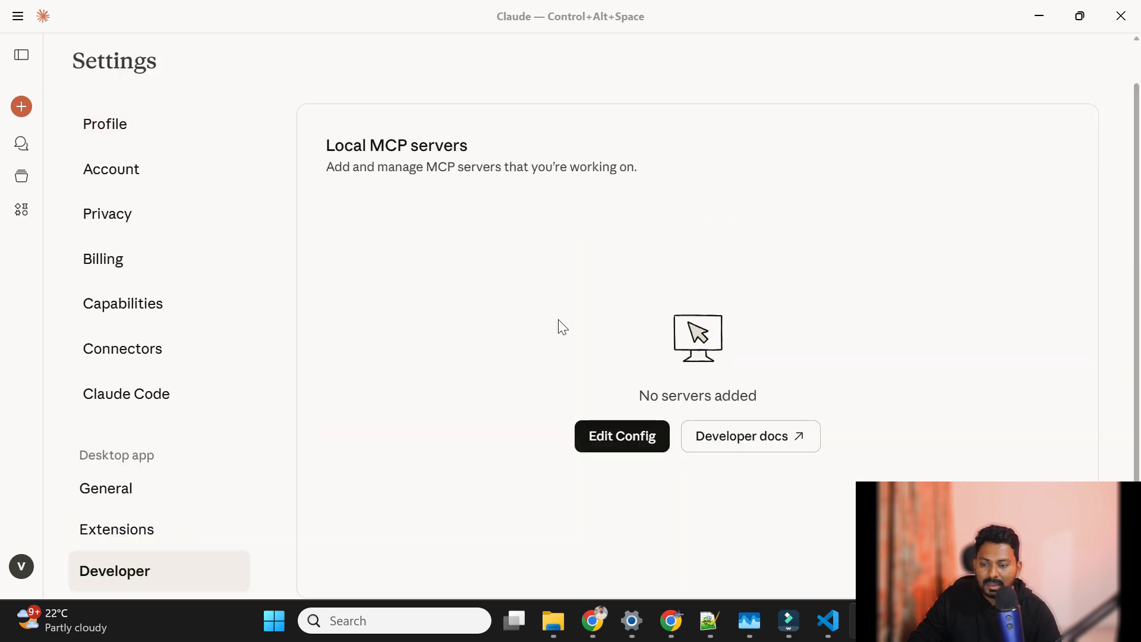
mouse_move(639, 406)
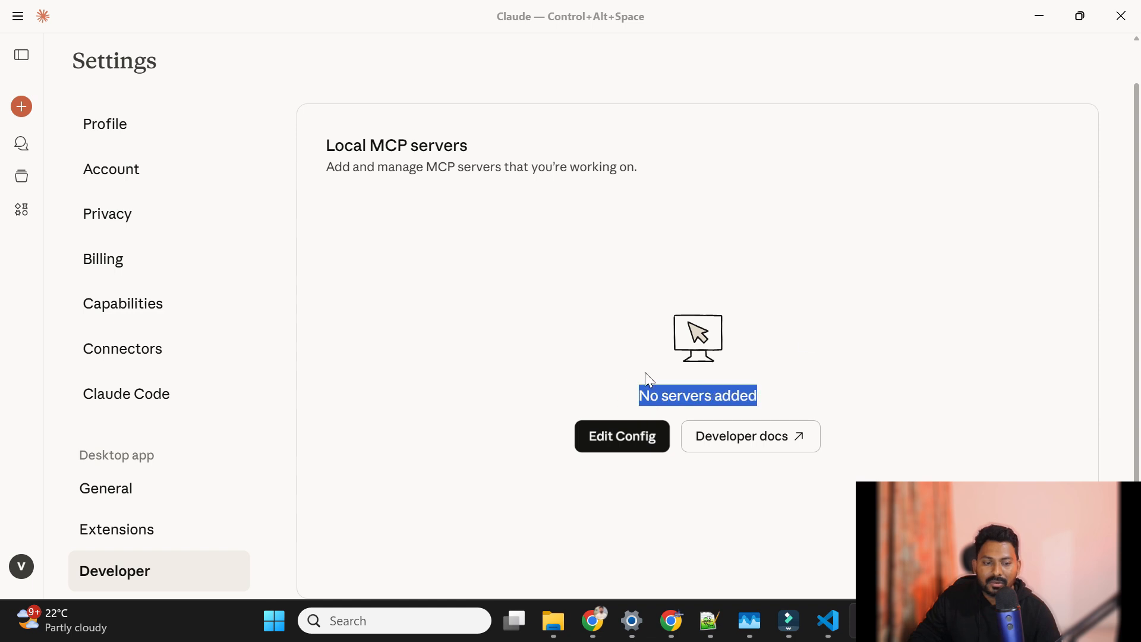
mouse_move(608, 448)
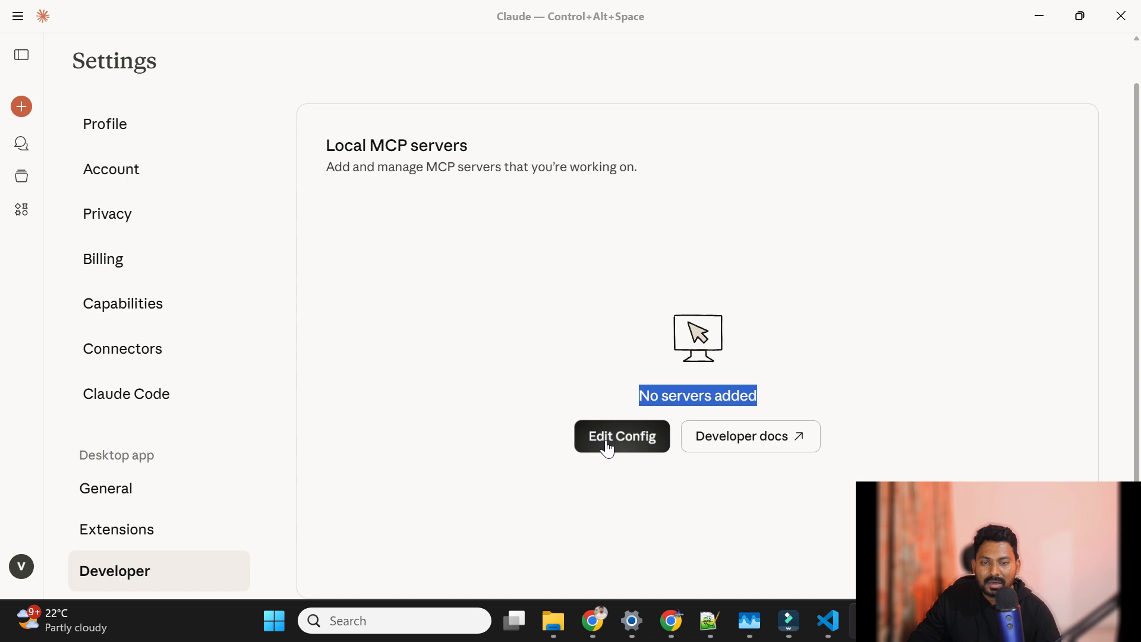
left_click(622, 436)
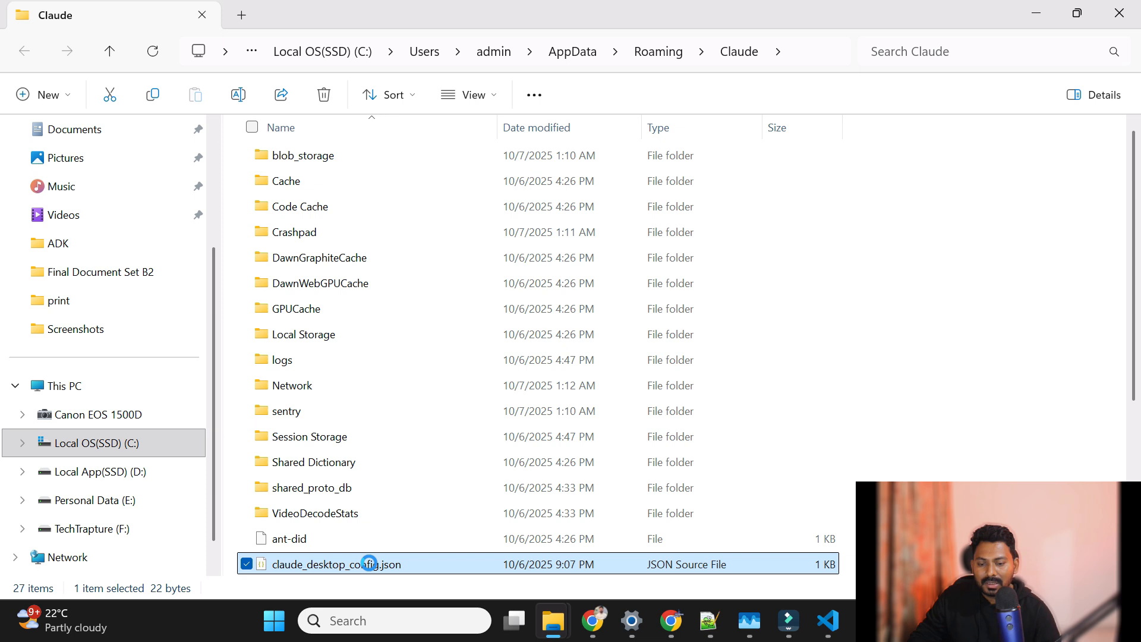
Step: Inspect claude_desktop_config.json's context menu in File Explorer, then switch back to the Google Maps server page
right_click(364, 563)
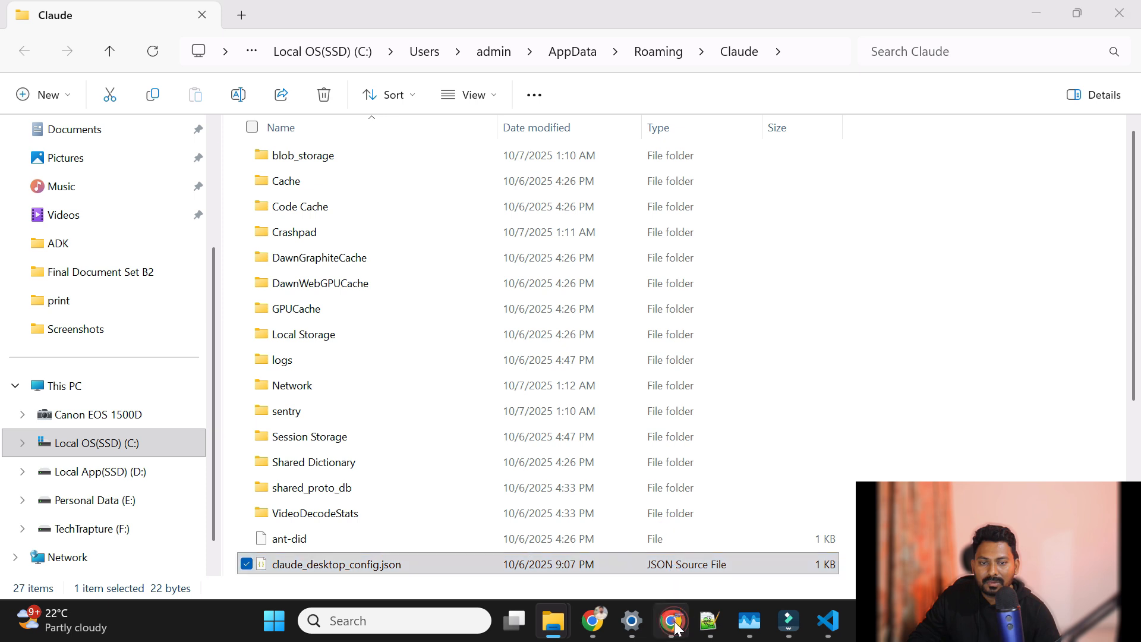
left_click(670, 620)
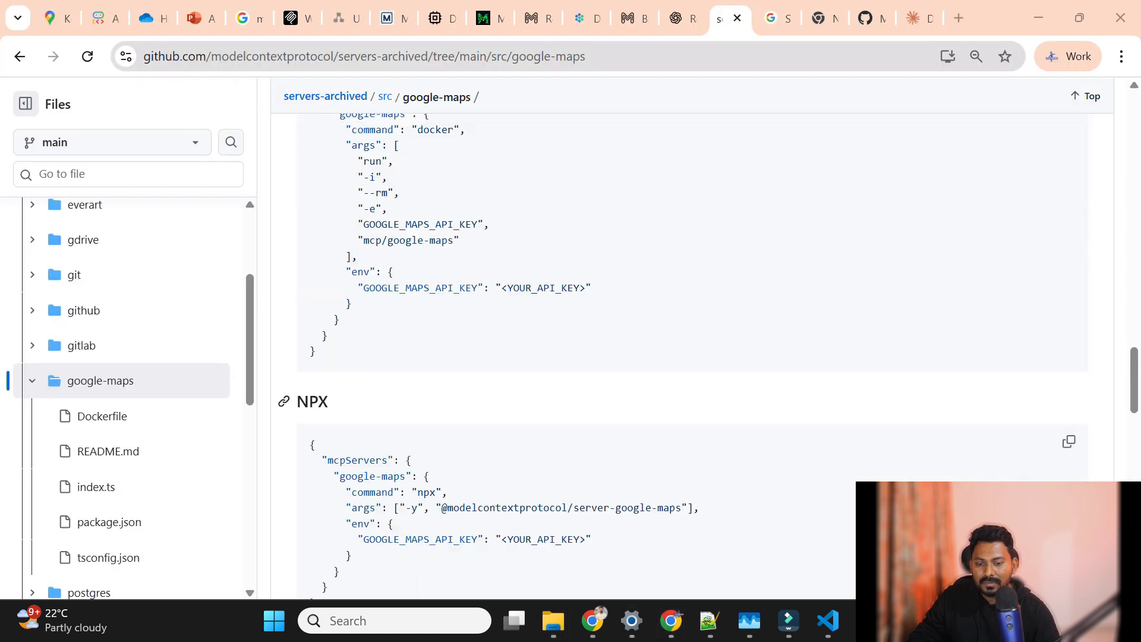
Step: Copy the NPX google-maps server configuration block from the README
scroll("down", 3)
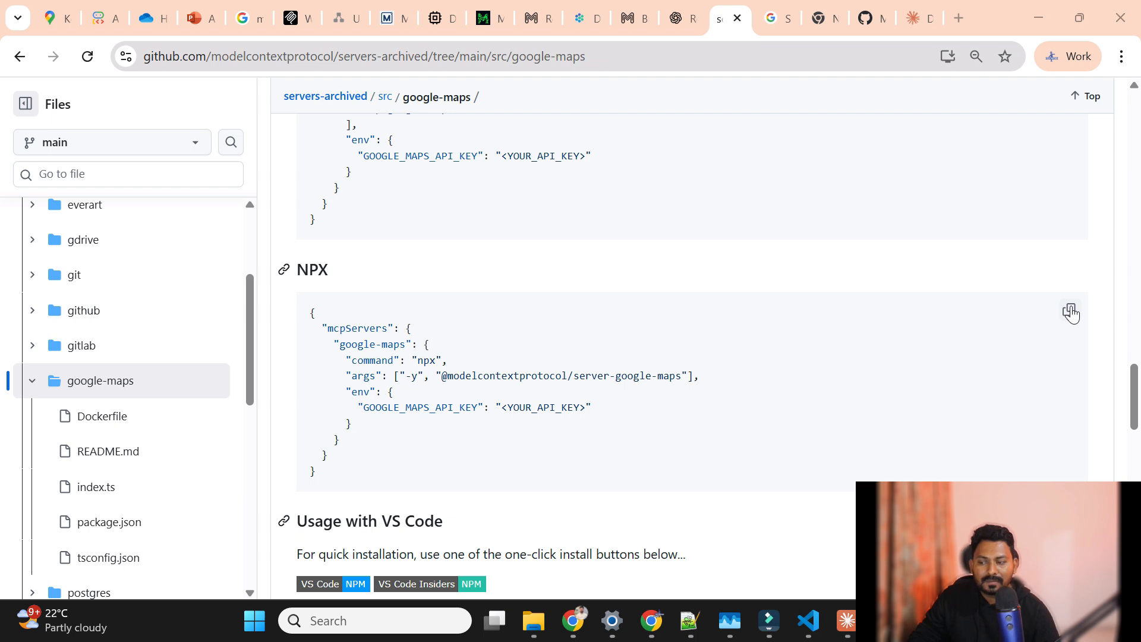
left_click(1070, 311)
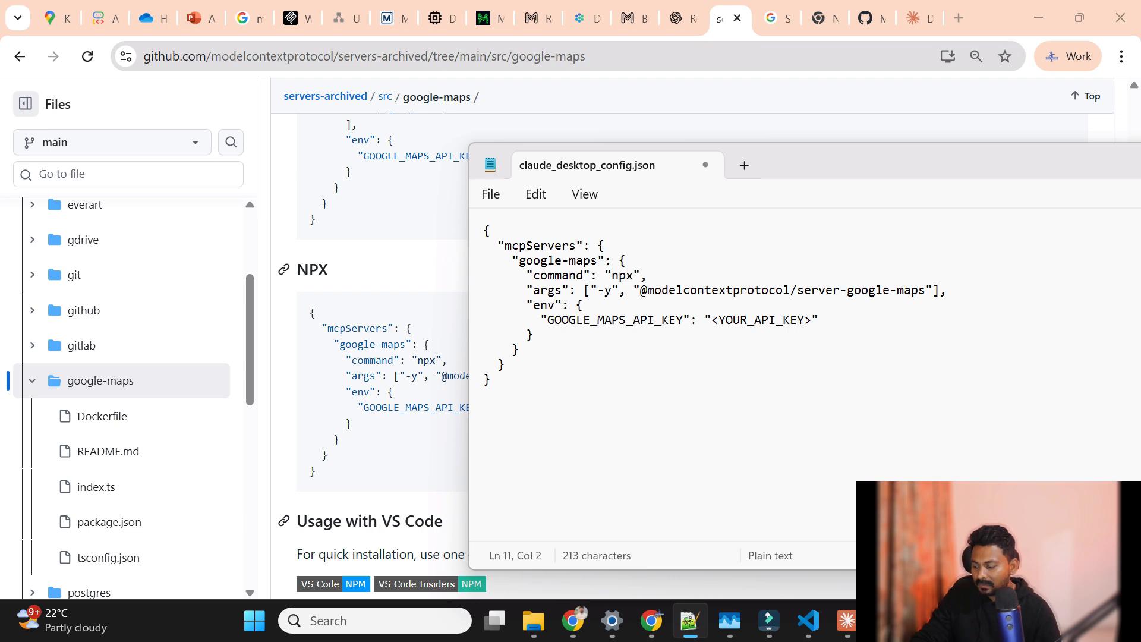
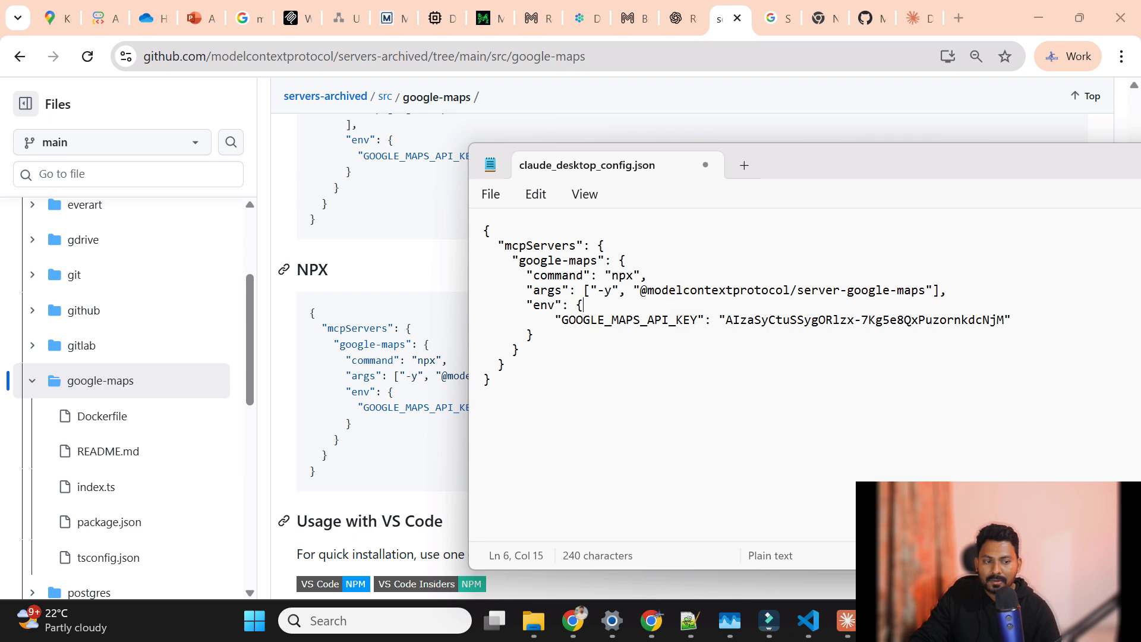
Step: Paste the Google Maps API key over the <YOUR_API_KEY> placeholder in the config
left_click(490, 194)
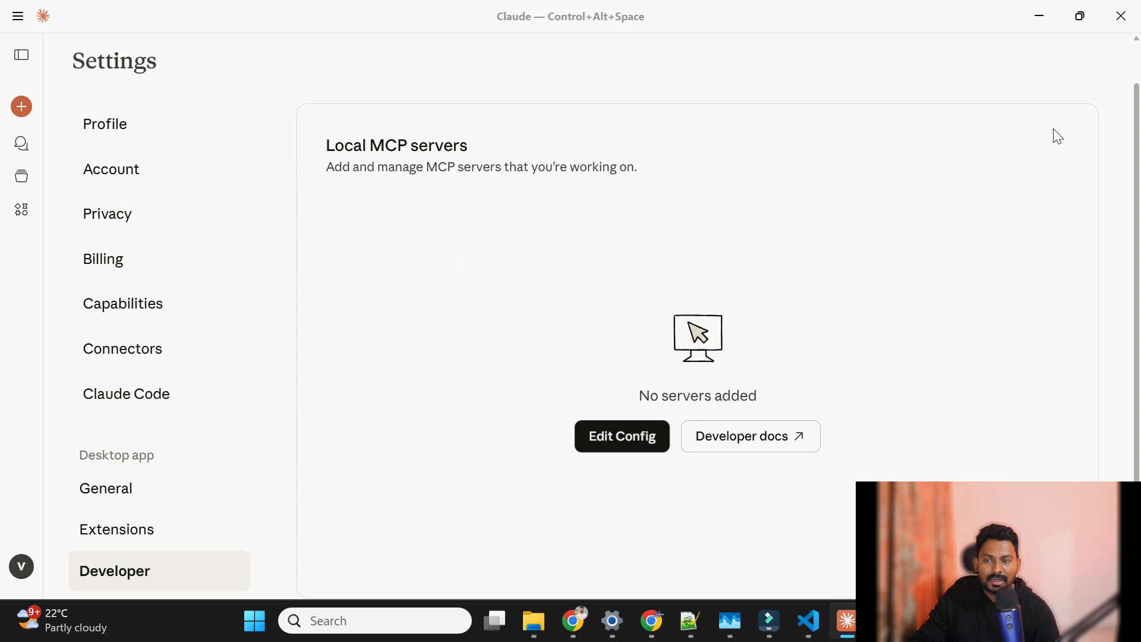
mouse_move(1121, 16)
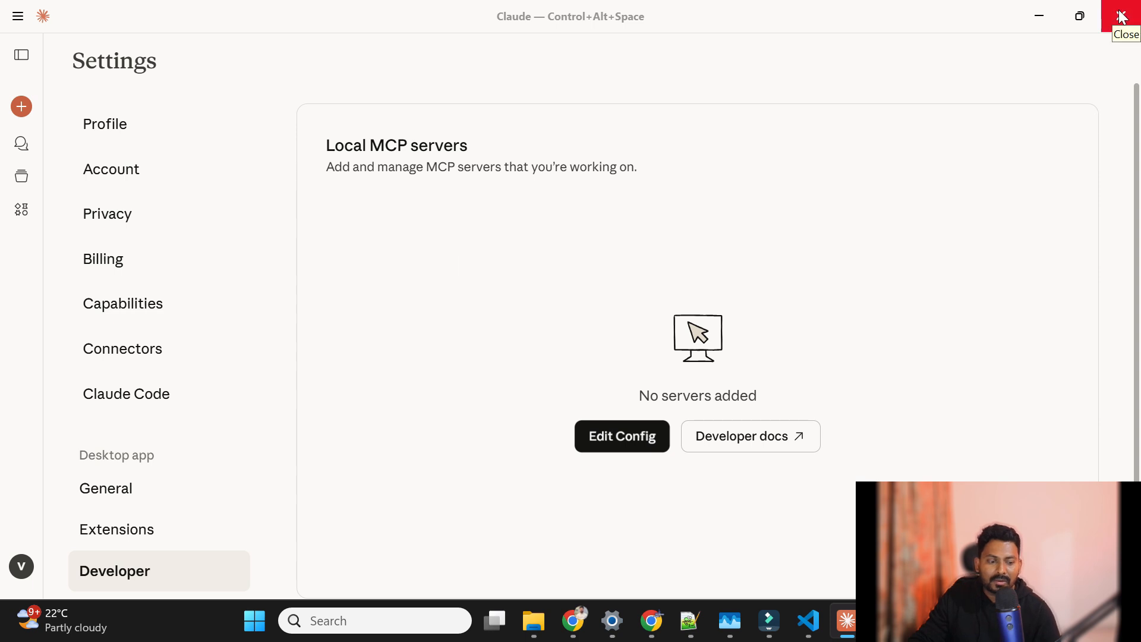
Step: Quit Claude Desktop so it reloads the updated configuration on relaunch
left_click(1120, 16)
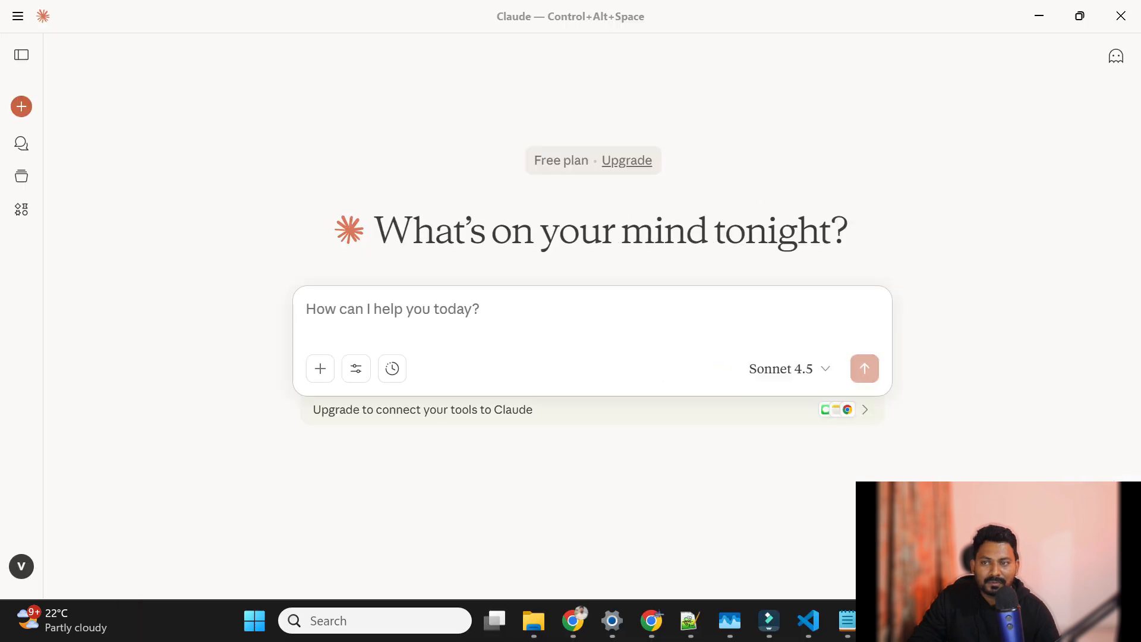
Step: Check google-maps is listed as running in Developer settings, then show the chat history
left_click(22, 566)
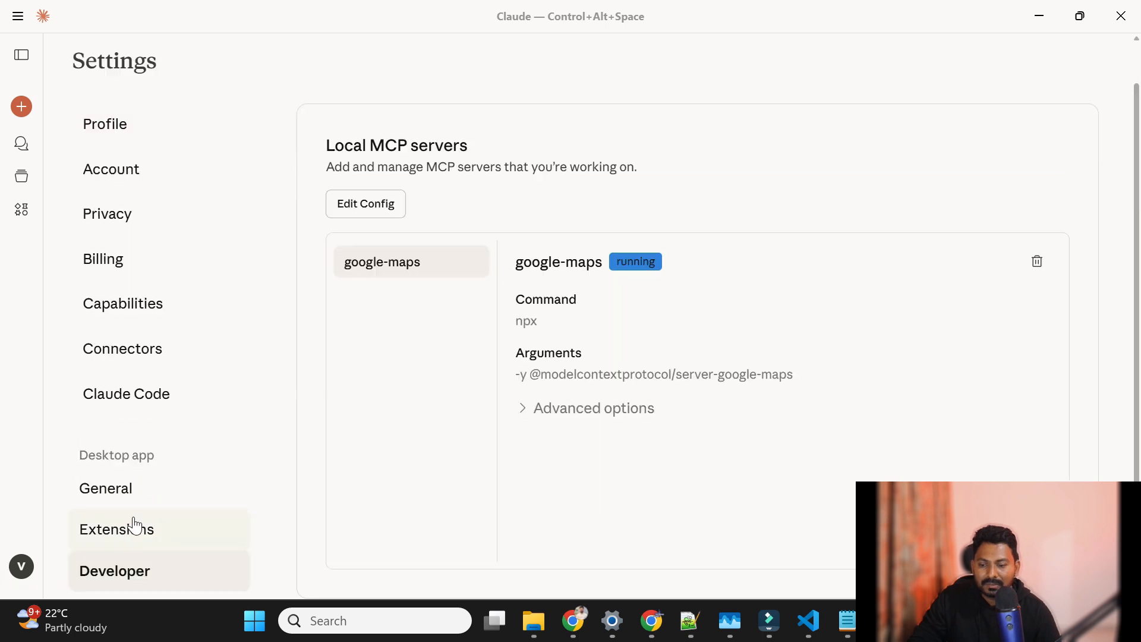
mouse_move(371, 260)
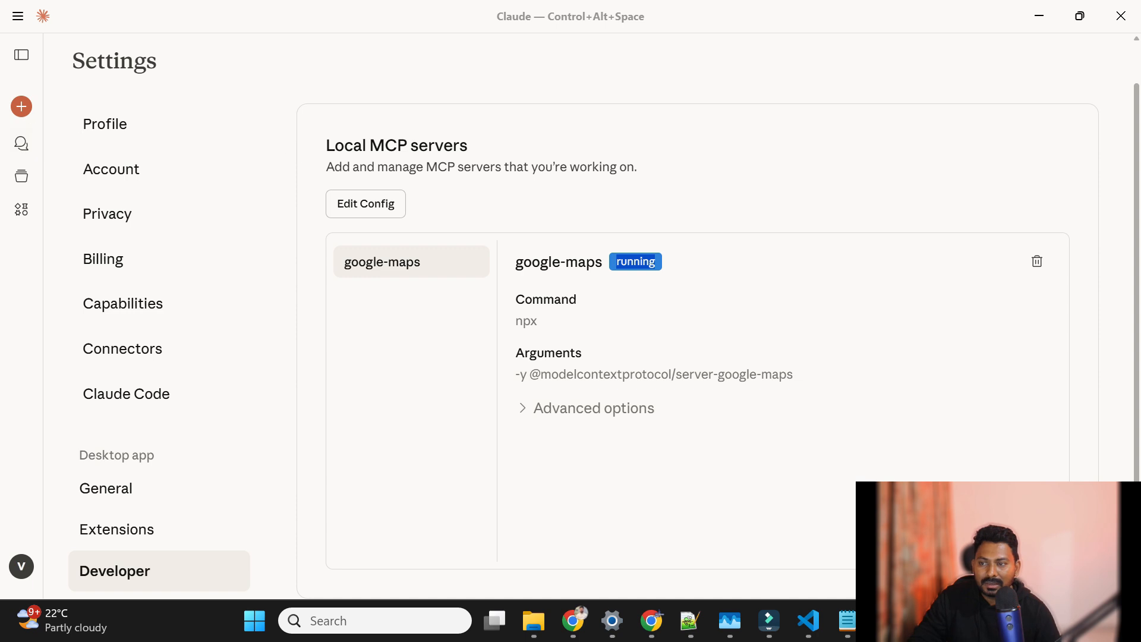
left_click(21, 143)
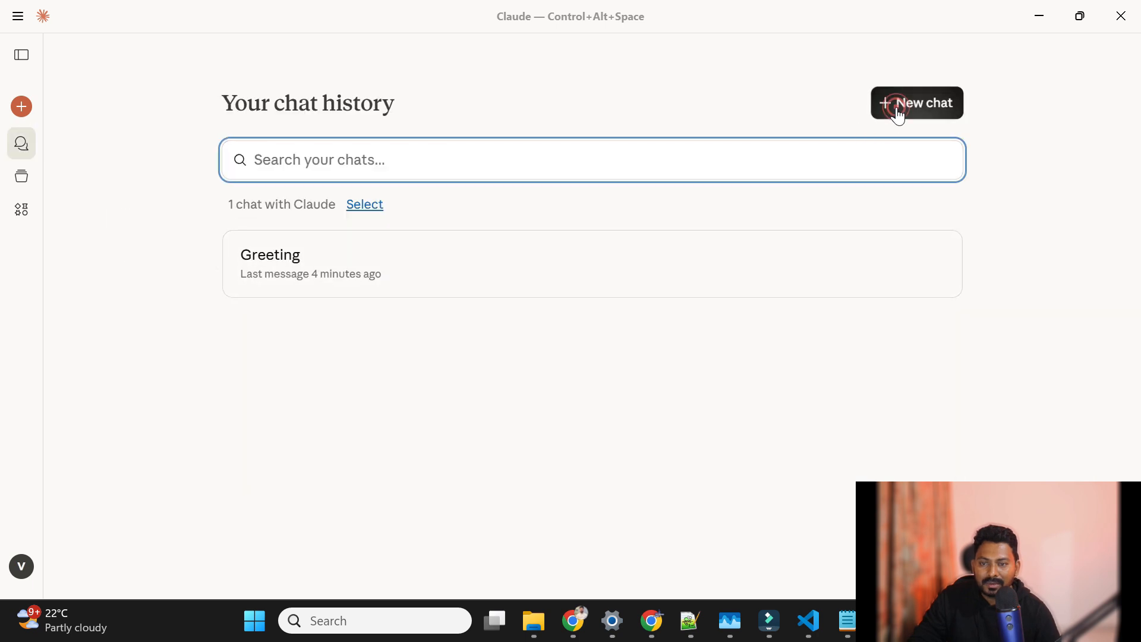
Step: Send a new chat asking for directions from Pune Station to Google Pune office
left_click(918, 102)
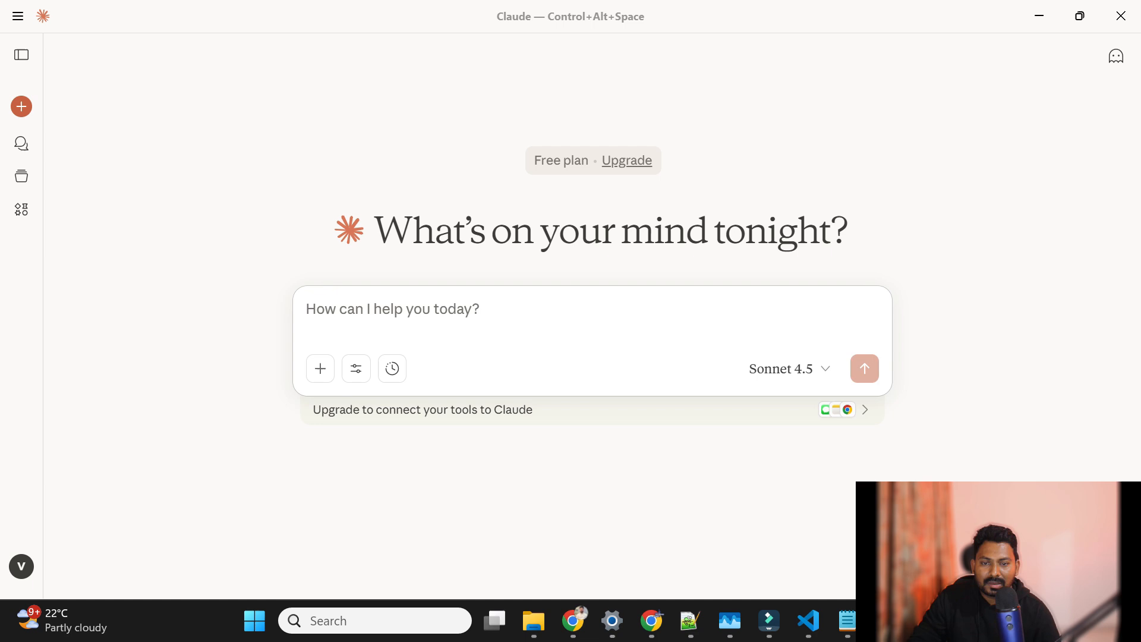
type("Hello , can you")
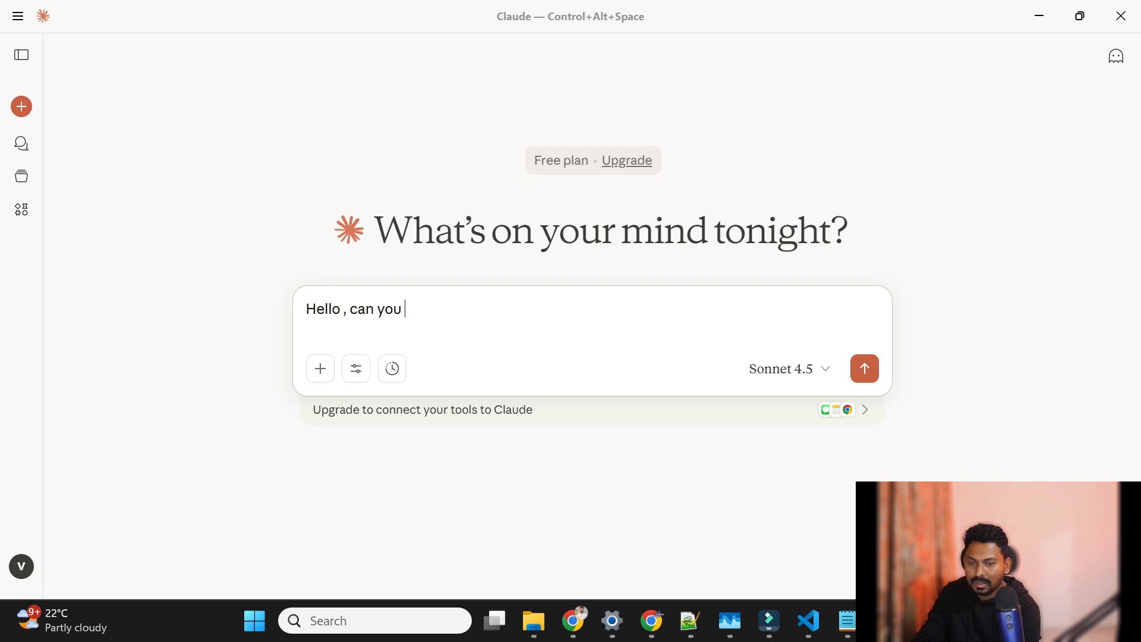
type("help me with directi")
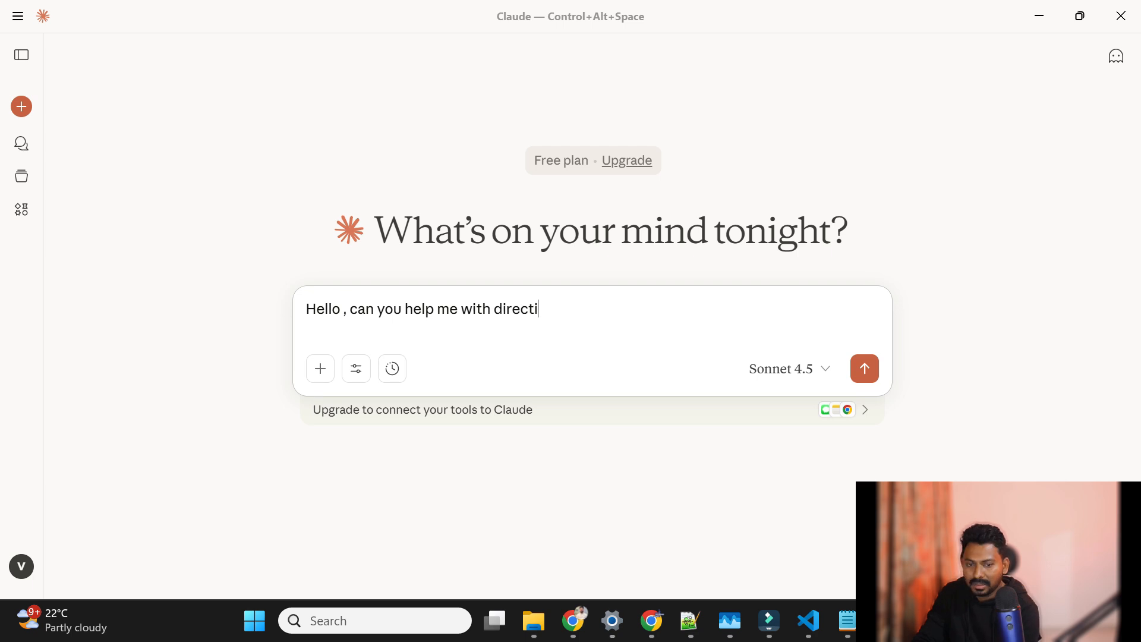
type("on from")
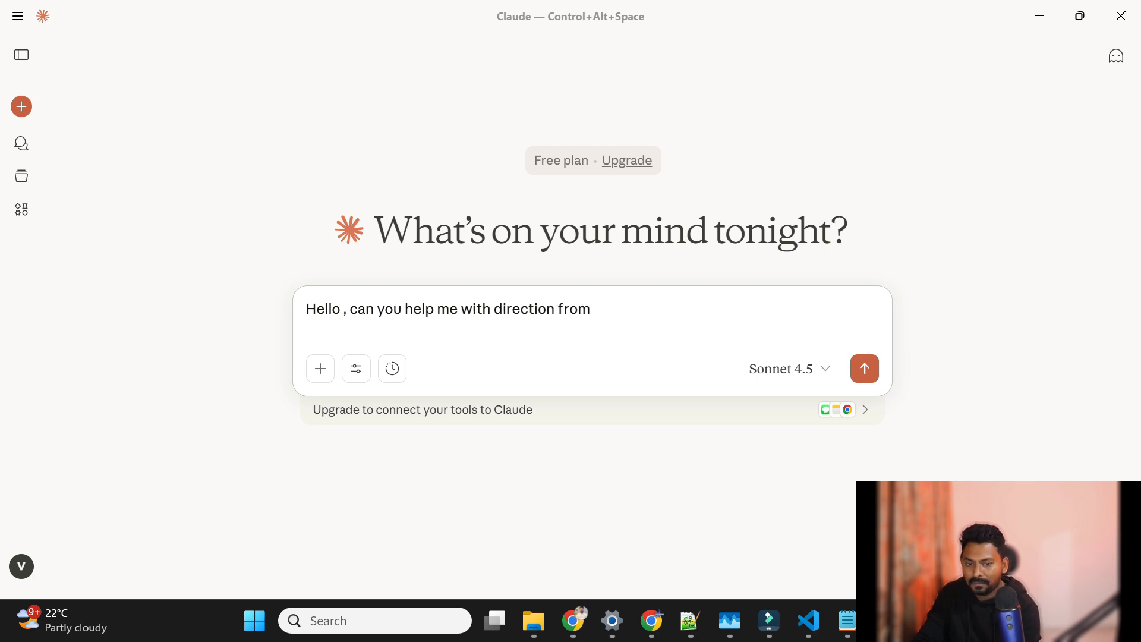
type("Google")
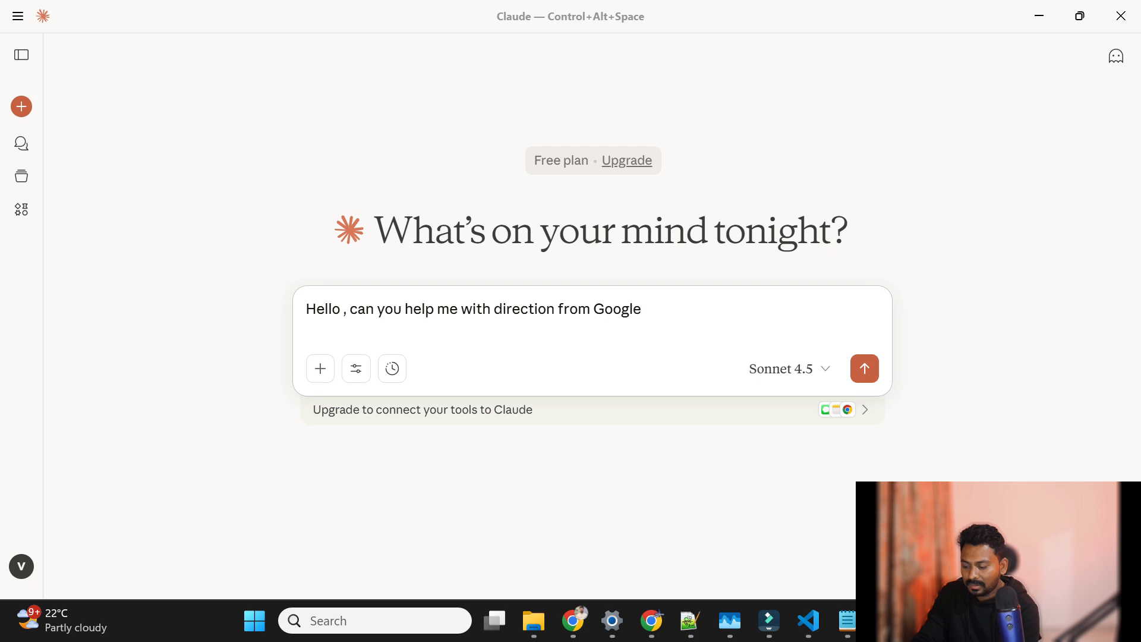
key("Backspace")
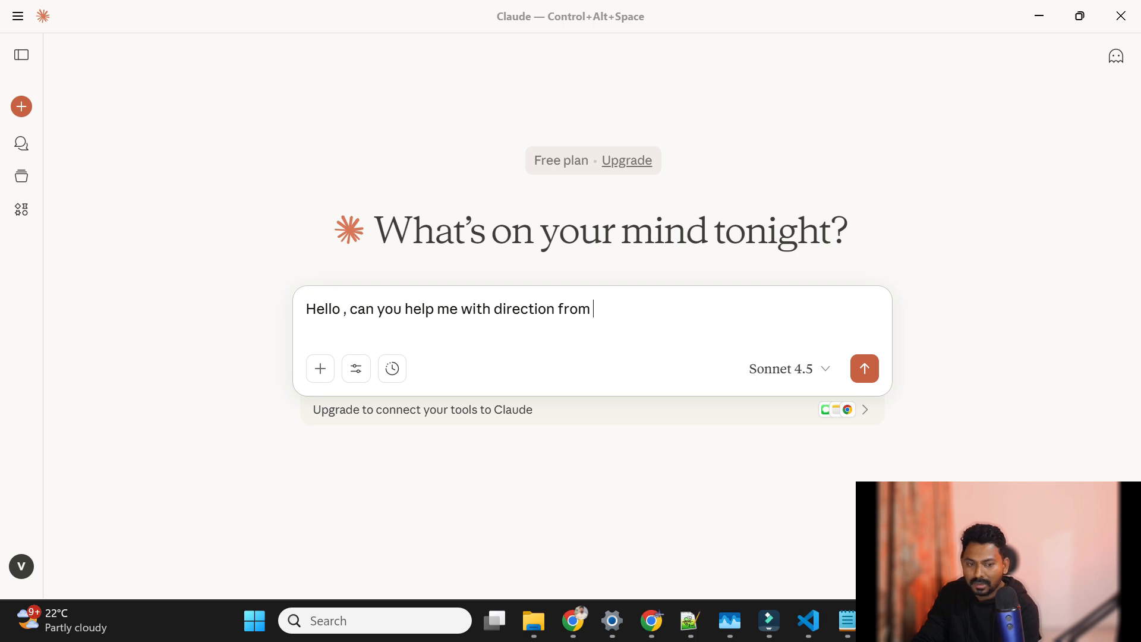
type("Pune STat")
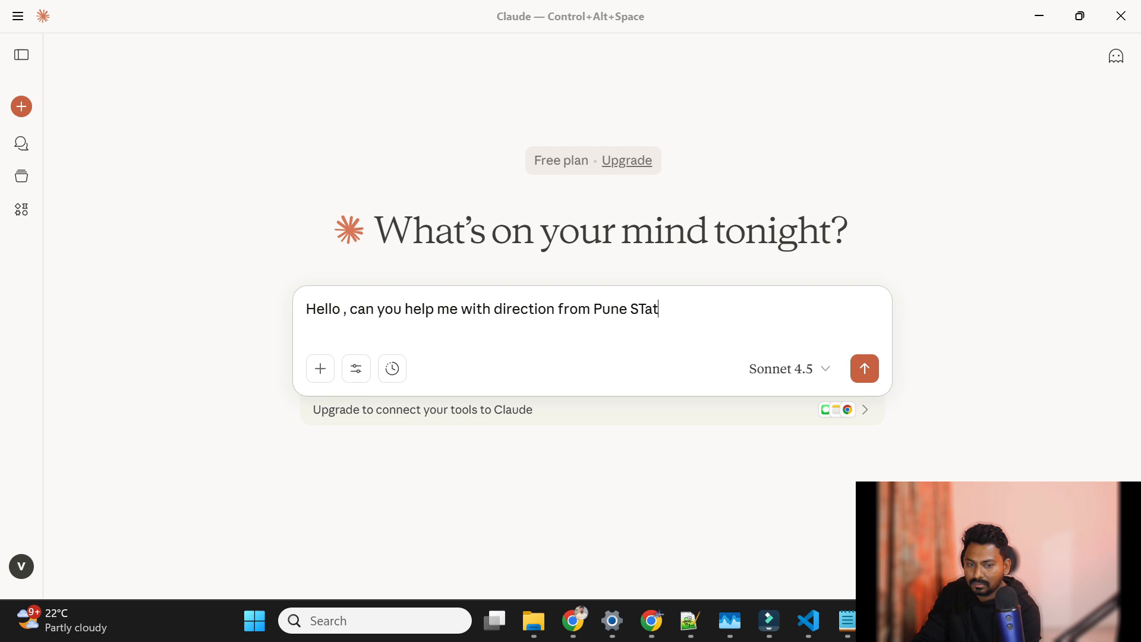
type("ion to")
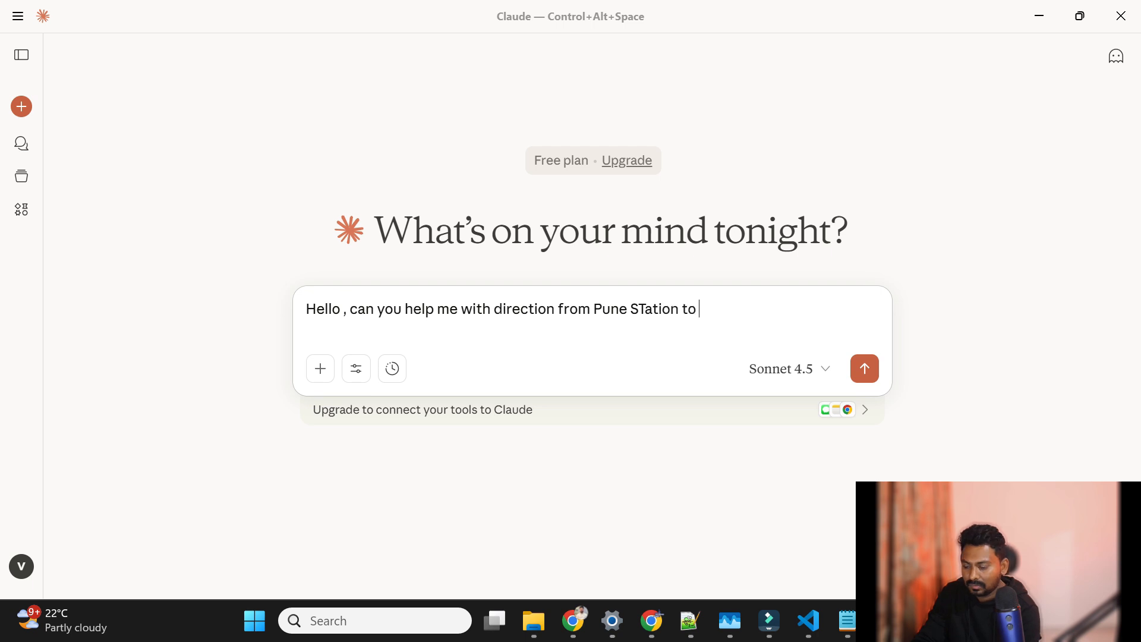
type("Google")
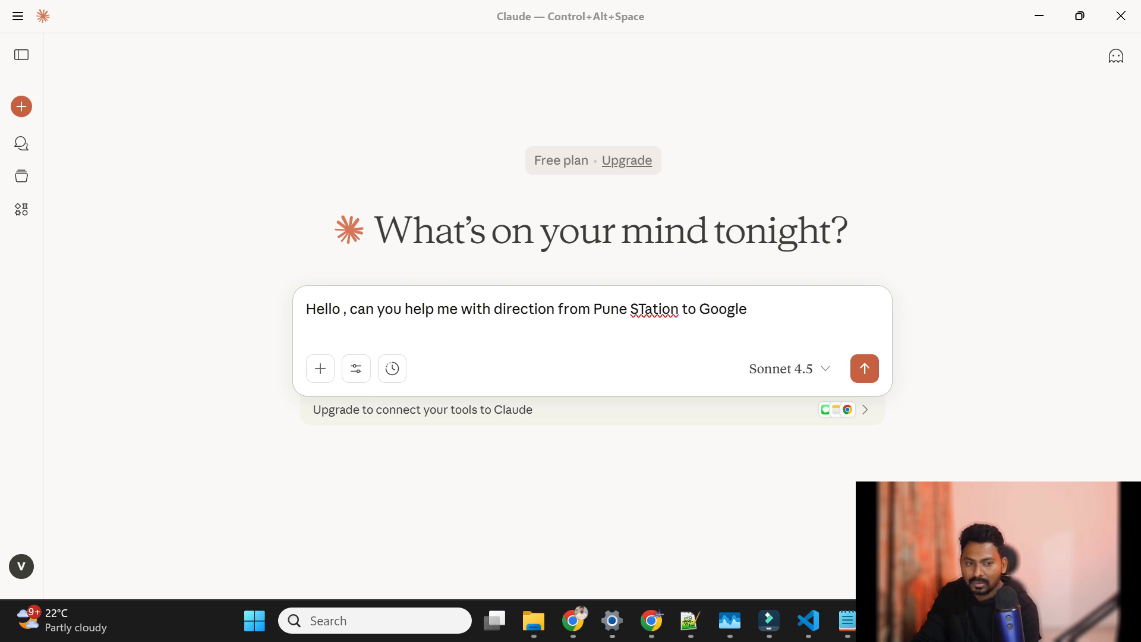
type("Pune office")
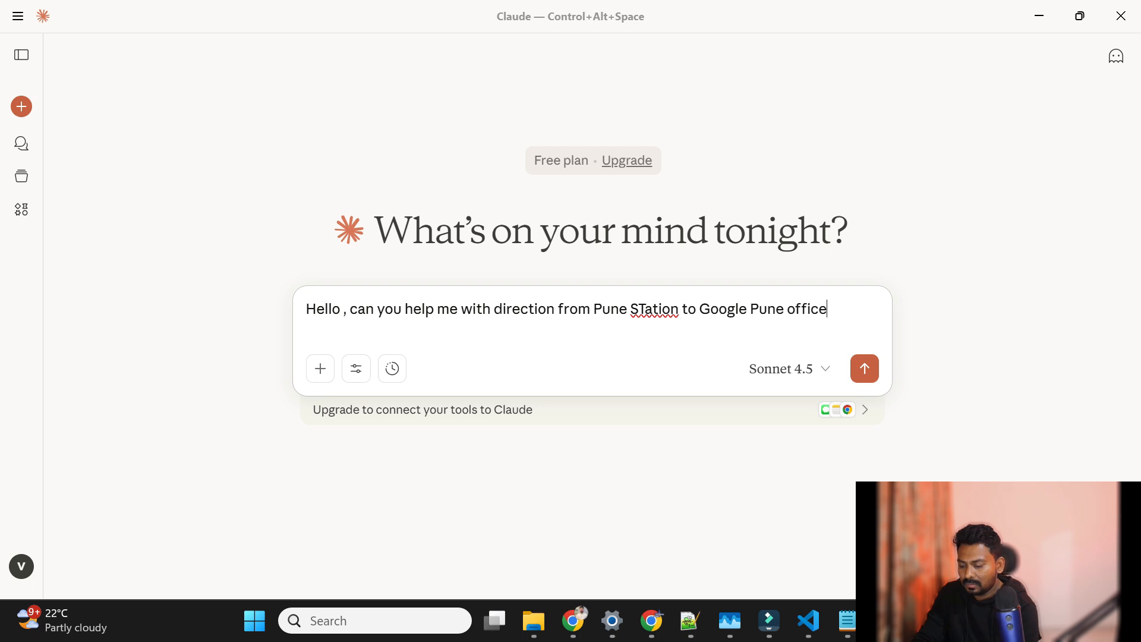
left_click(864, 368)
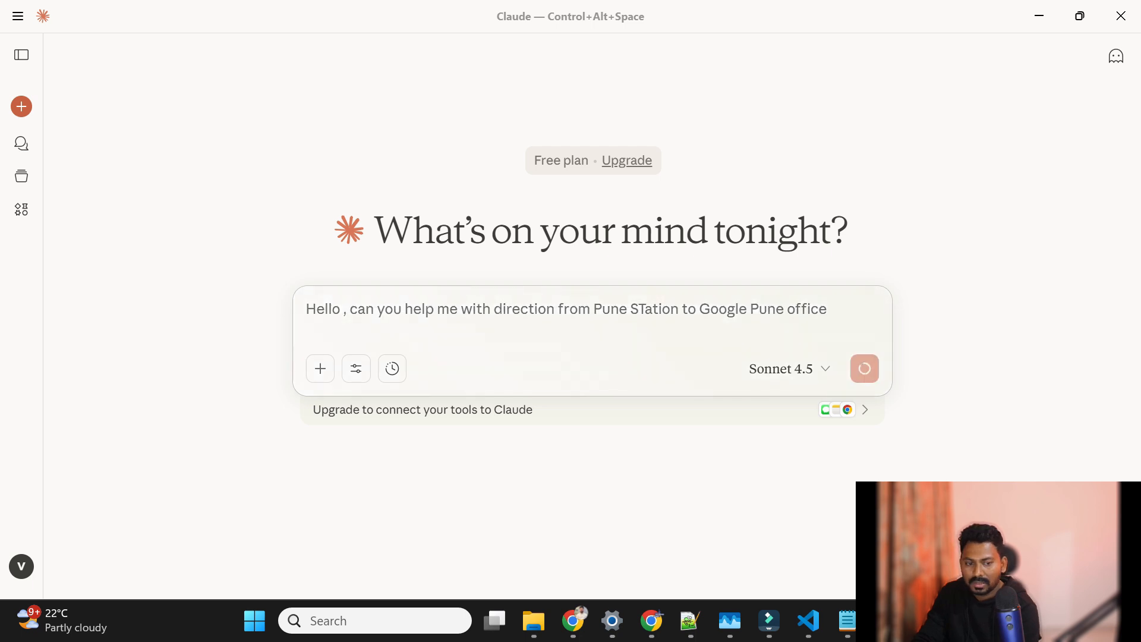
left_click(864, 368)
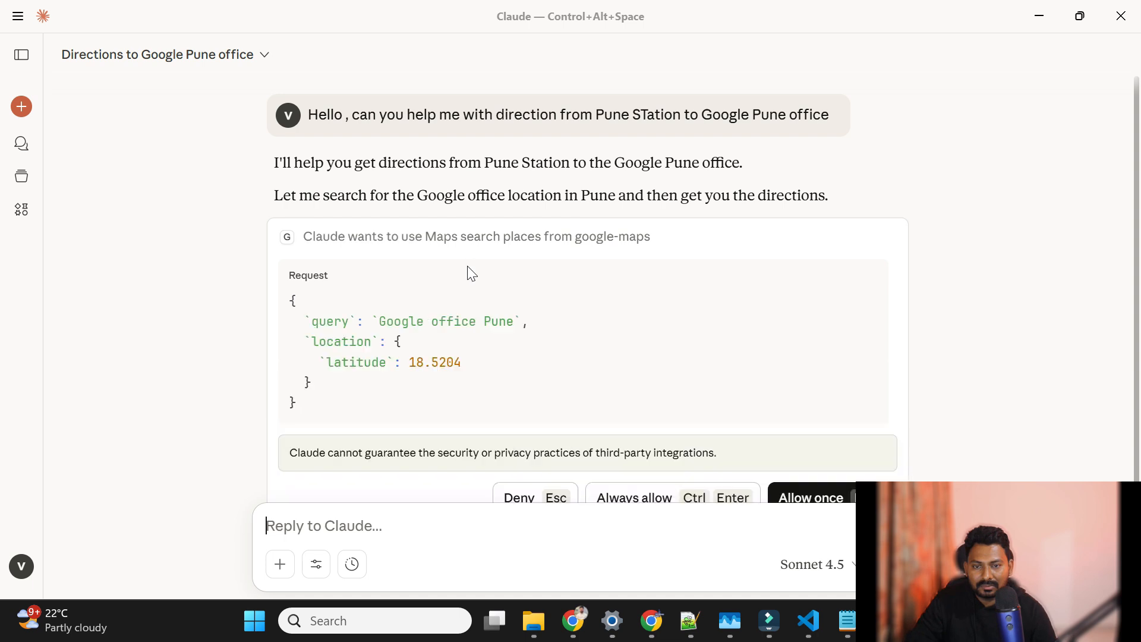
Step: Allow the google-maps place search and directions lookup once each to get driving directions
scroll("down", 3)
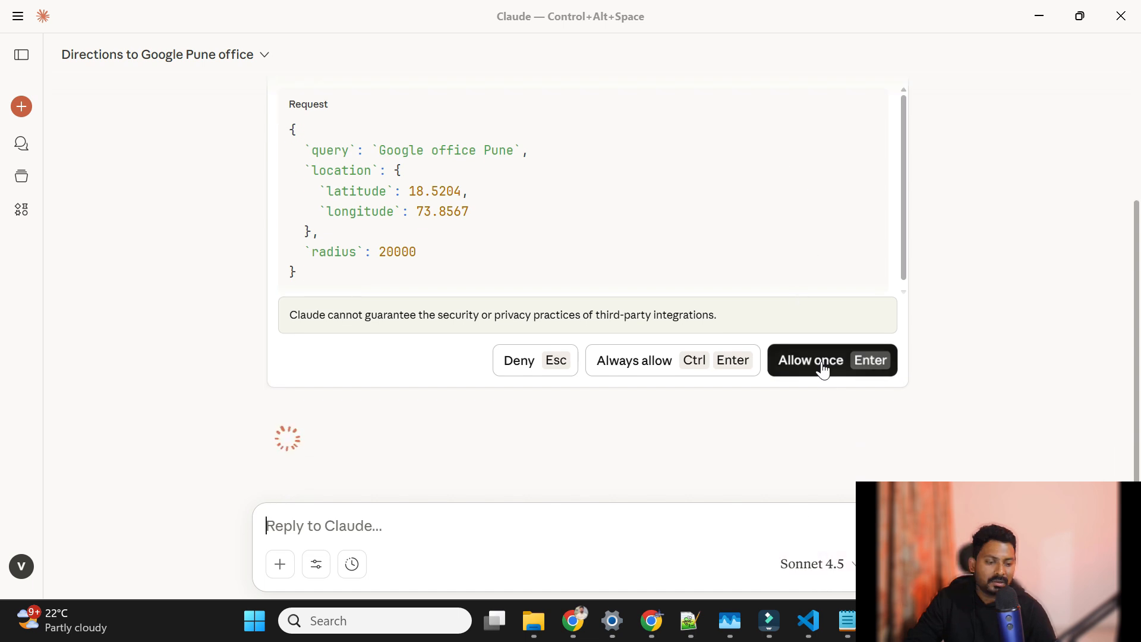
left_click(823, 359)
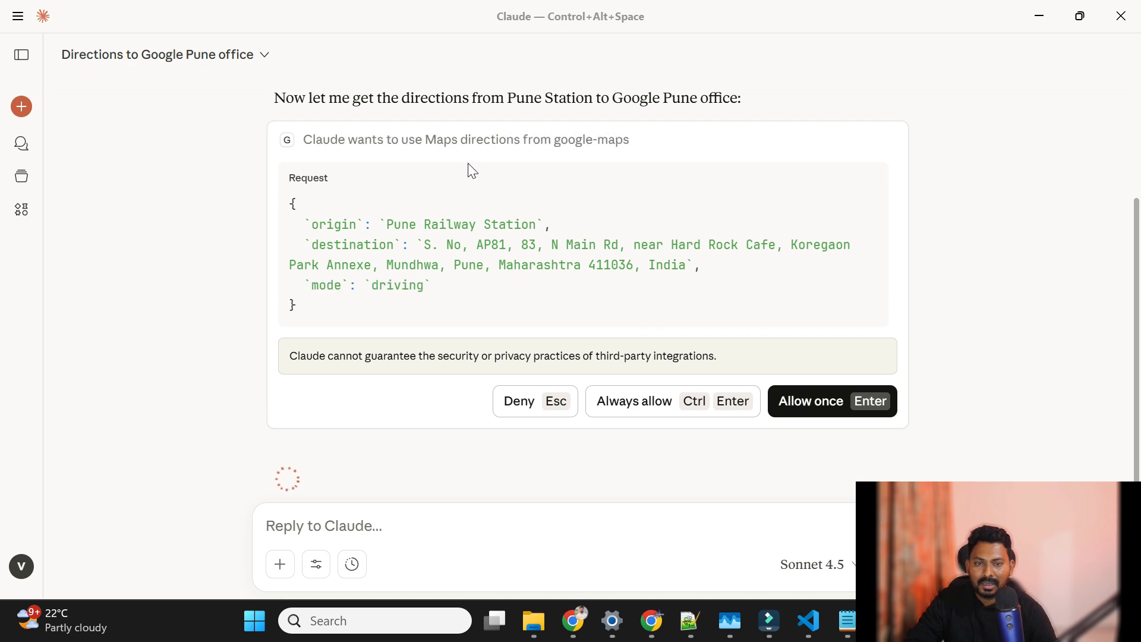
left_click(832, 402)
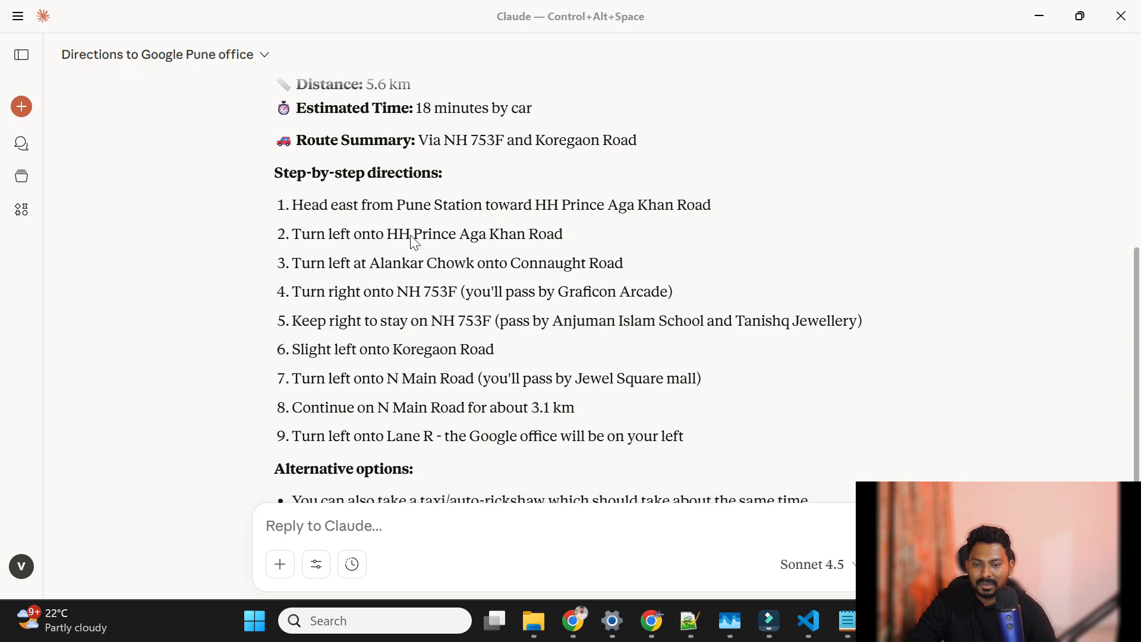
Step: Send the follow-up message 'by walk' to request the route on foot
scroll("down", 3)
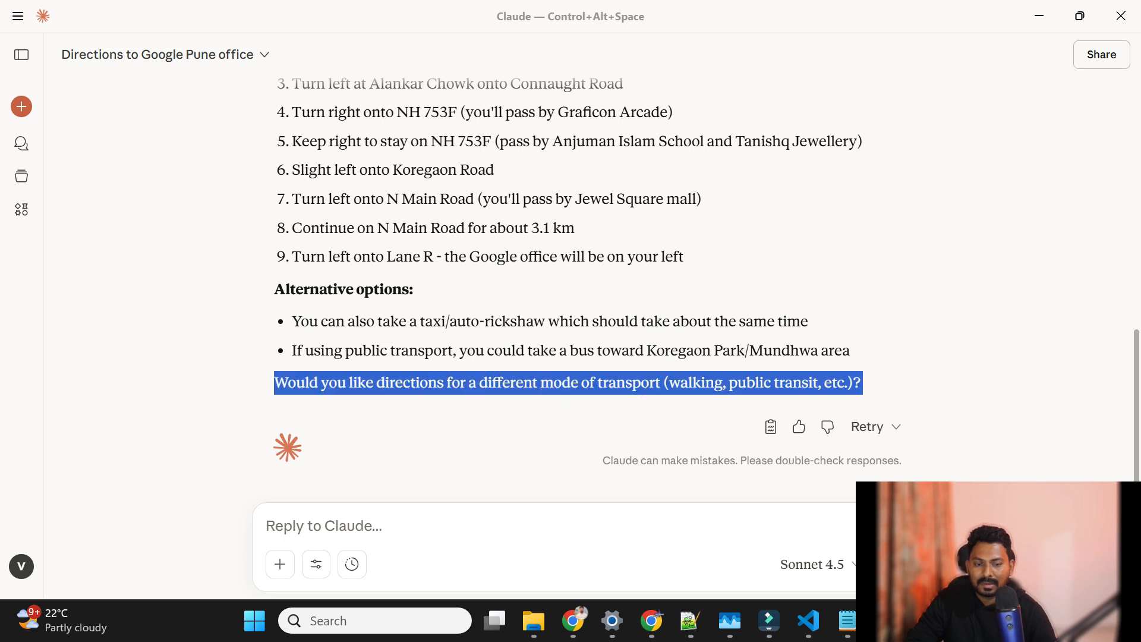
left_click(580, 376)
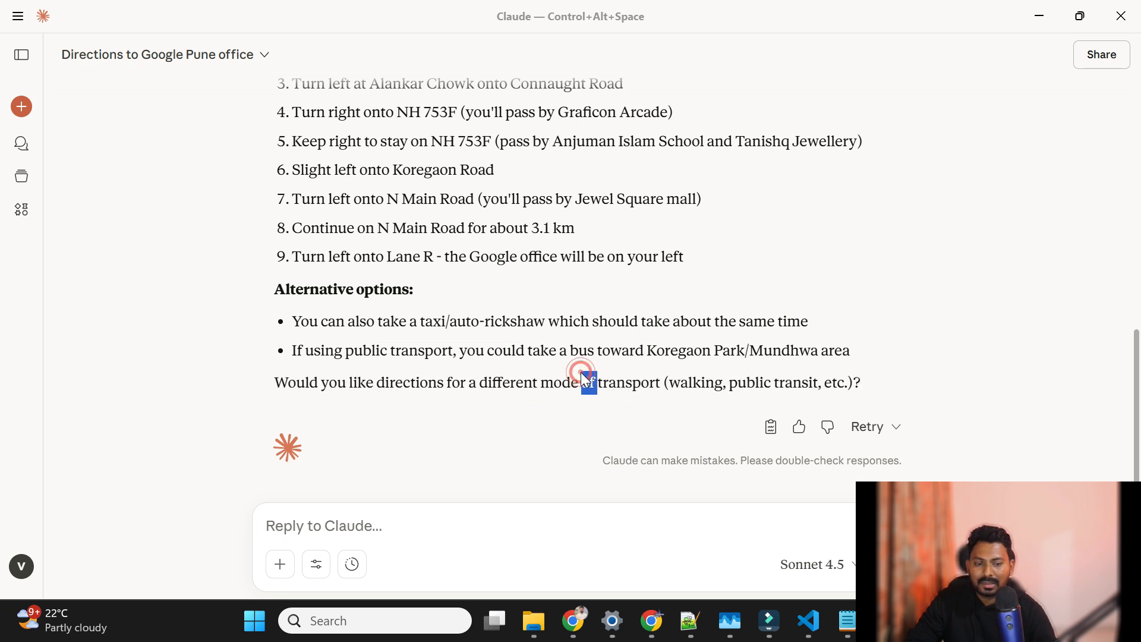
left_click(326, 542)
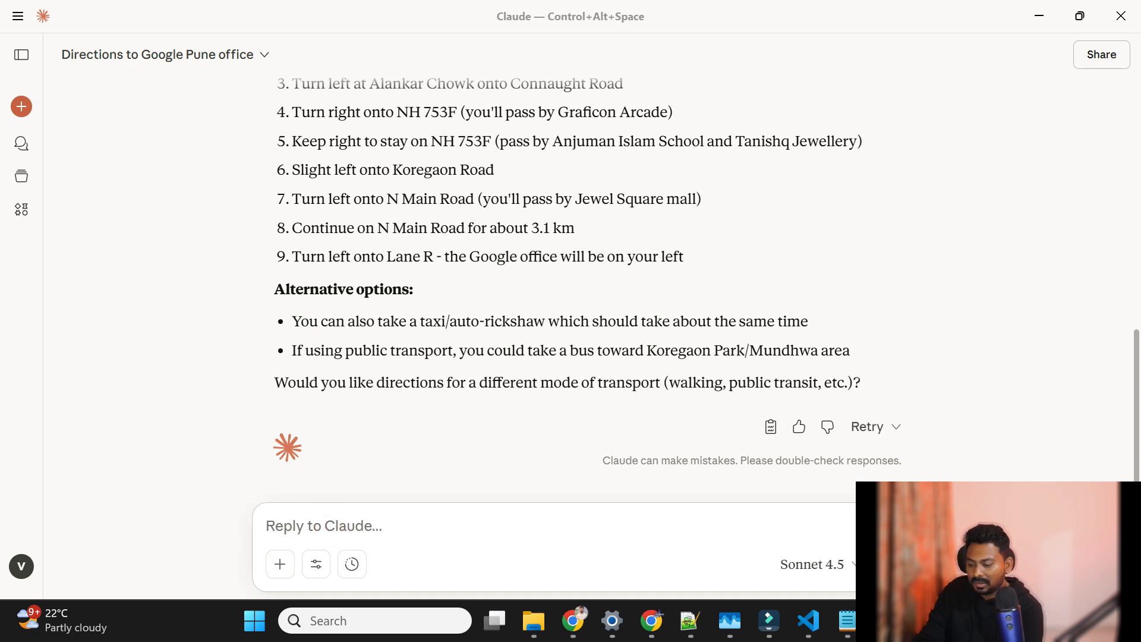
left_click(342, 525)
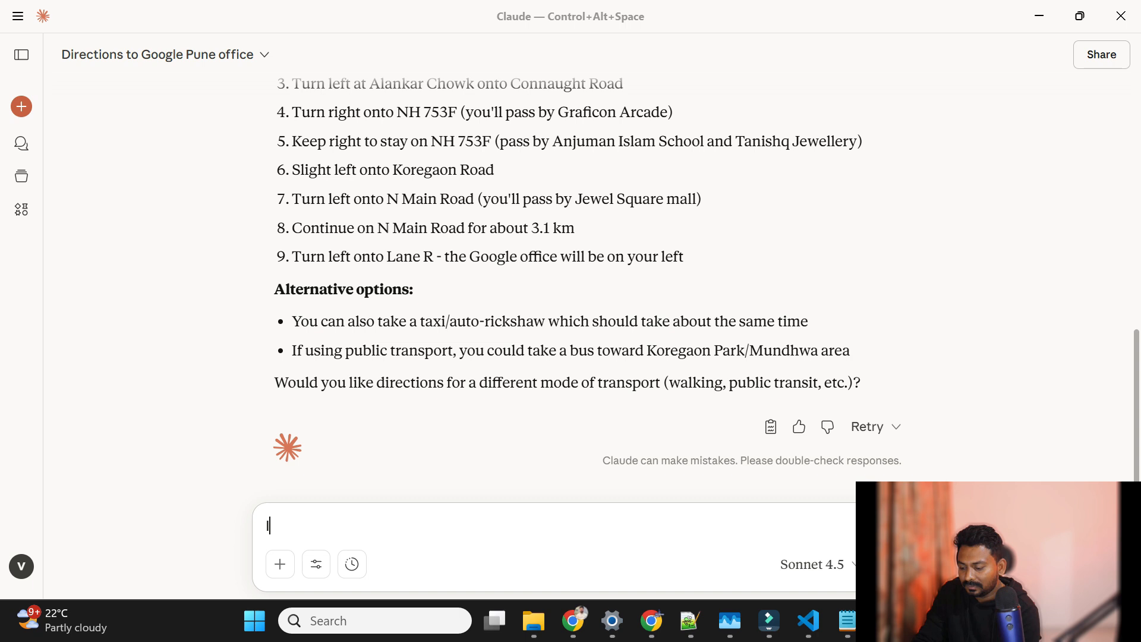
type("by walk")
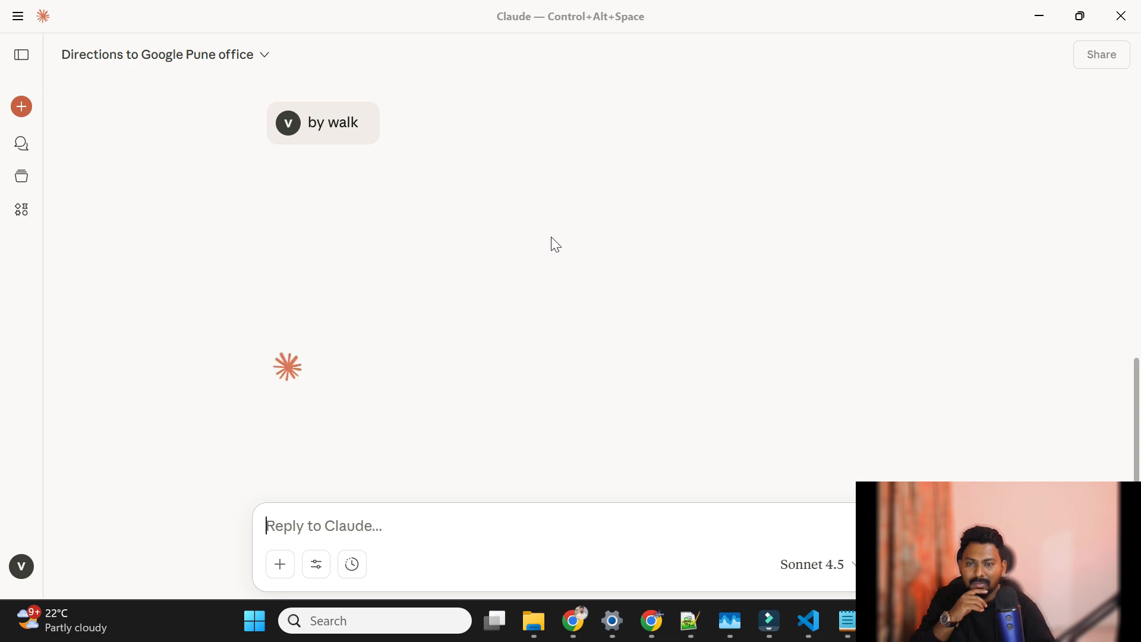
left_click(820, 162)
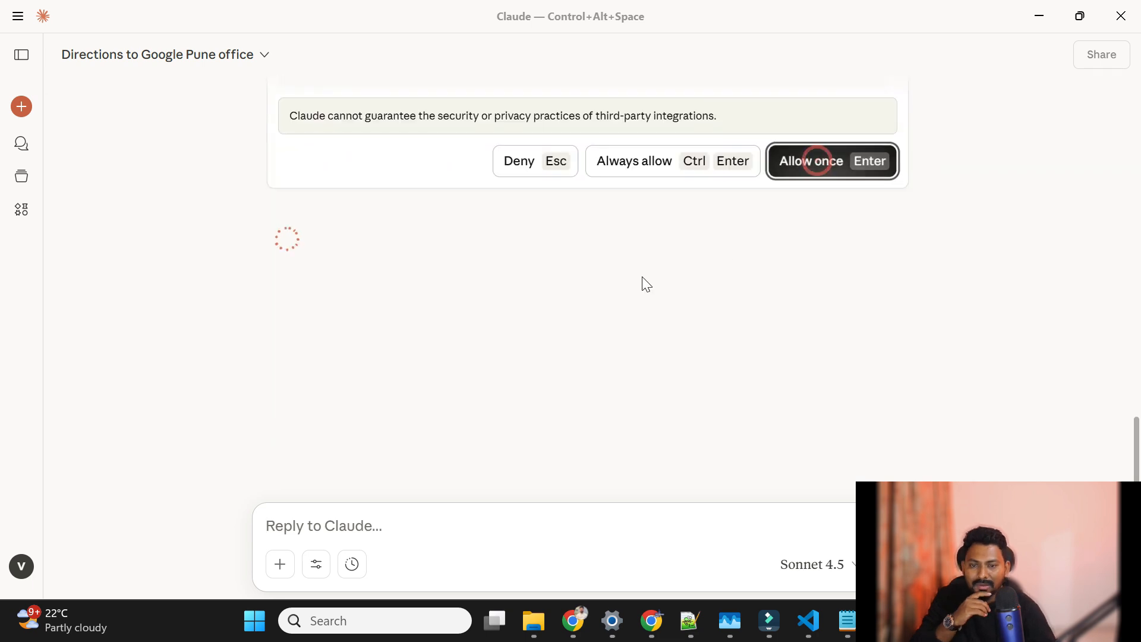
Step: Allow the maps tool once and view the walking-mode request returning 5.1 km, about 1 hour 12 minutes
left_click(811, 161)
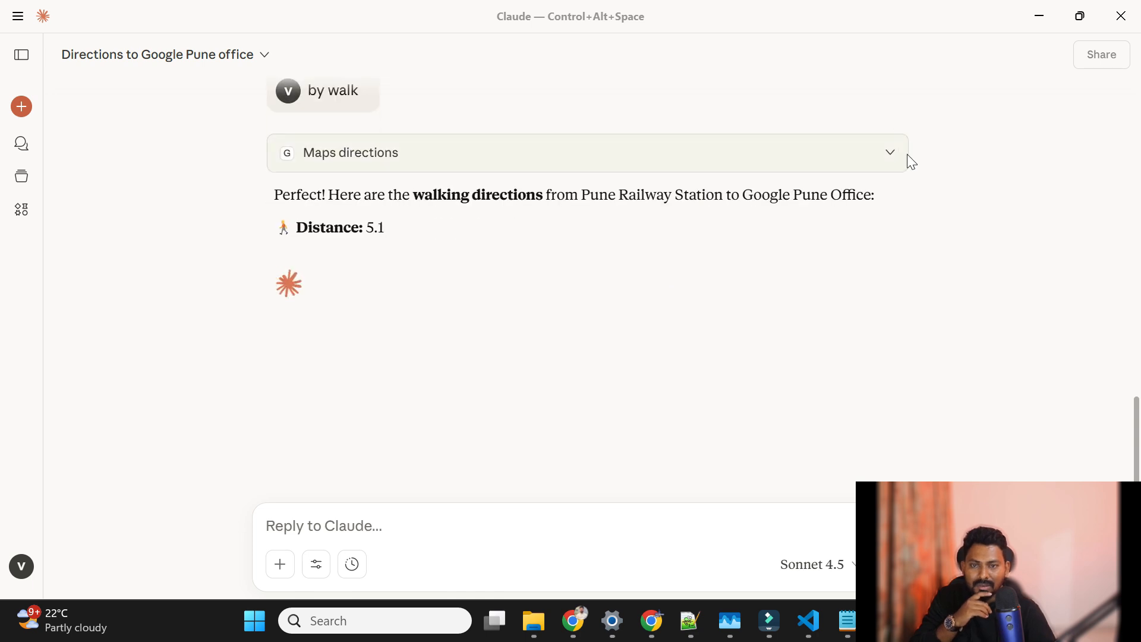
left_click(891, 152)
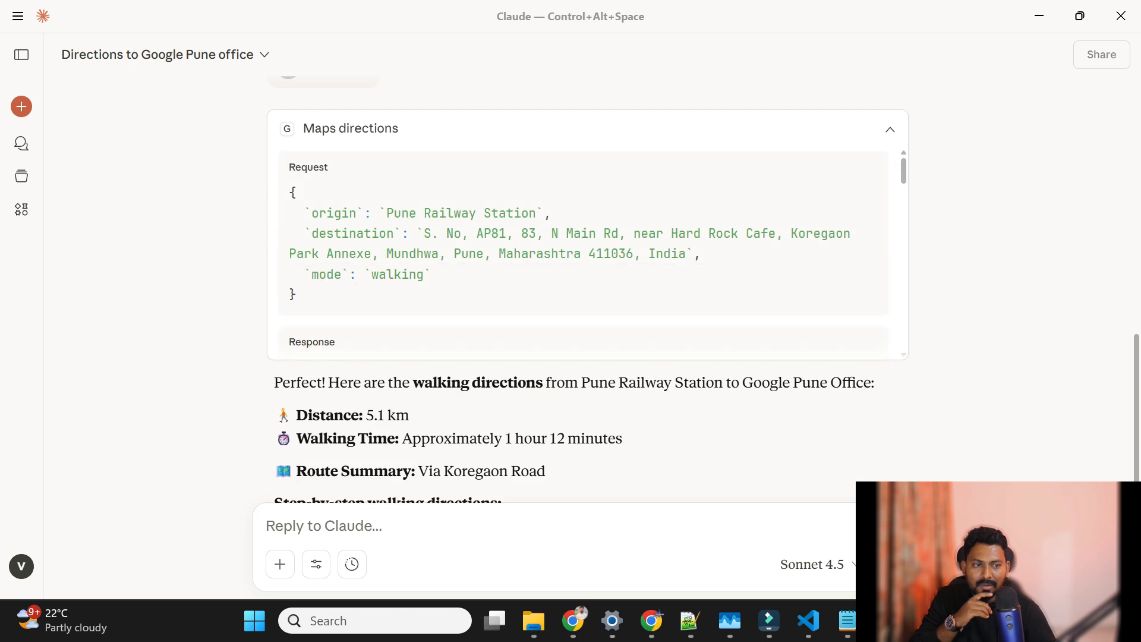
double_click(366, 274)
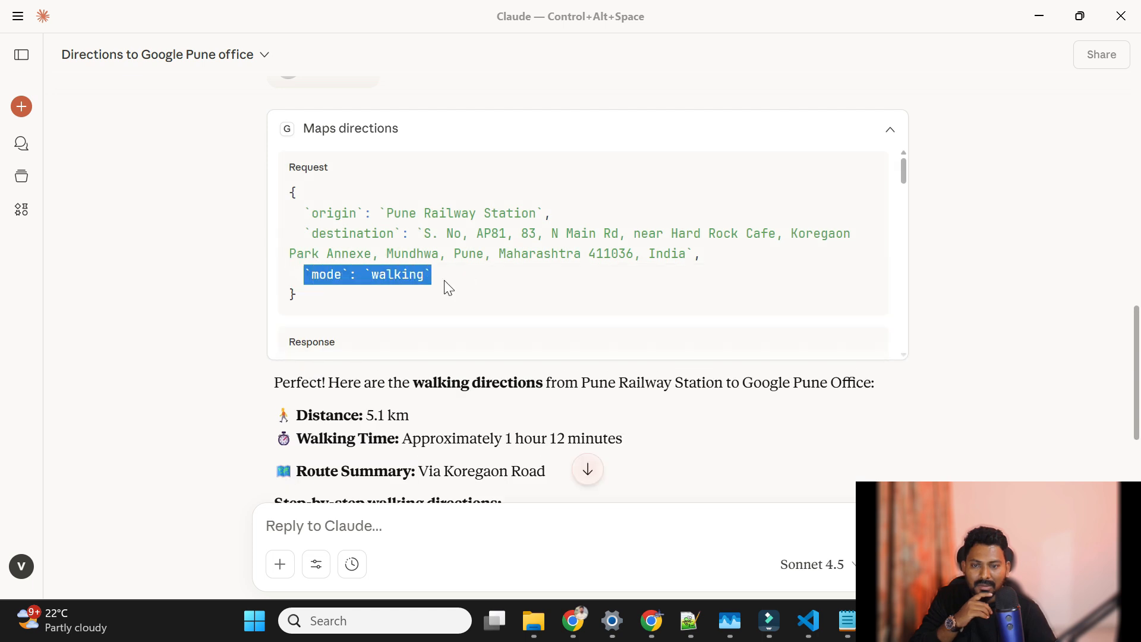
scroll("down", 3)
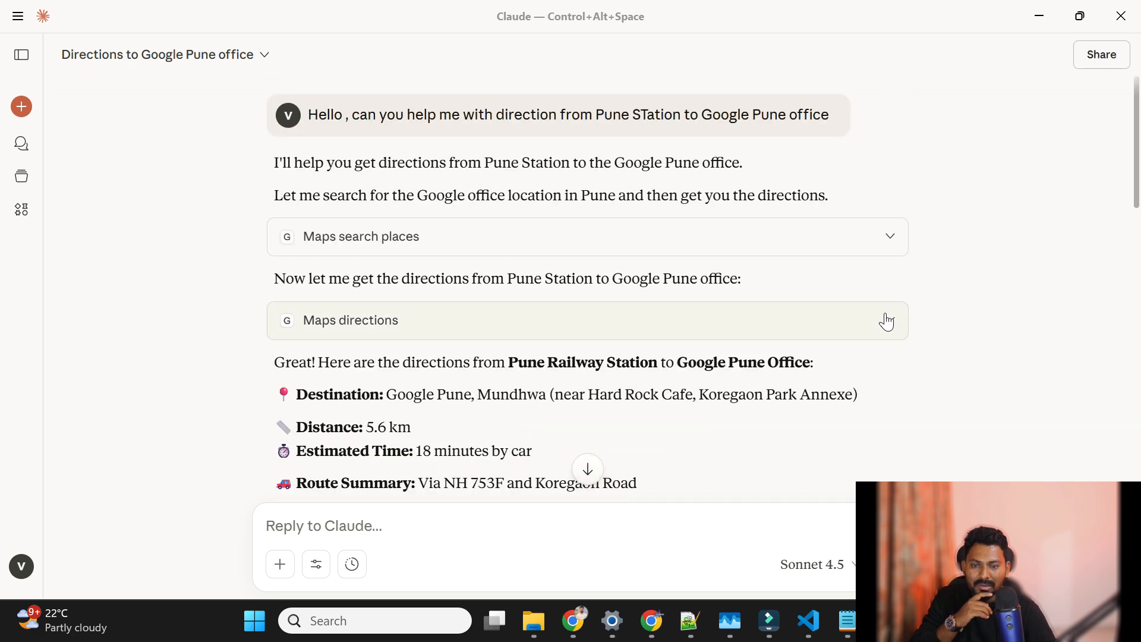
Step: Expand the earlier driving directions request to compare its mode with the walking one
left_click(605, 328)
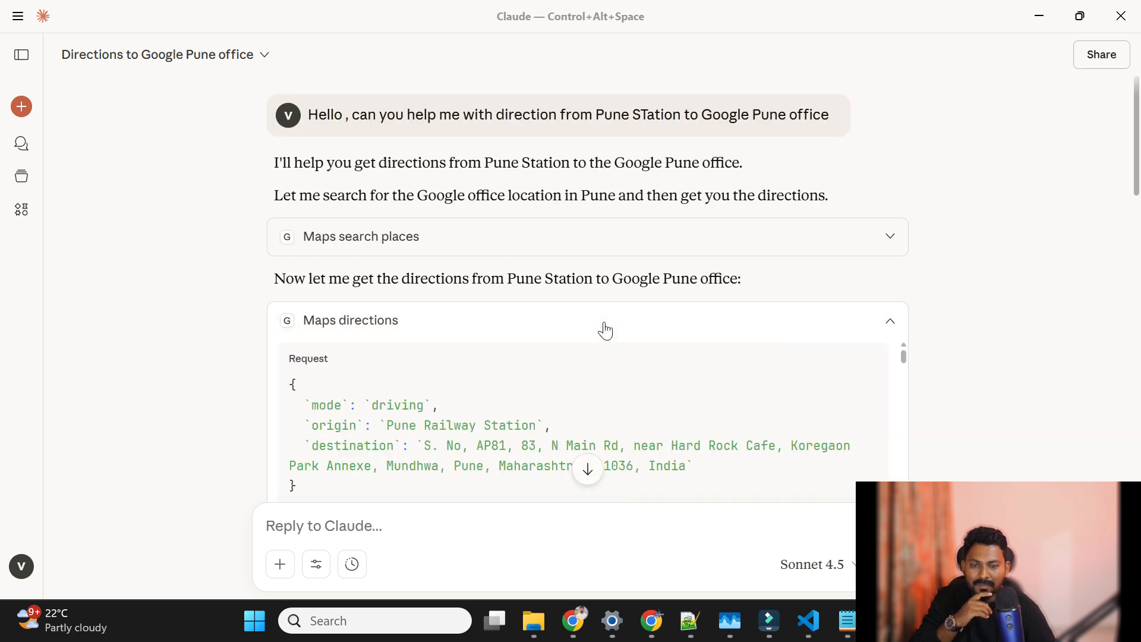
scroll("down", 3)
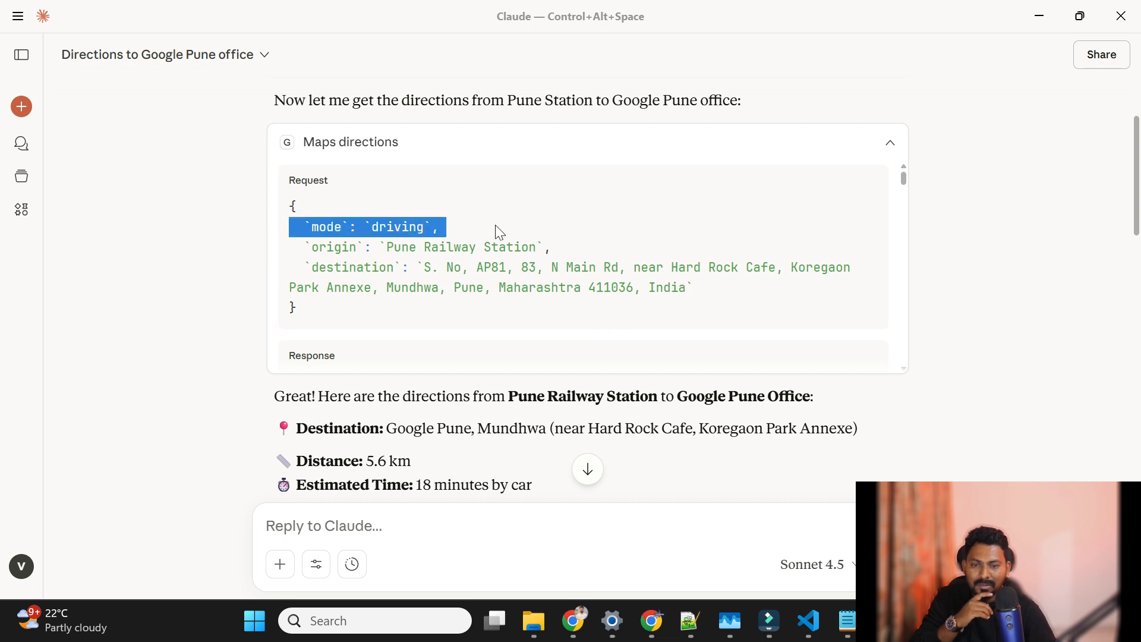
scroll("down", 3)
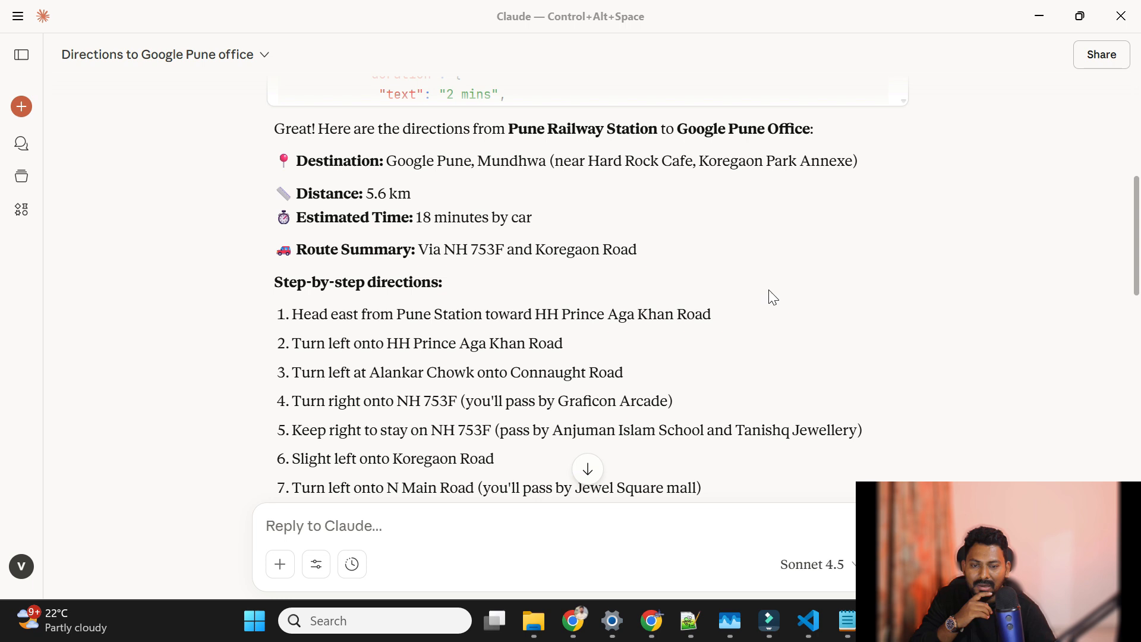
type("by walk")
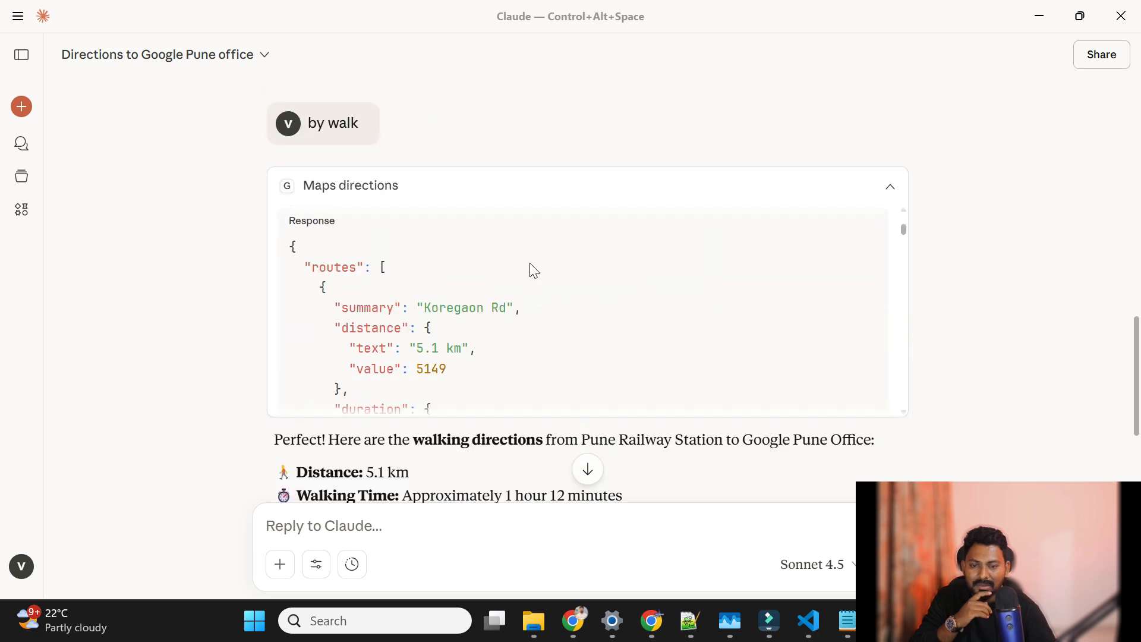
Step: Read through all nine walking steps and the tips, then begin a follow-up with 'Give me'
scroll("down", 3)
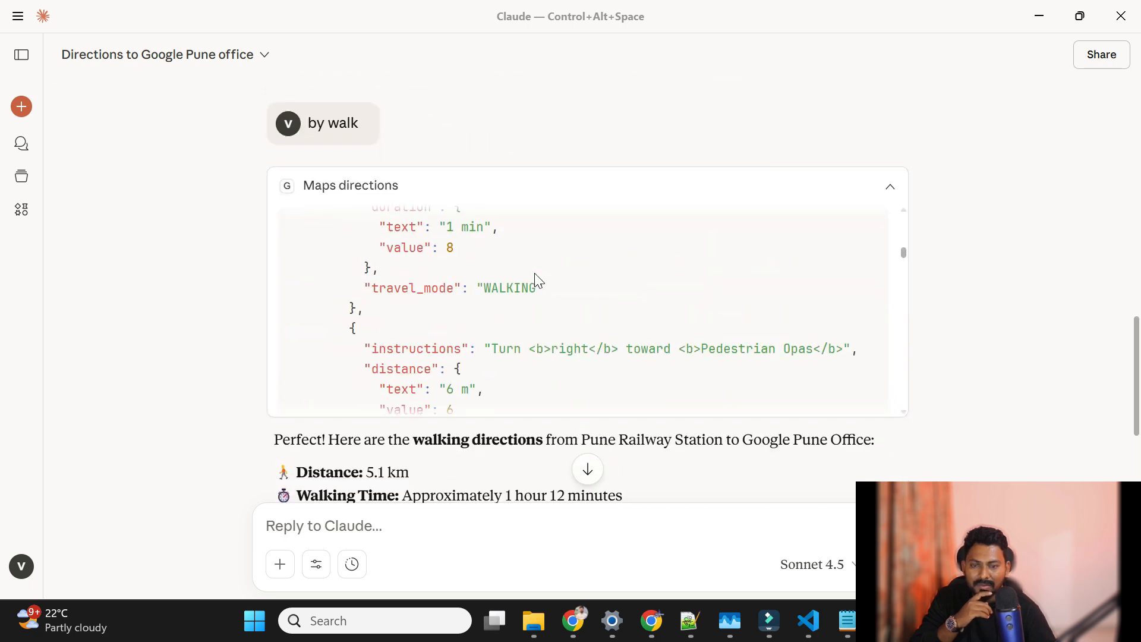
scroll("down", 3)
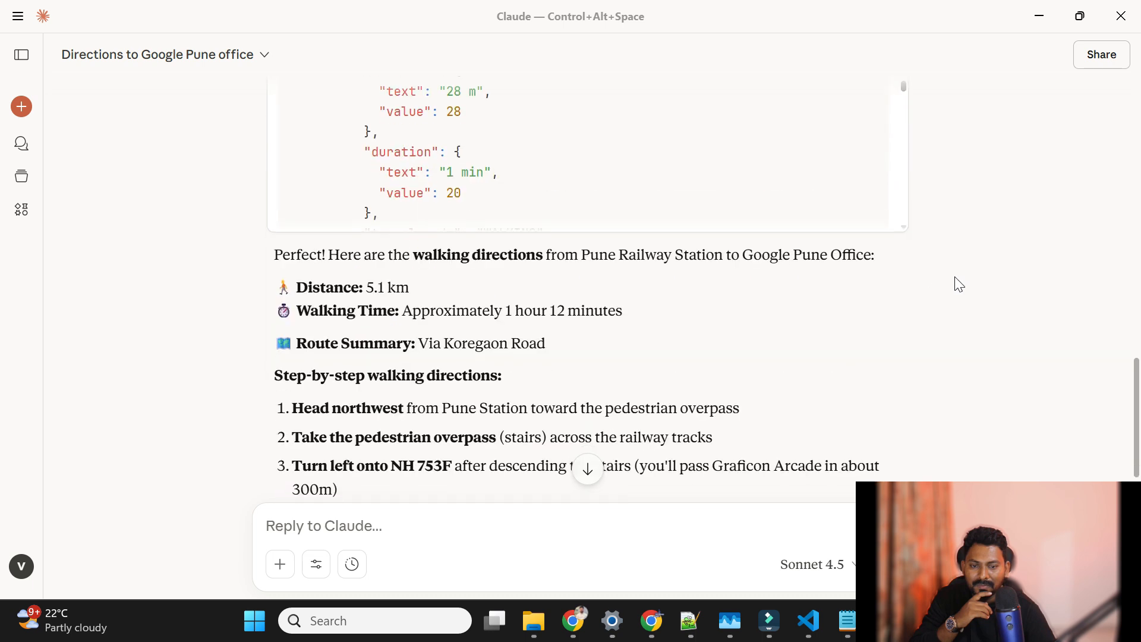
scroll("down", 3)
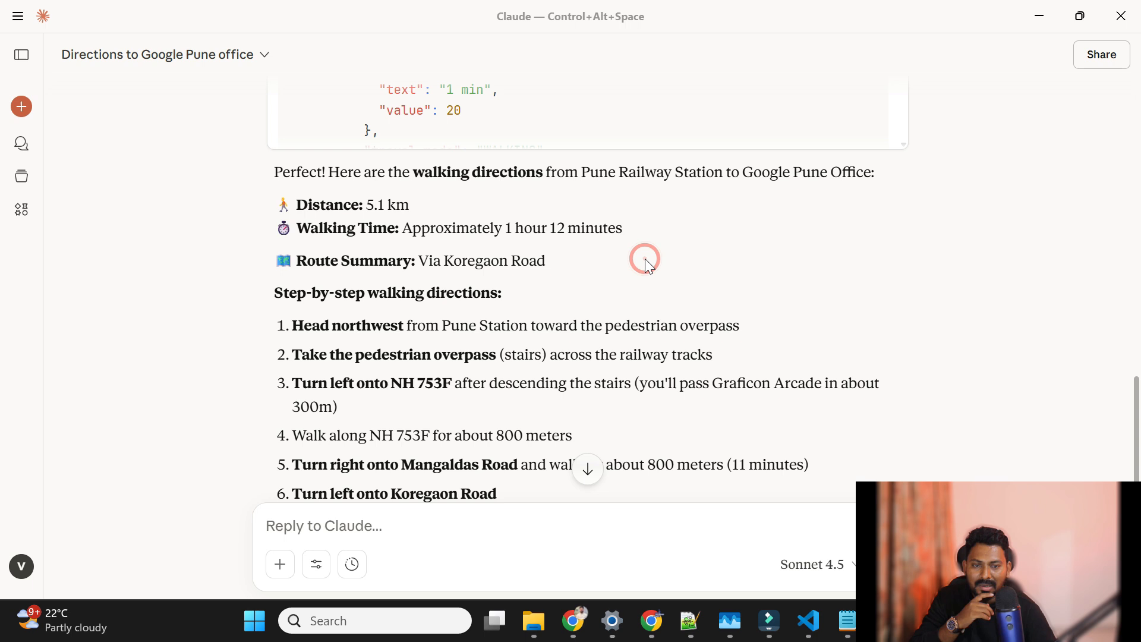
scroll("down", 3)
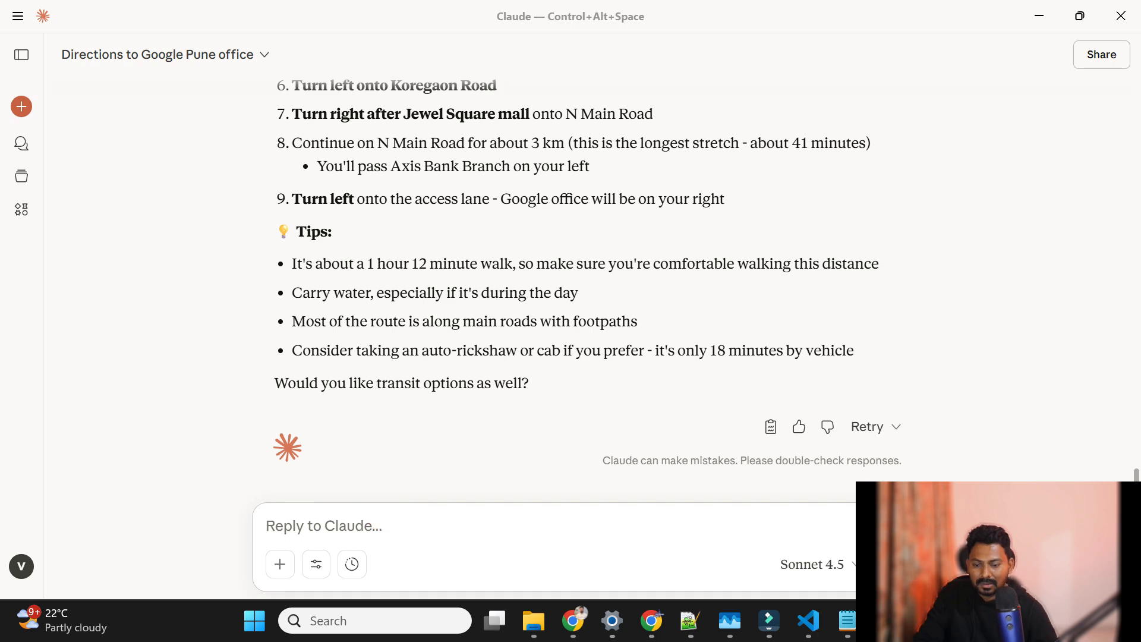
type("Give me")
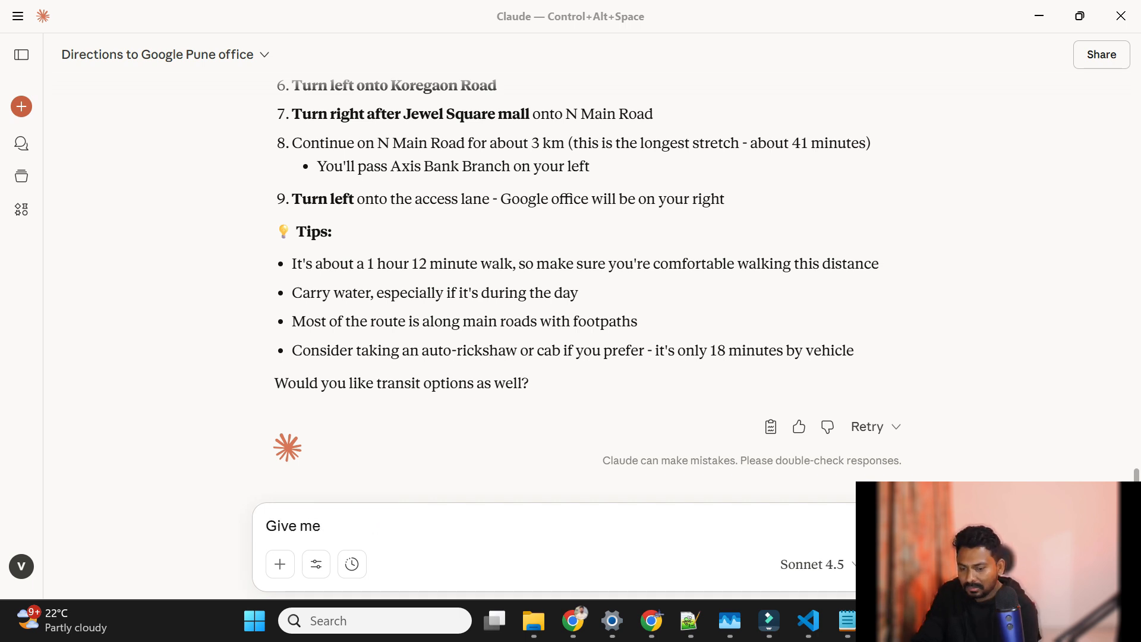
Step: Send 'Give me coordinates for Google Pune office' and switch to Chrome
type("coordinates for Google P")
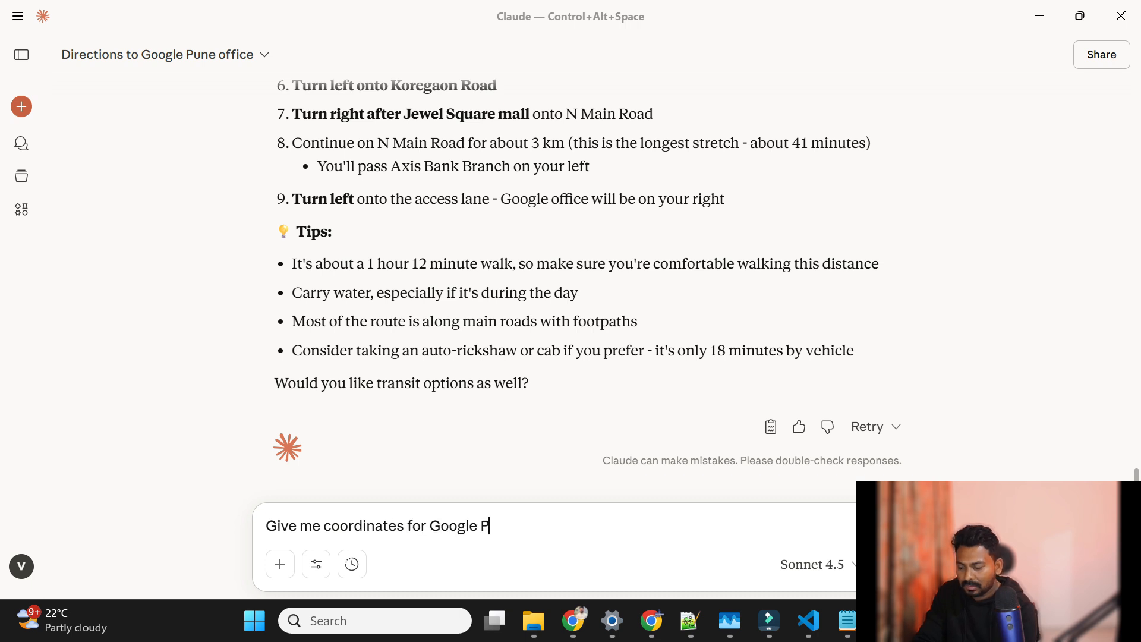
type("une office")
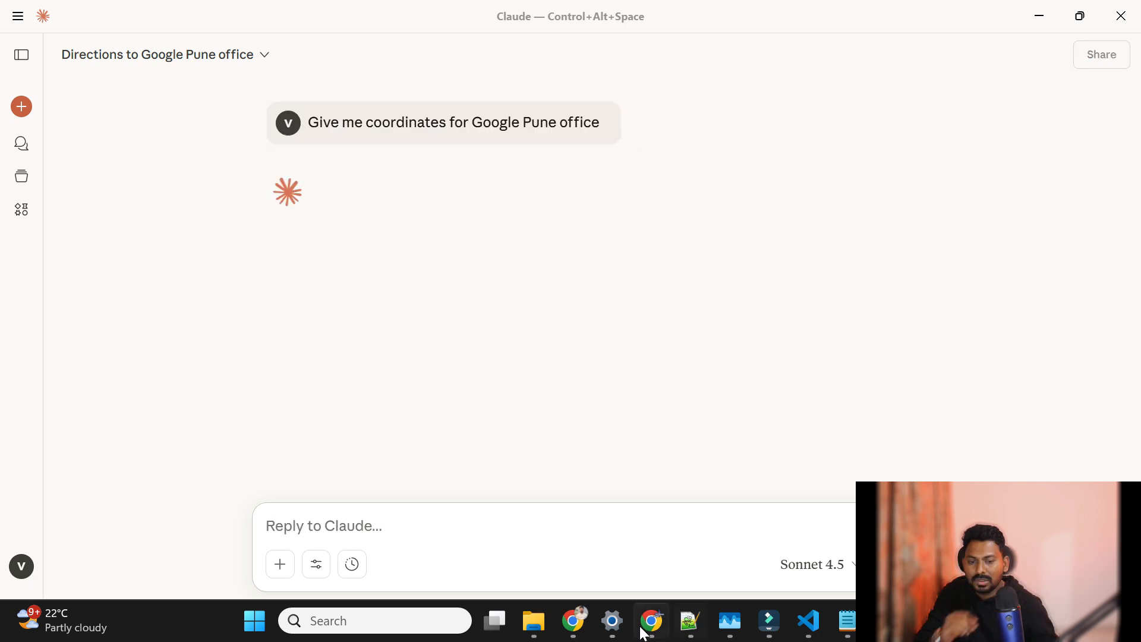
left_click(651, 620)
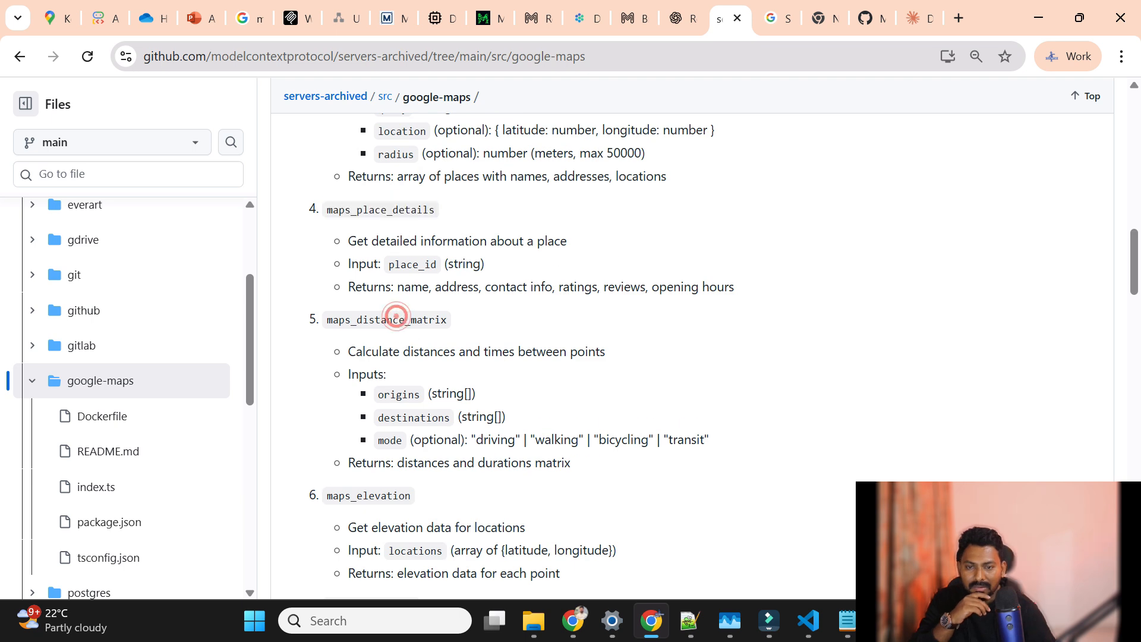
Step: Locate the maps_geocode address-to-coordinates tool in the README's Tools list
scroll("up", 3)
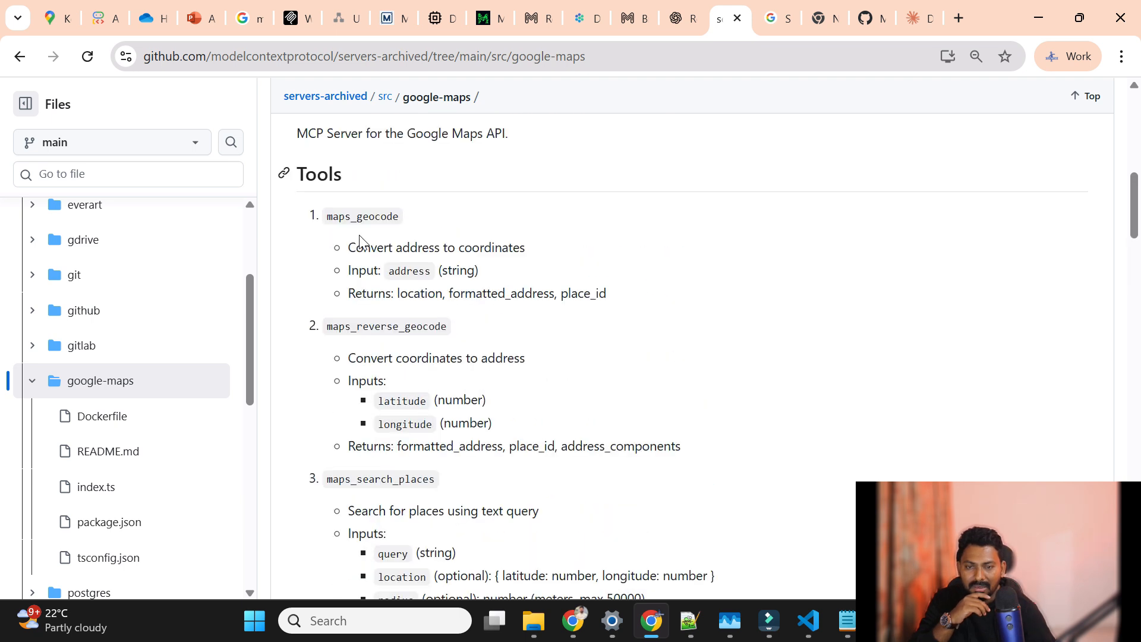
double_click(386, 326)
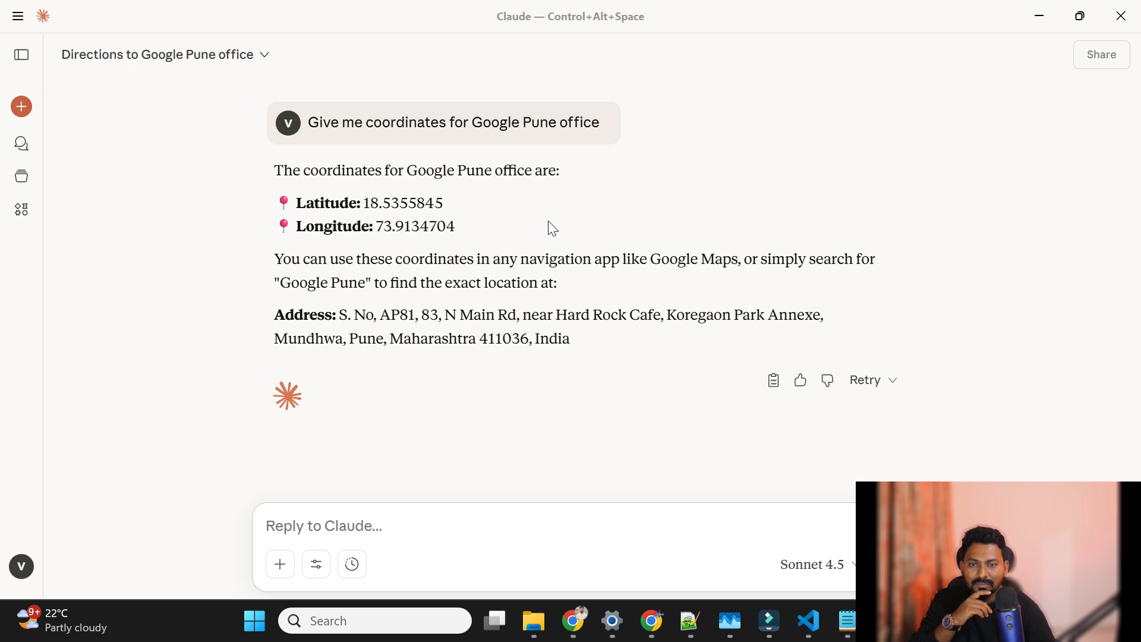
Step: Review the coordinates reply (18.5355845, 73.9134704) with the full Google Pune office address
scroll("up", 3)
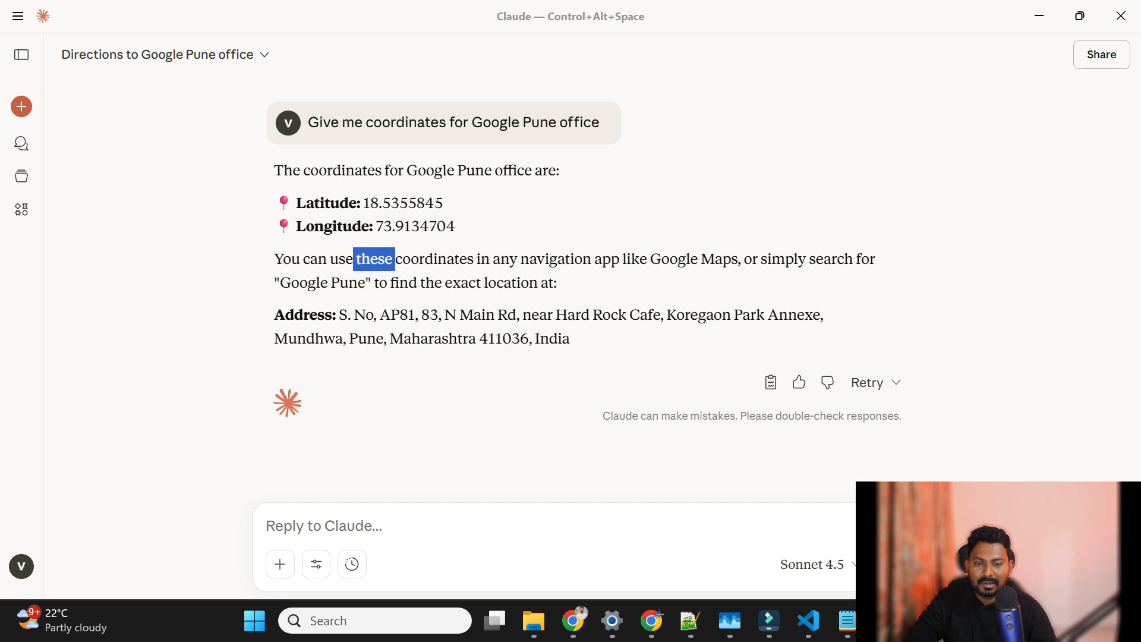
left_click(595, 266)
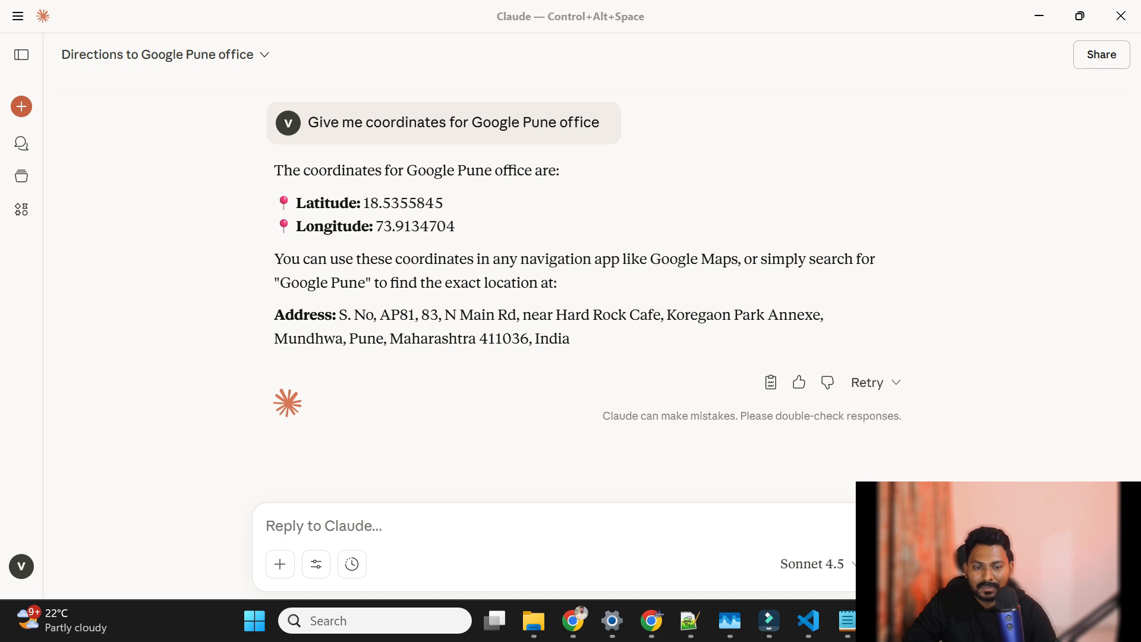
mouse_move(530, 372)
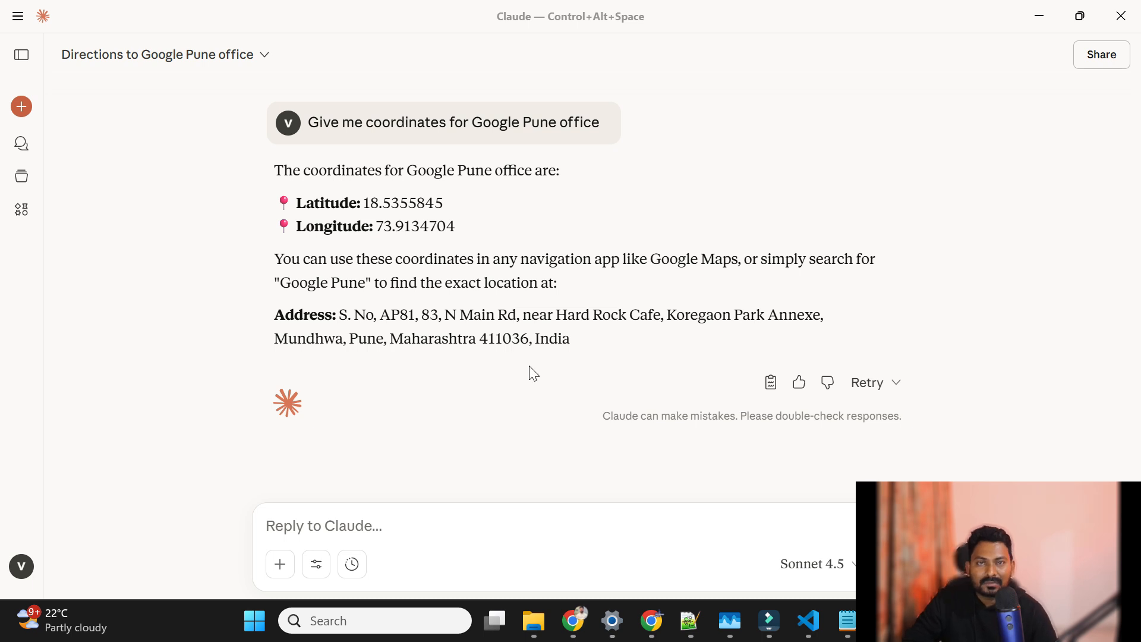